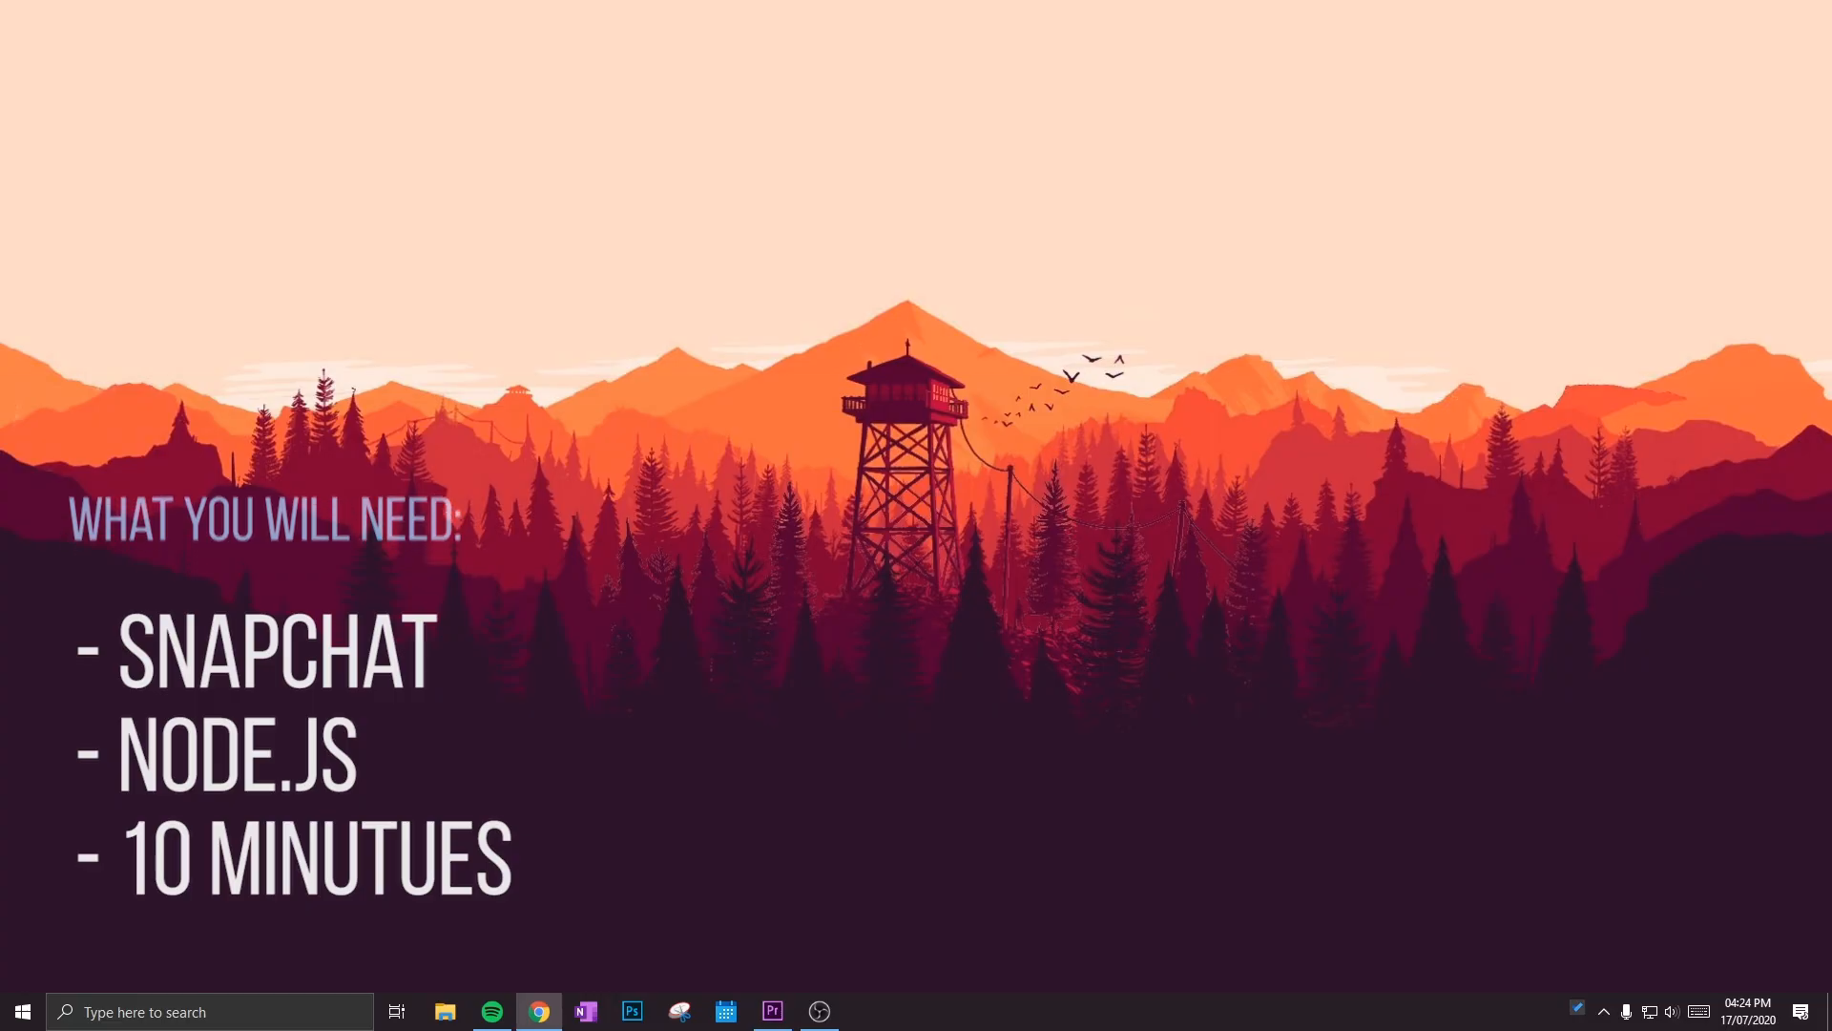
Step: Search for Node.js and save the 12.18.2 LTS Windows installer from nodejs.org
click(537, 1010)
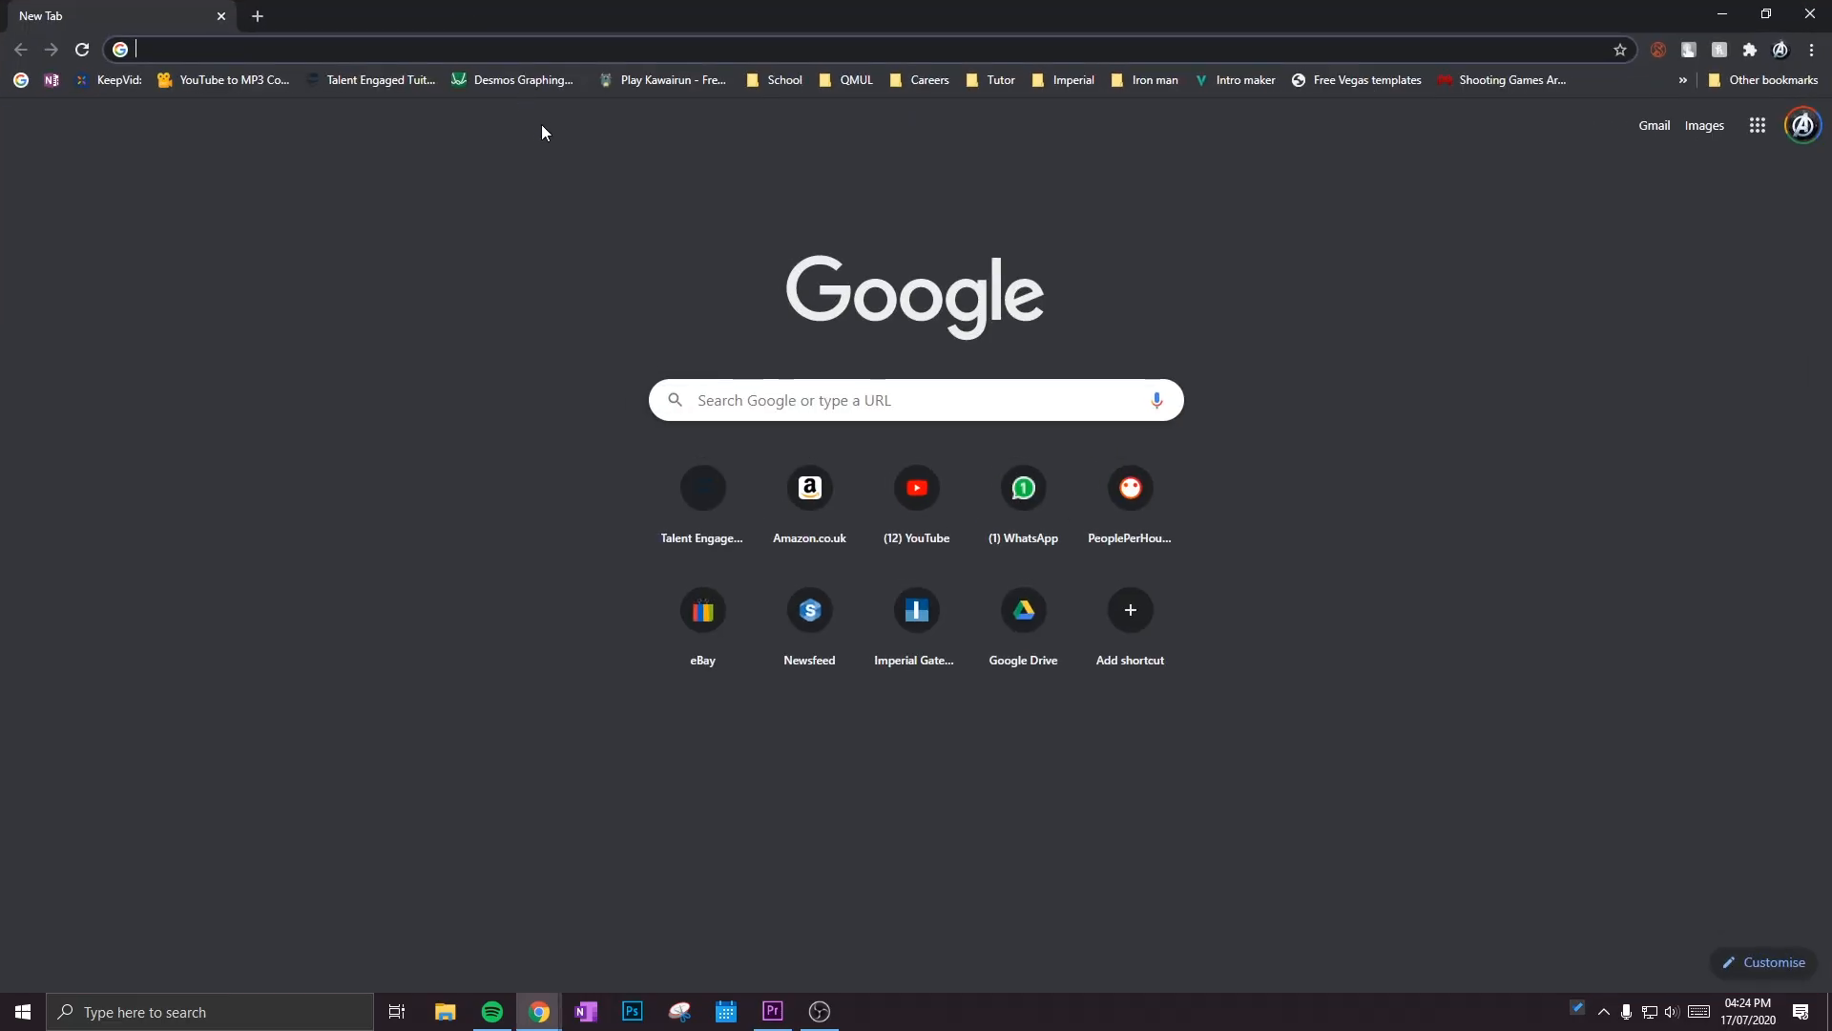
text(node.js&oq=node.js&aqs=chrome.0.69i59j0l5j69i61l2.2286j0j7&sourceid=chrome&ie=UTF-8)
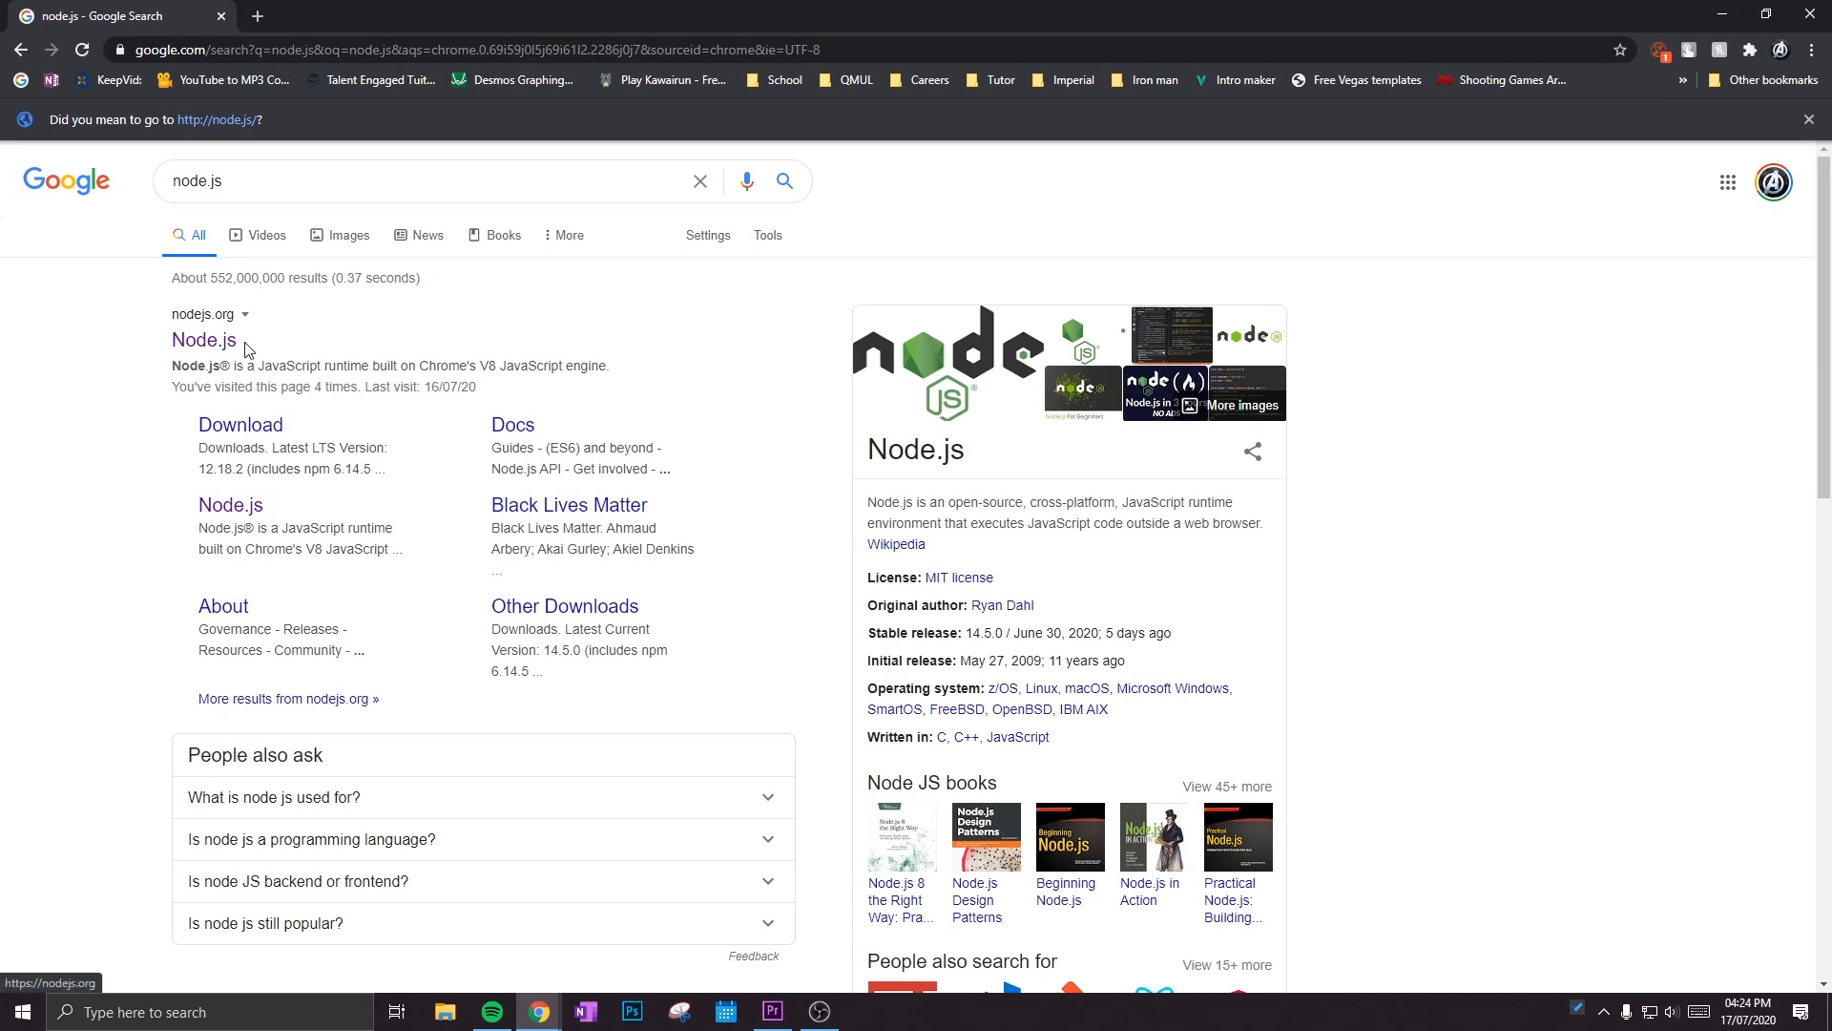
click(204, 339)
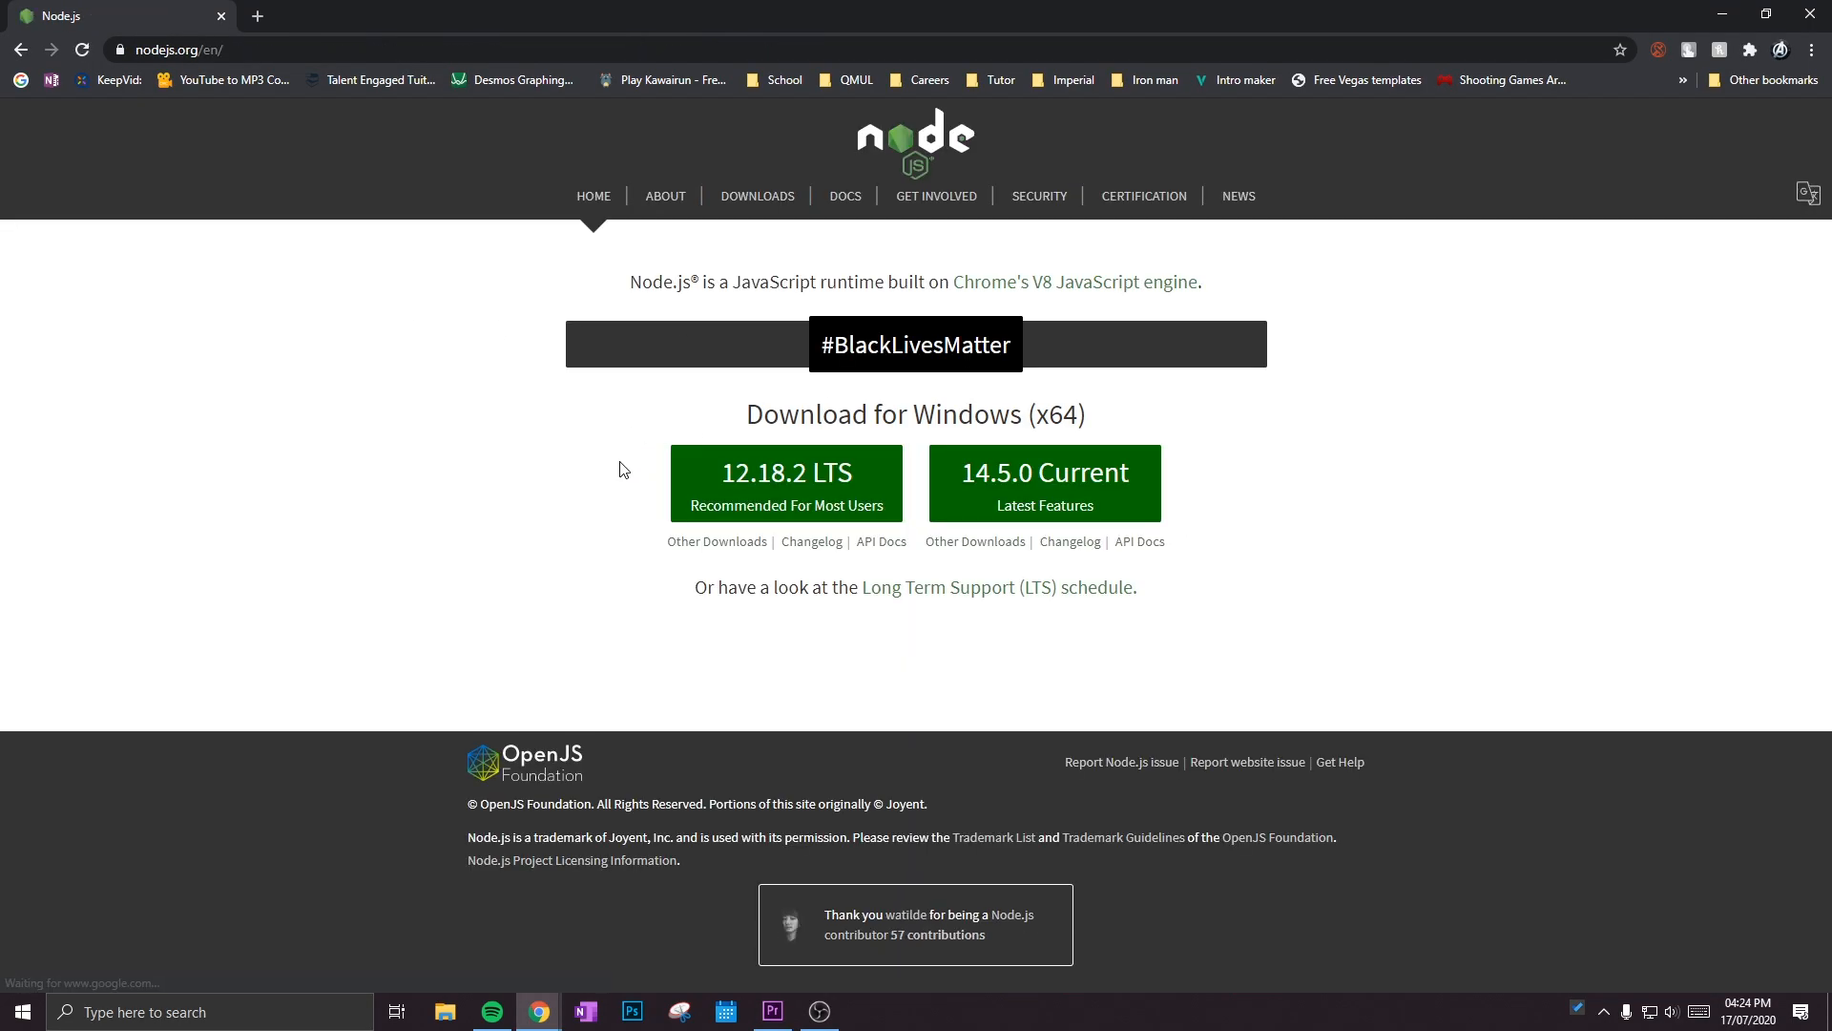
mouse_move(787, 482)
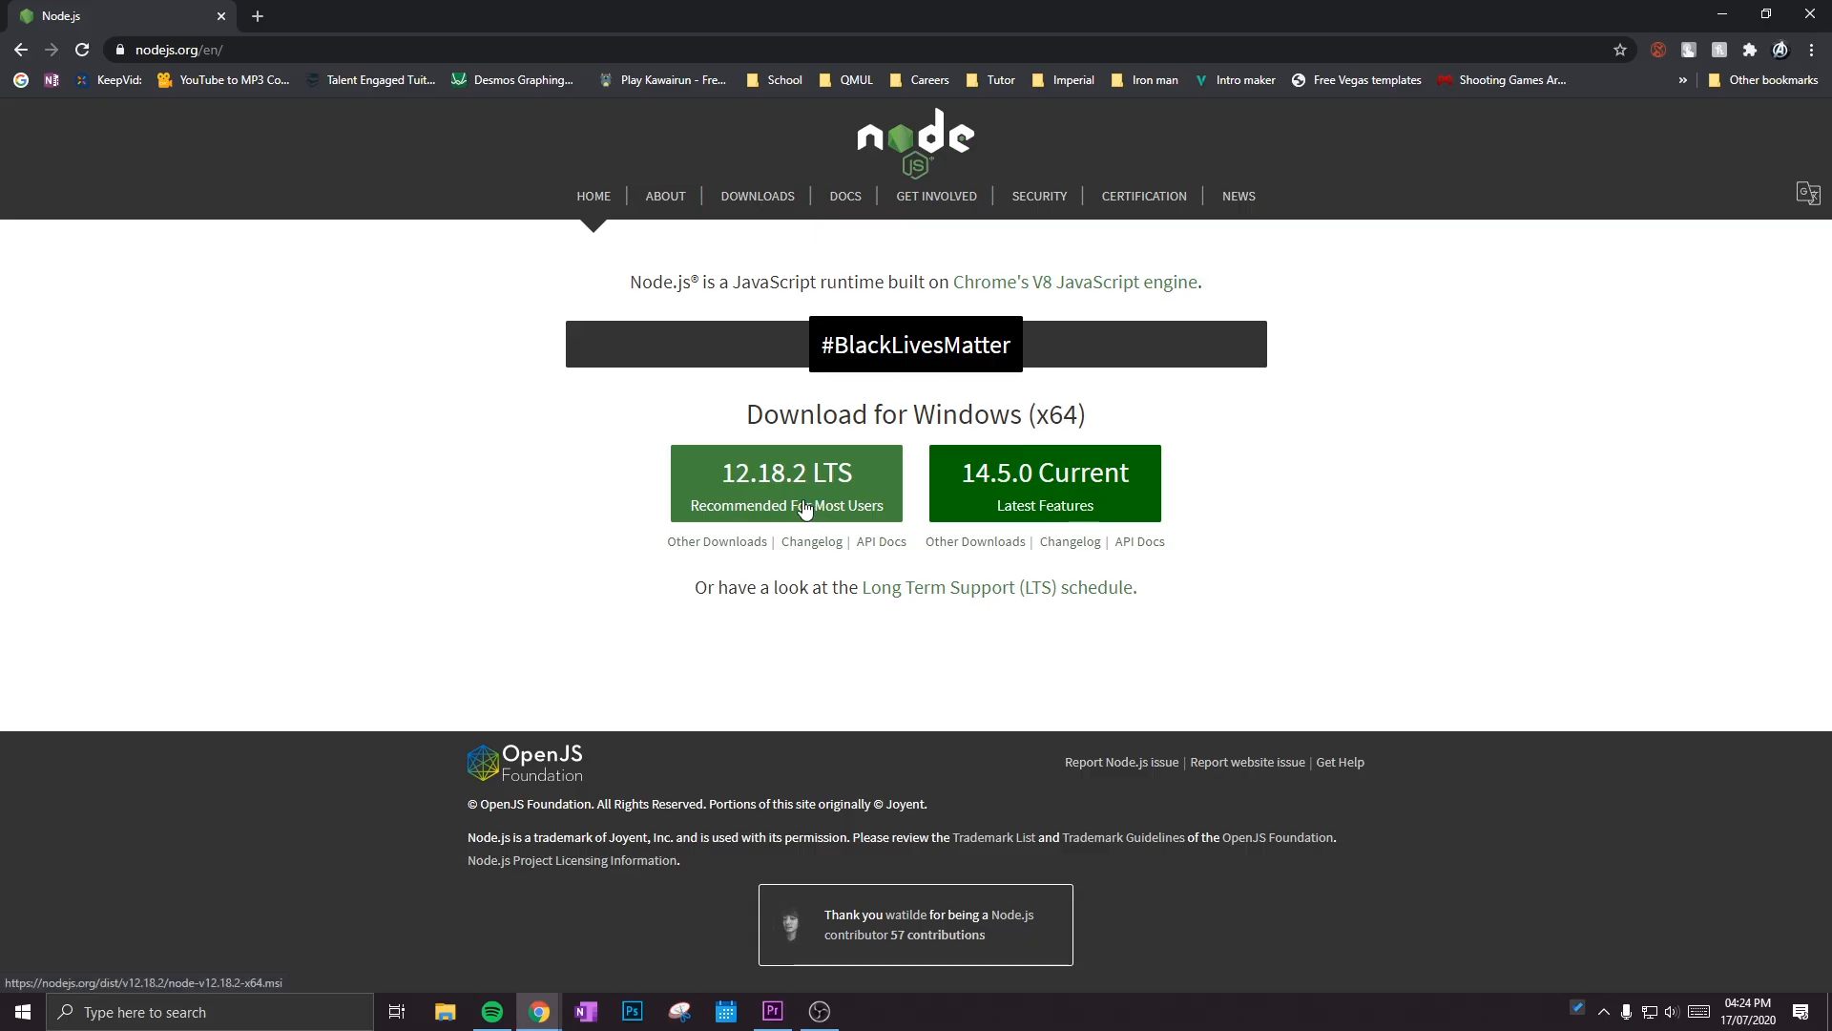
click(787, 483)
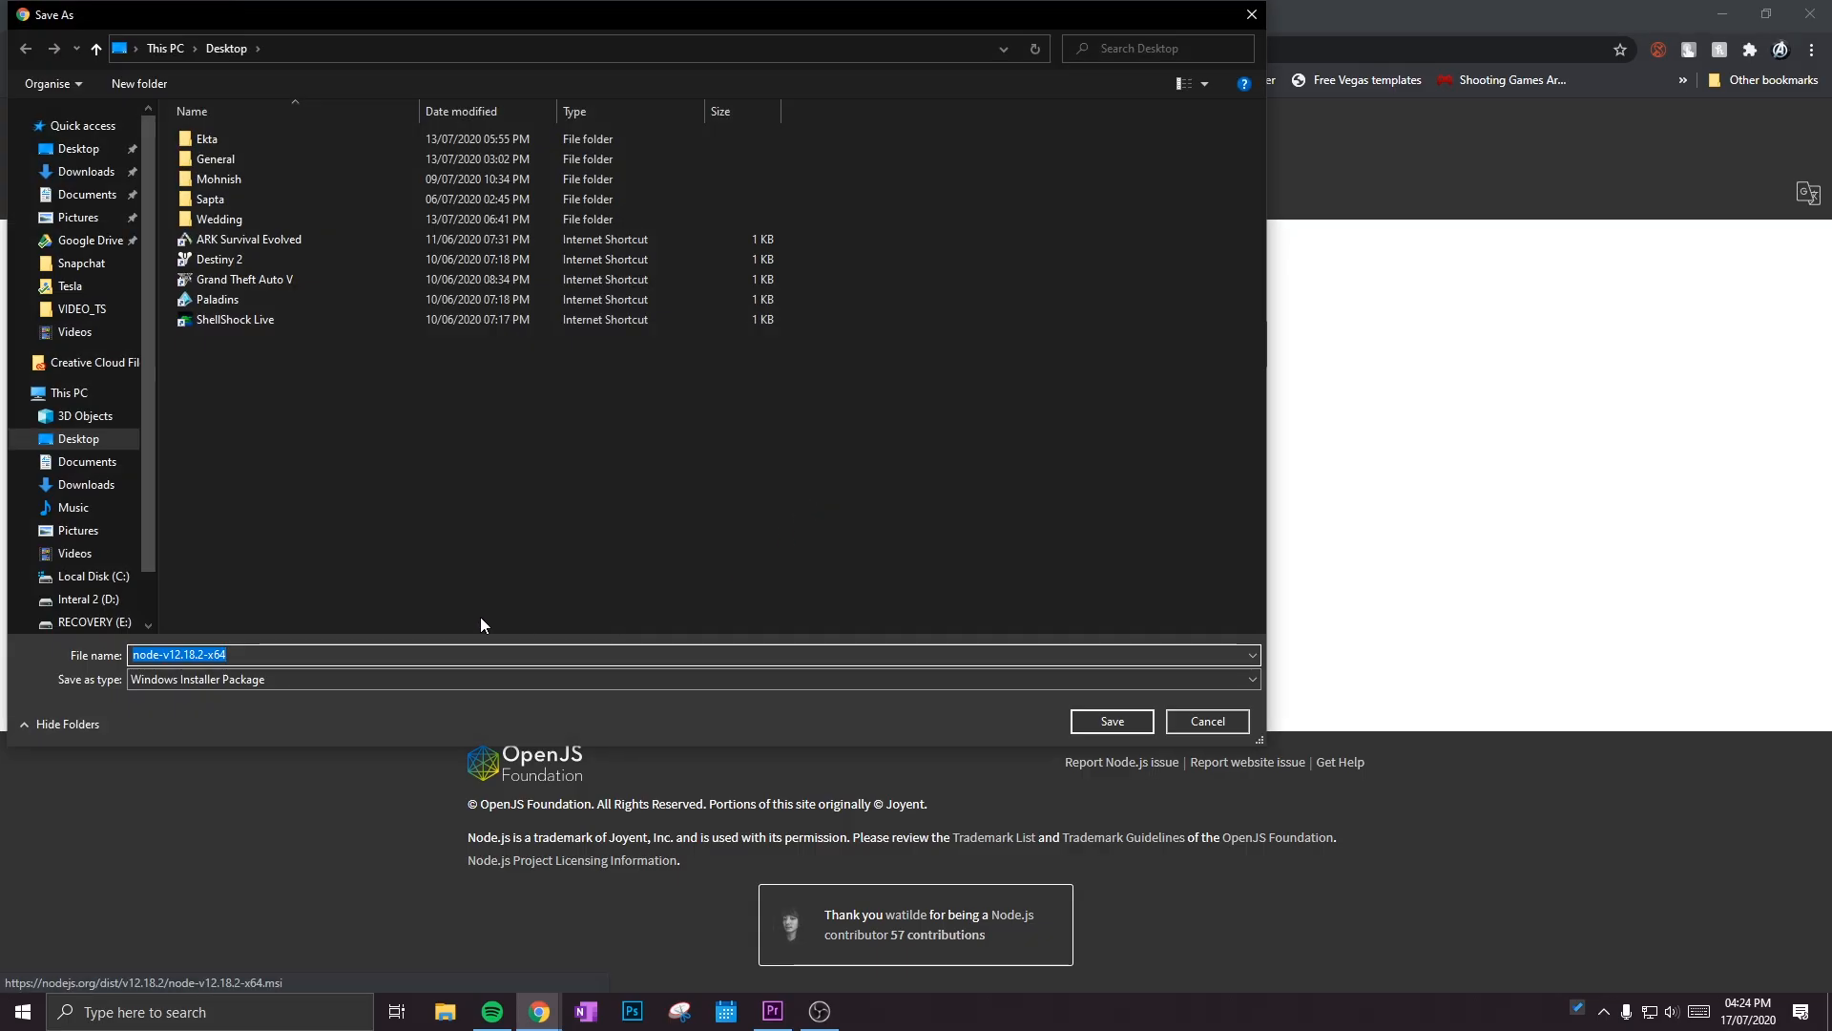
click(1110, 721)
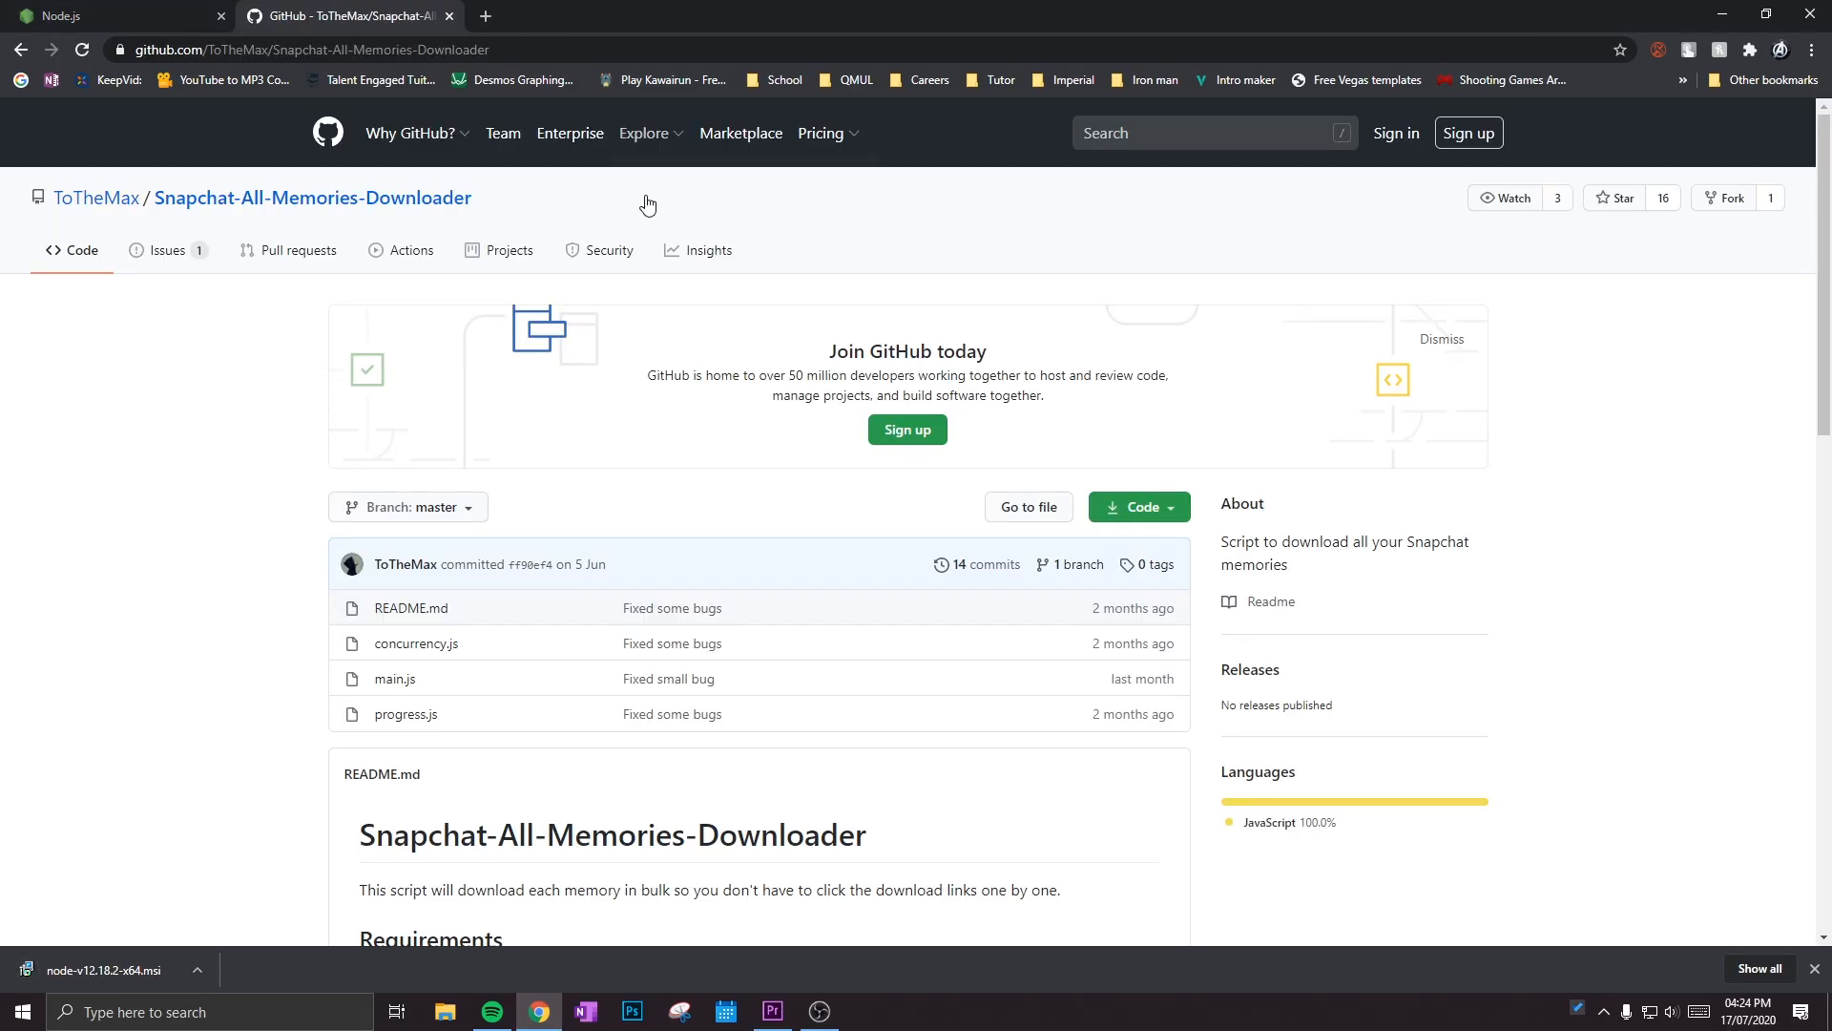
mouse_move(162, 566)
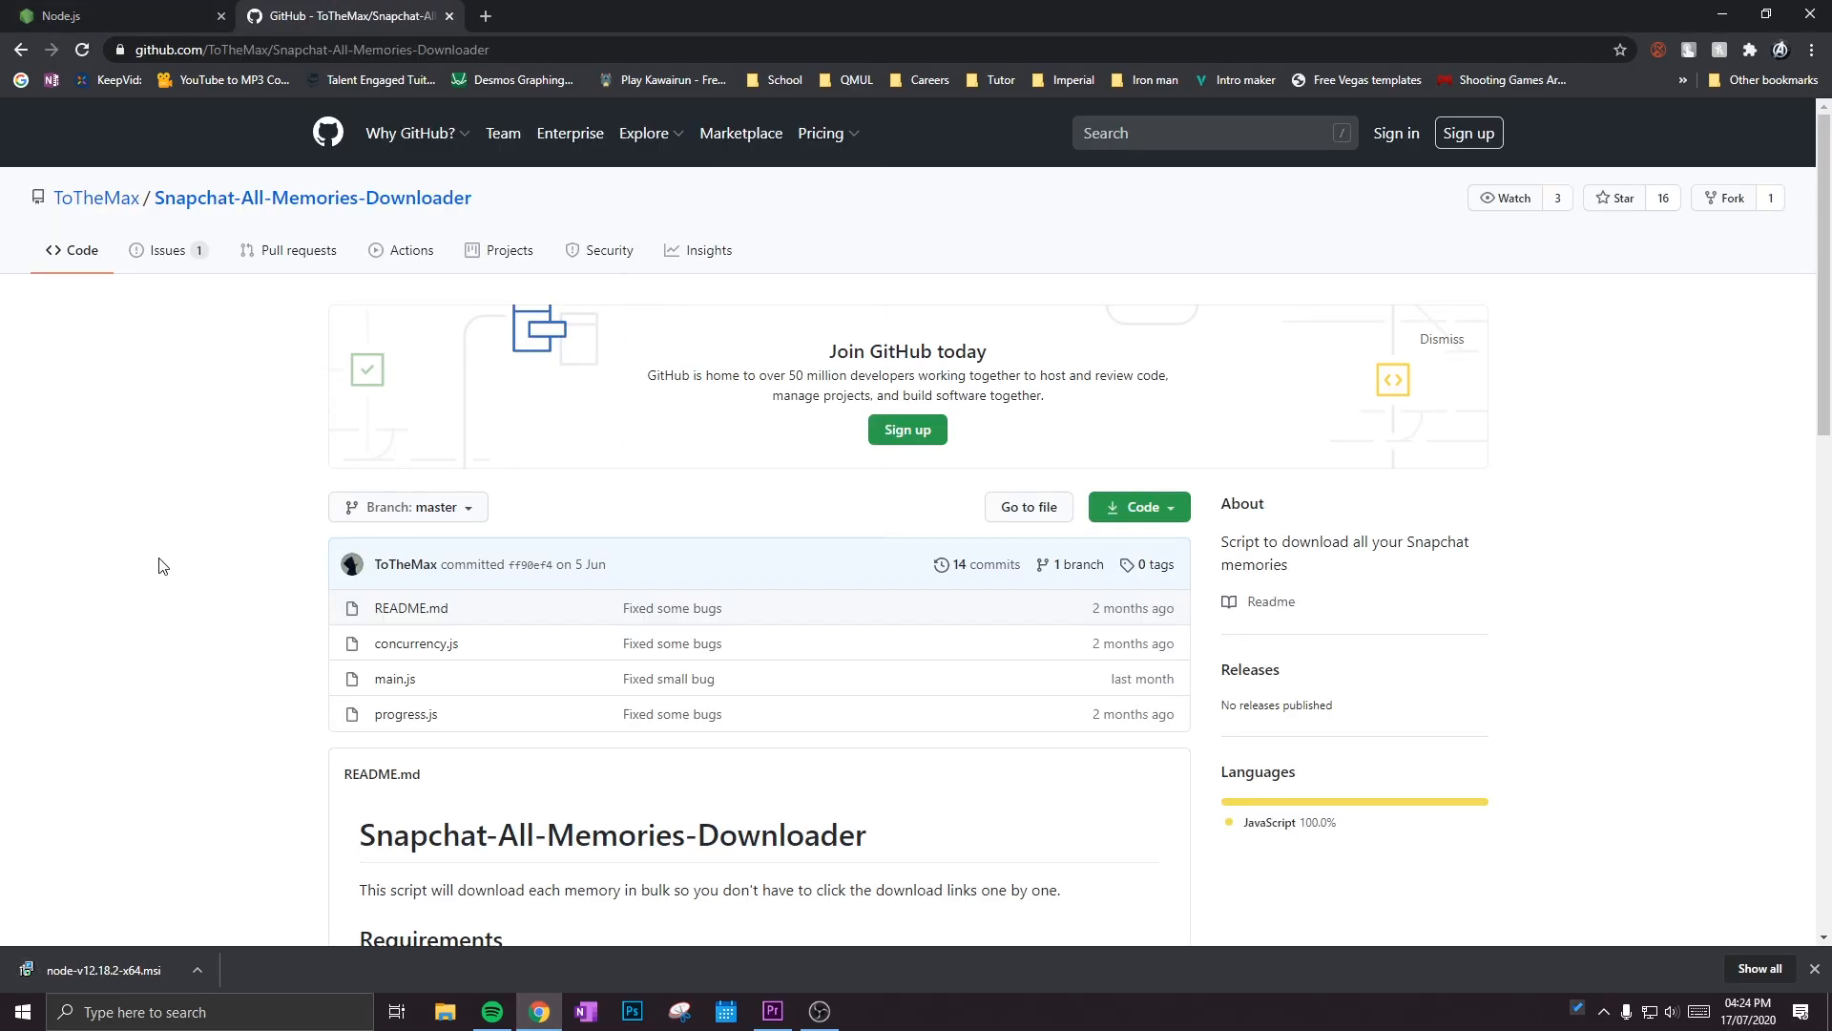
Step: Save the Snapchat-All-Memories-Downloader repository as a ZIP using Code > Download ZIP
scroll(down, 3)
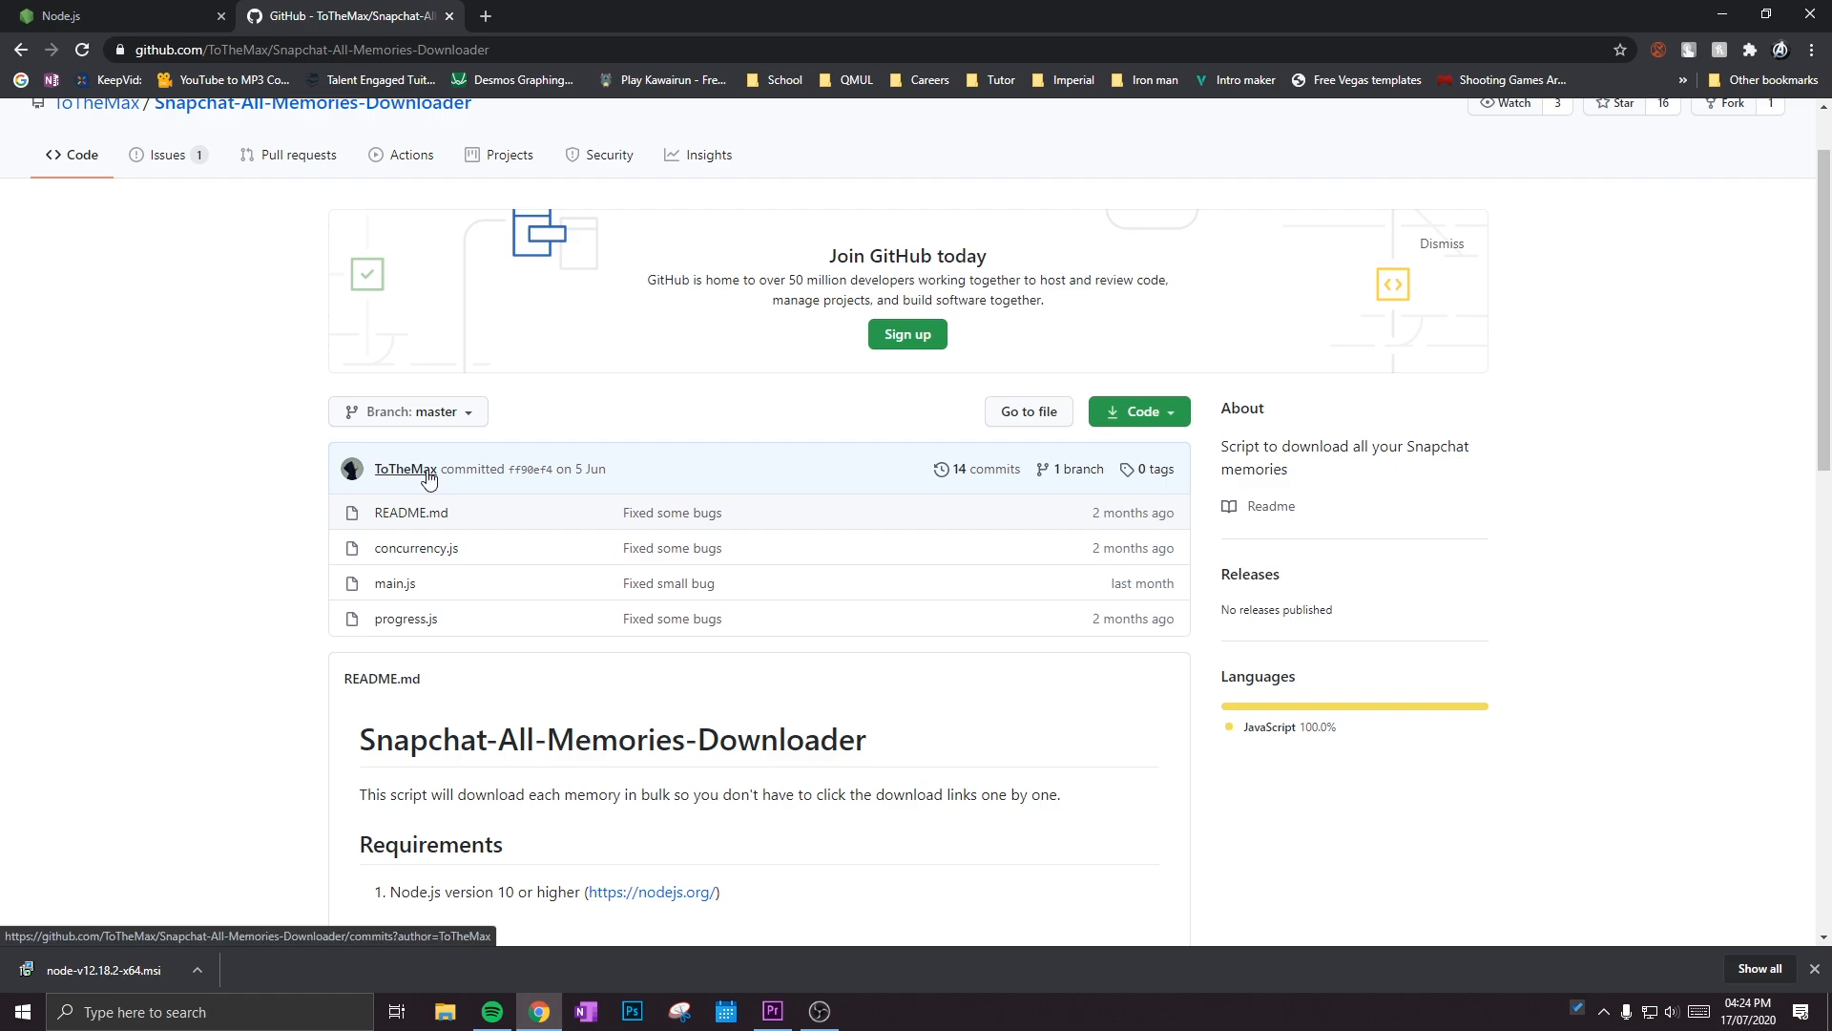
mouse_move(267, 567)
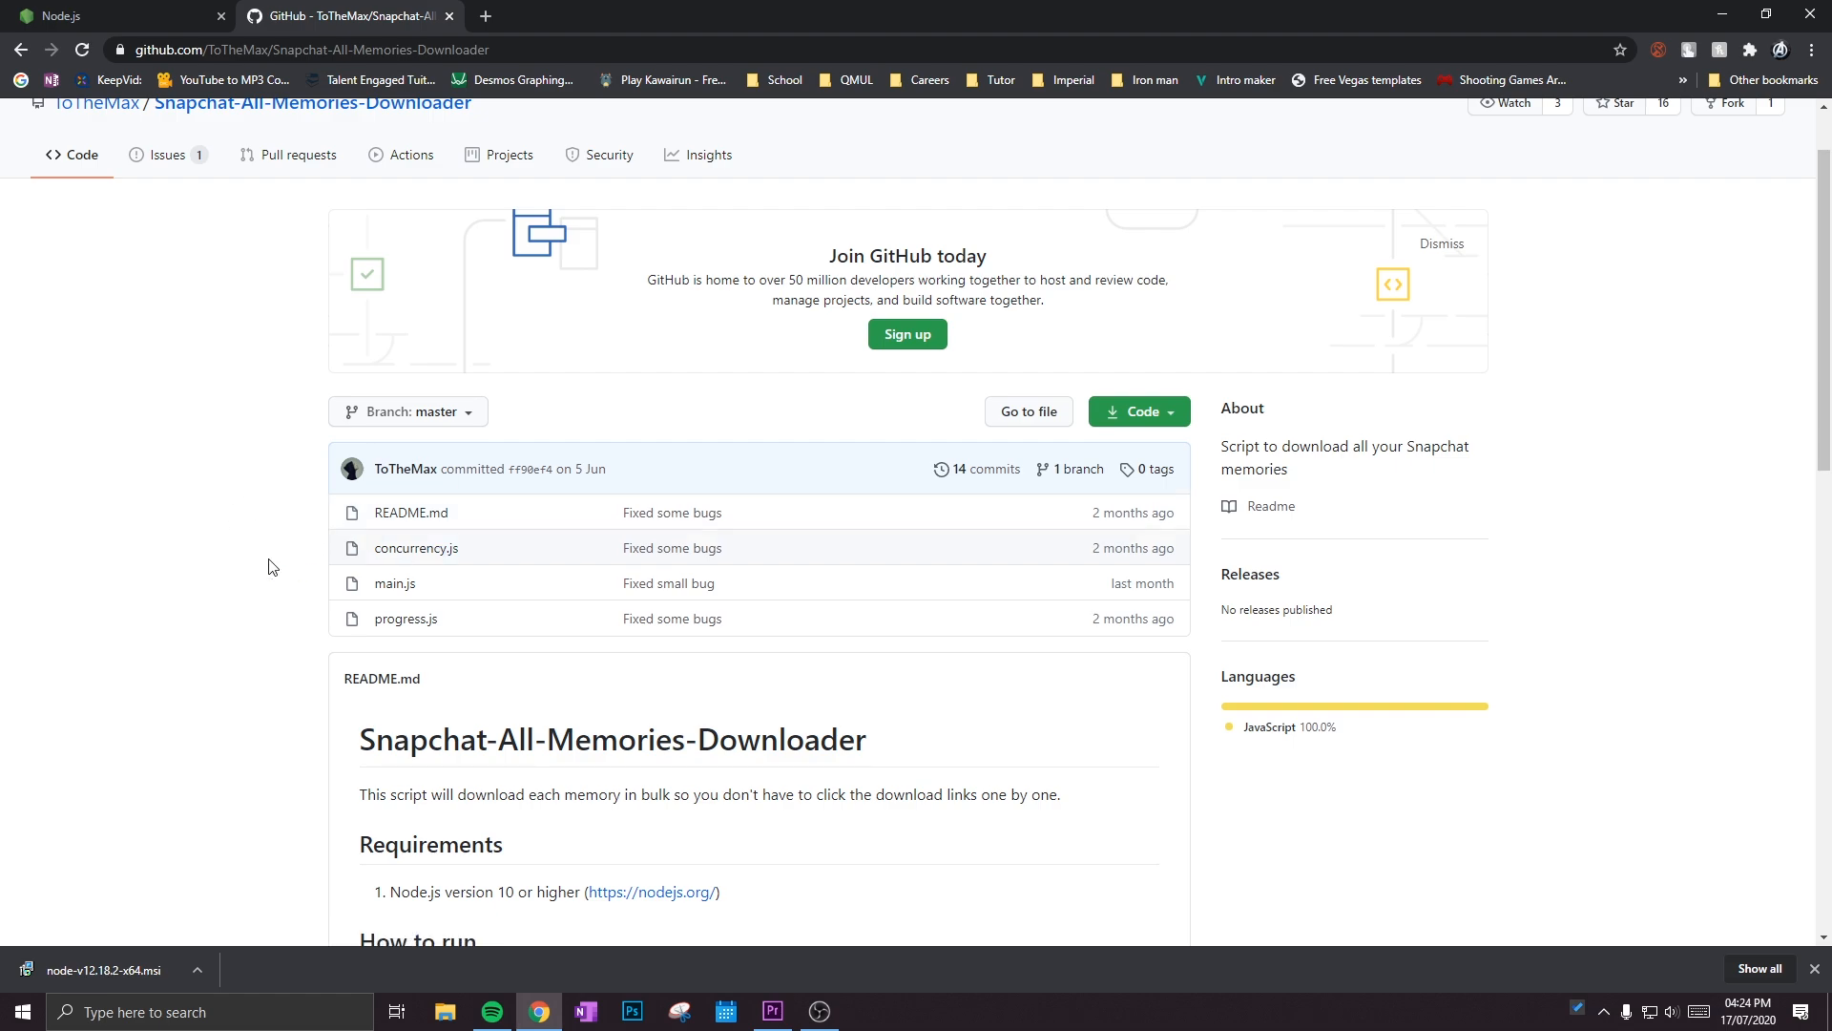
click(1136, 412)
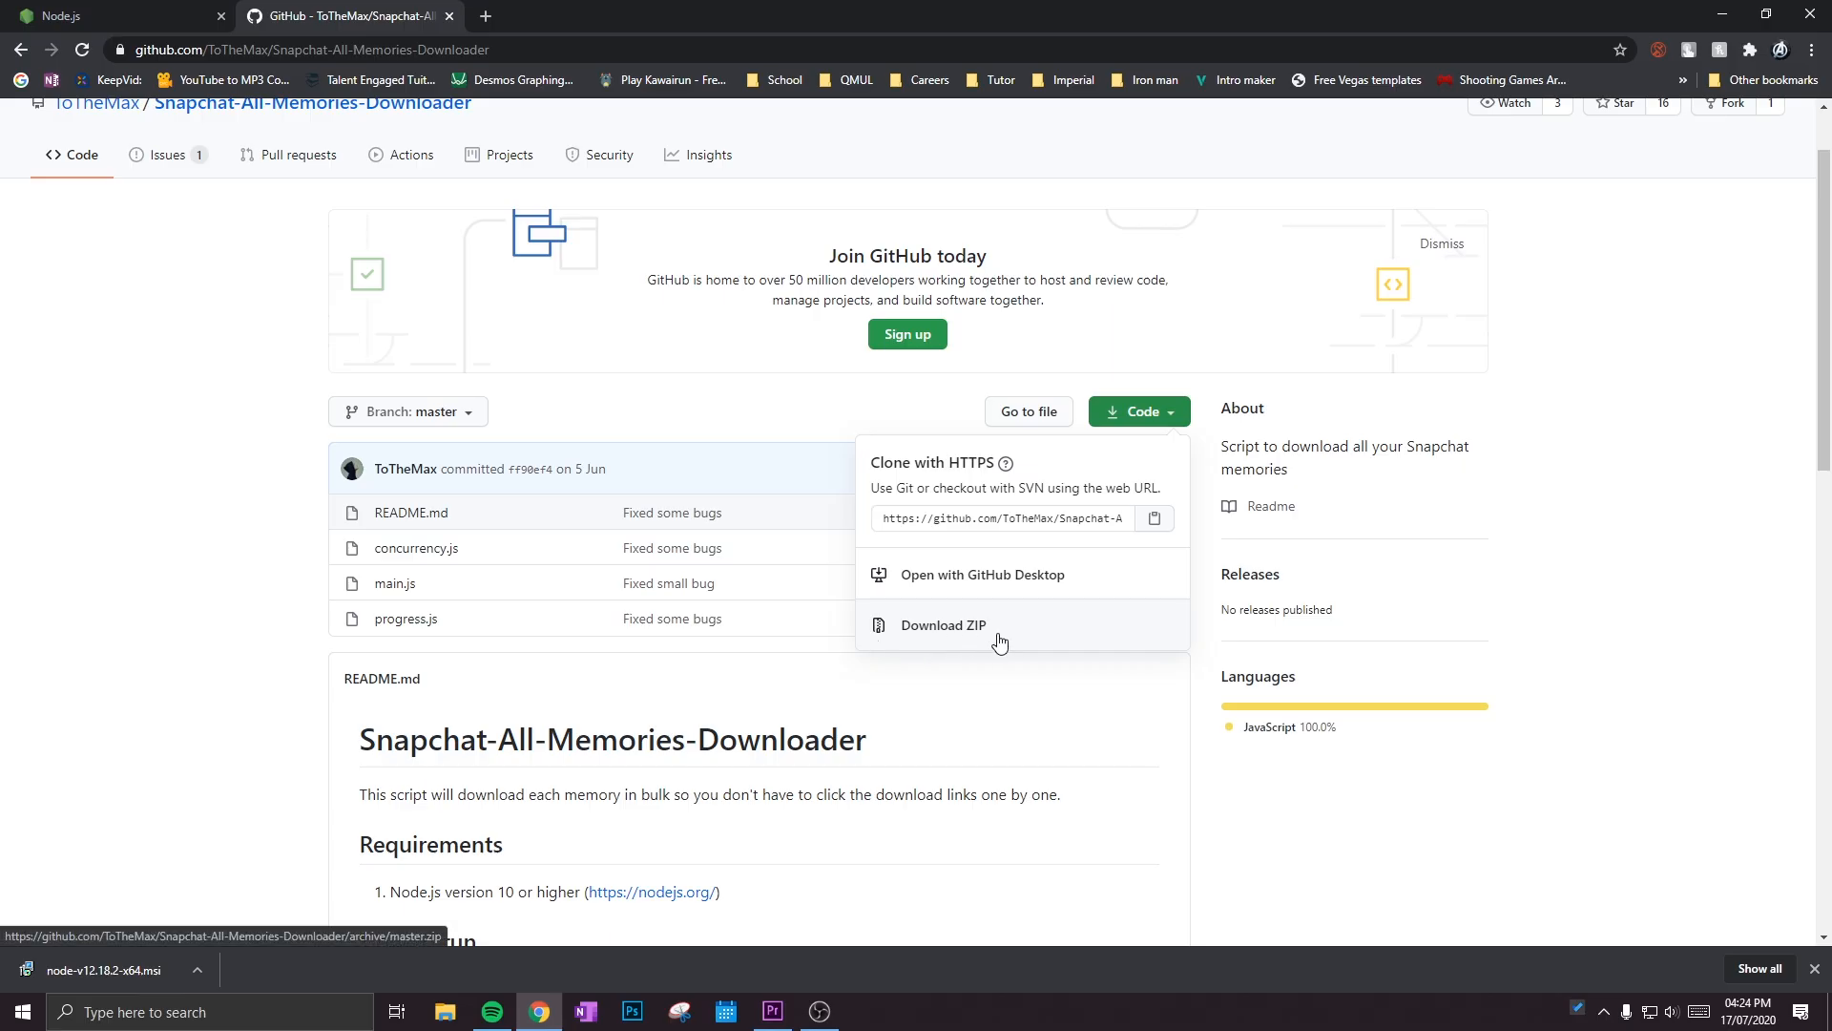
click(942, 624)
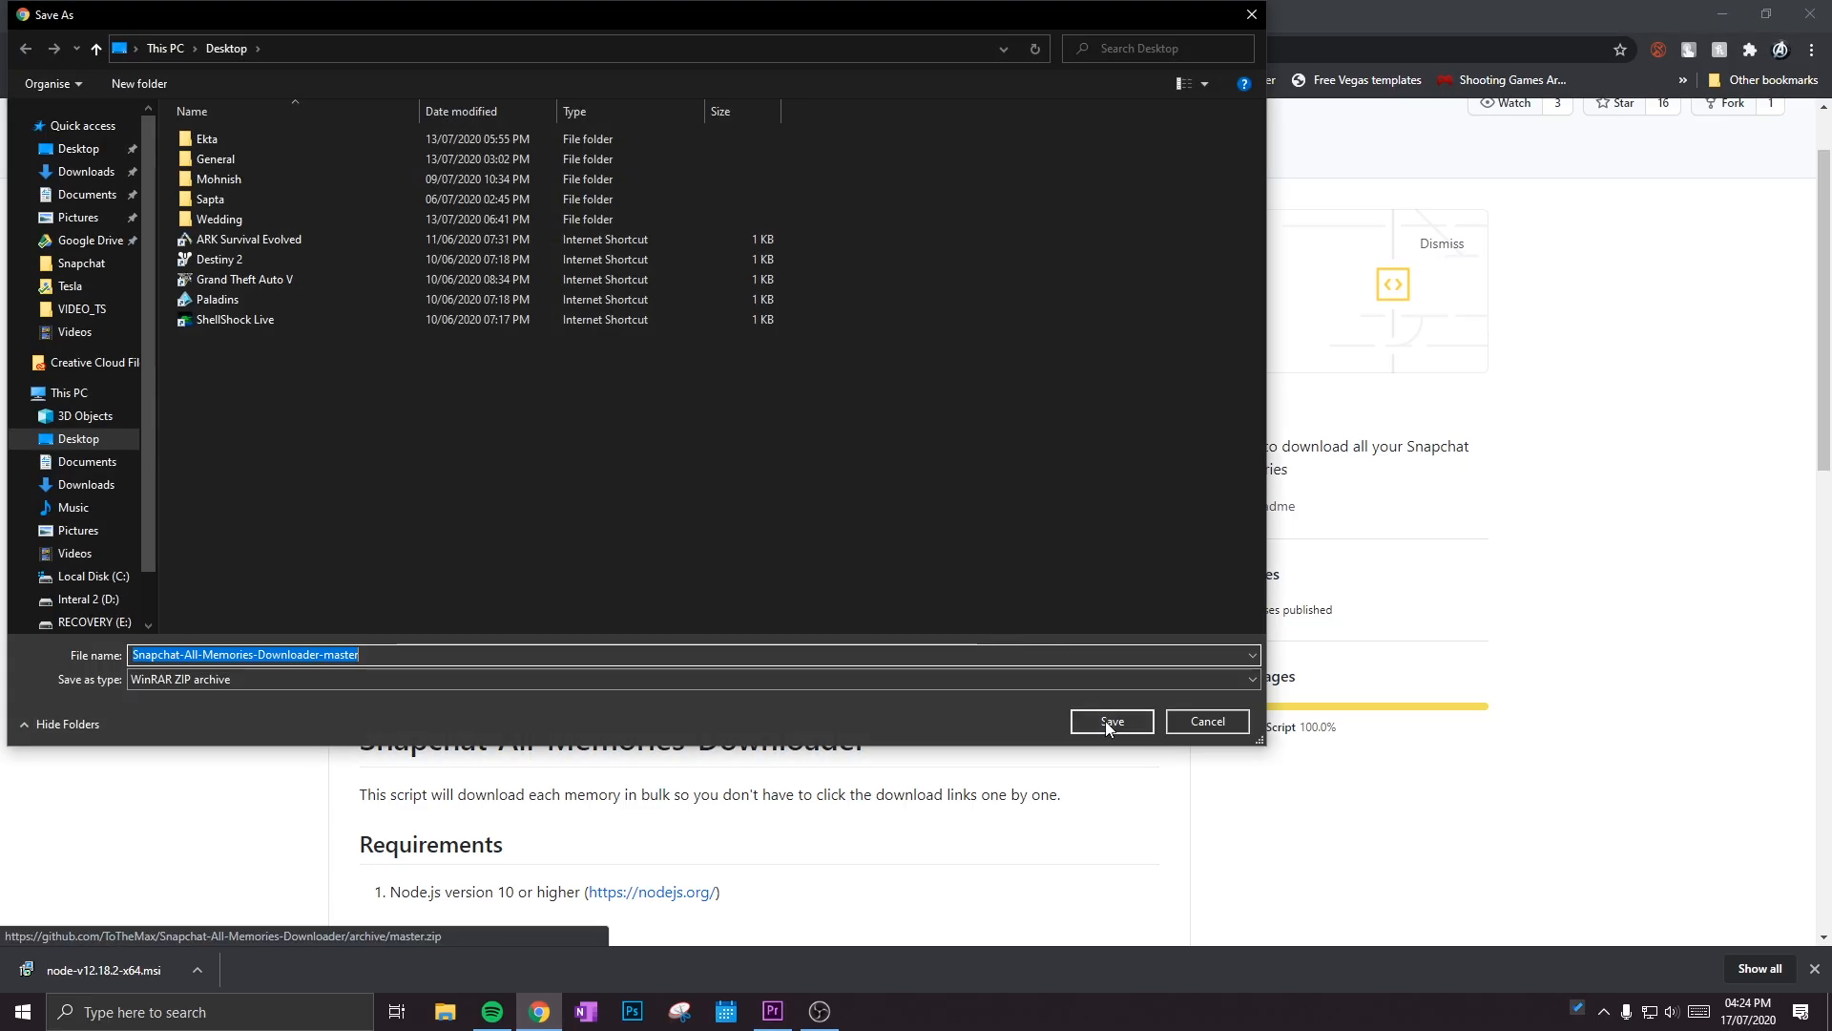
click(1109, 720)
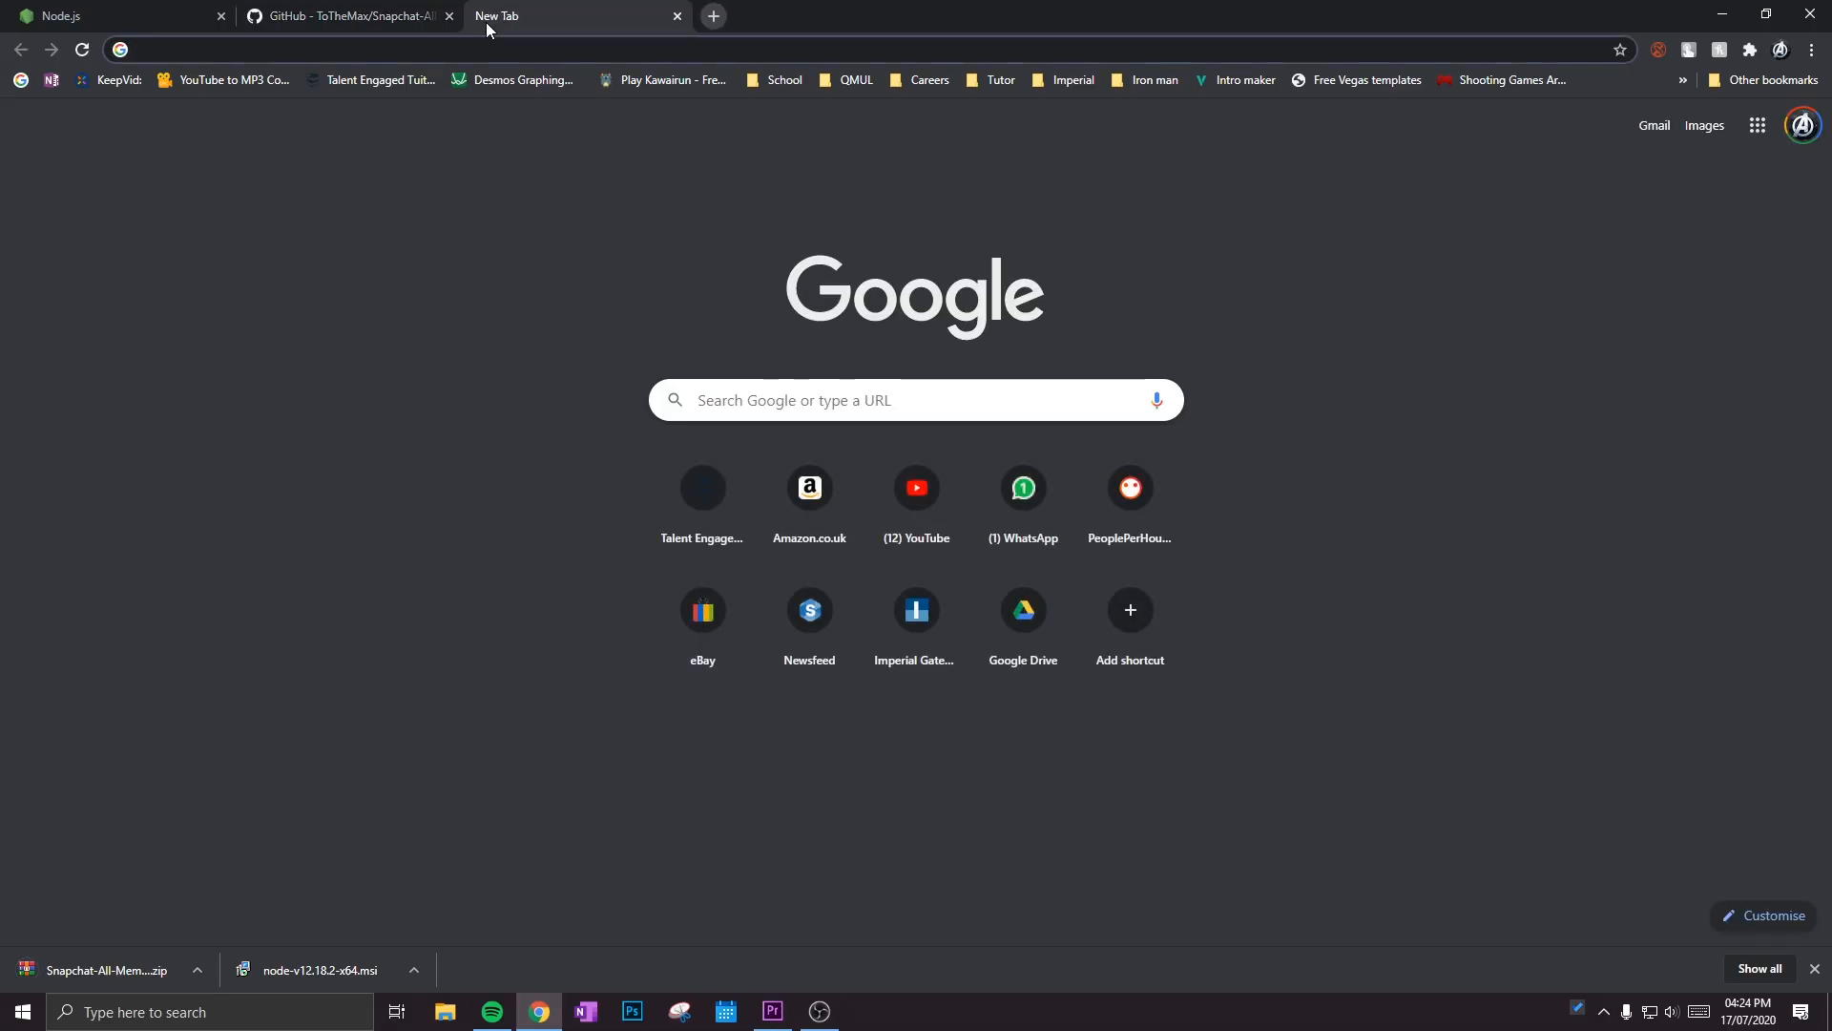
Step: Search 'snapchat login', open the Log In • Snapchat page and log in
text(snapchat login)
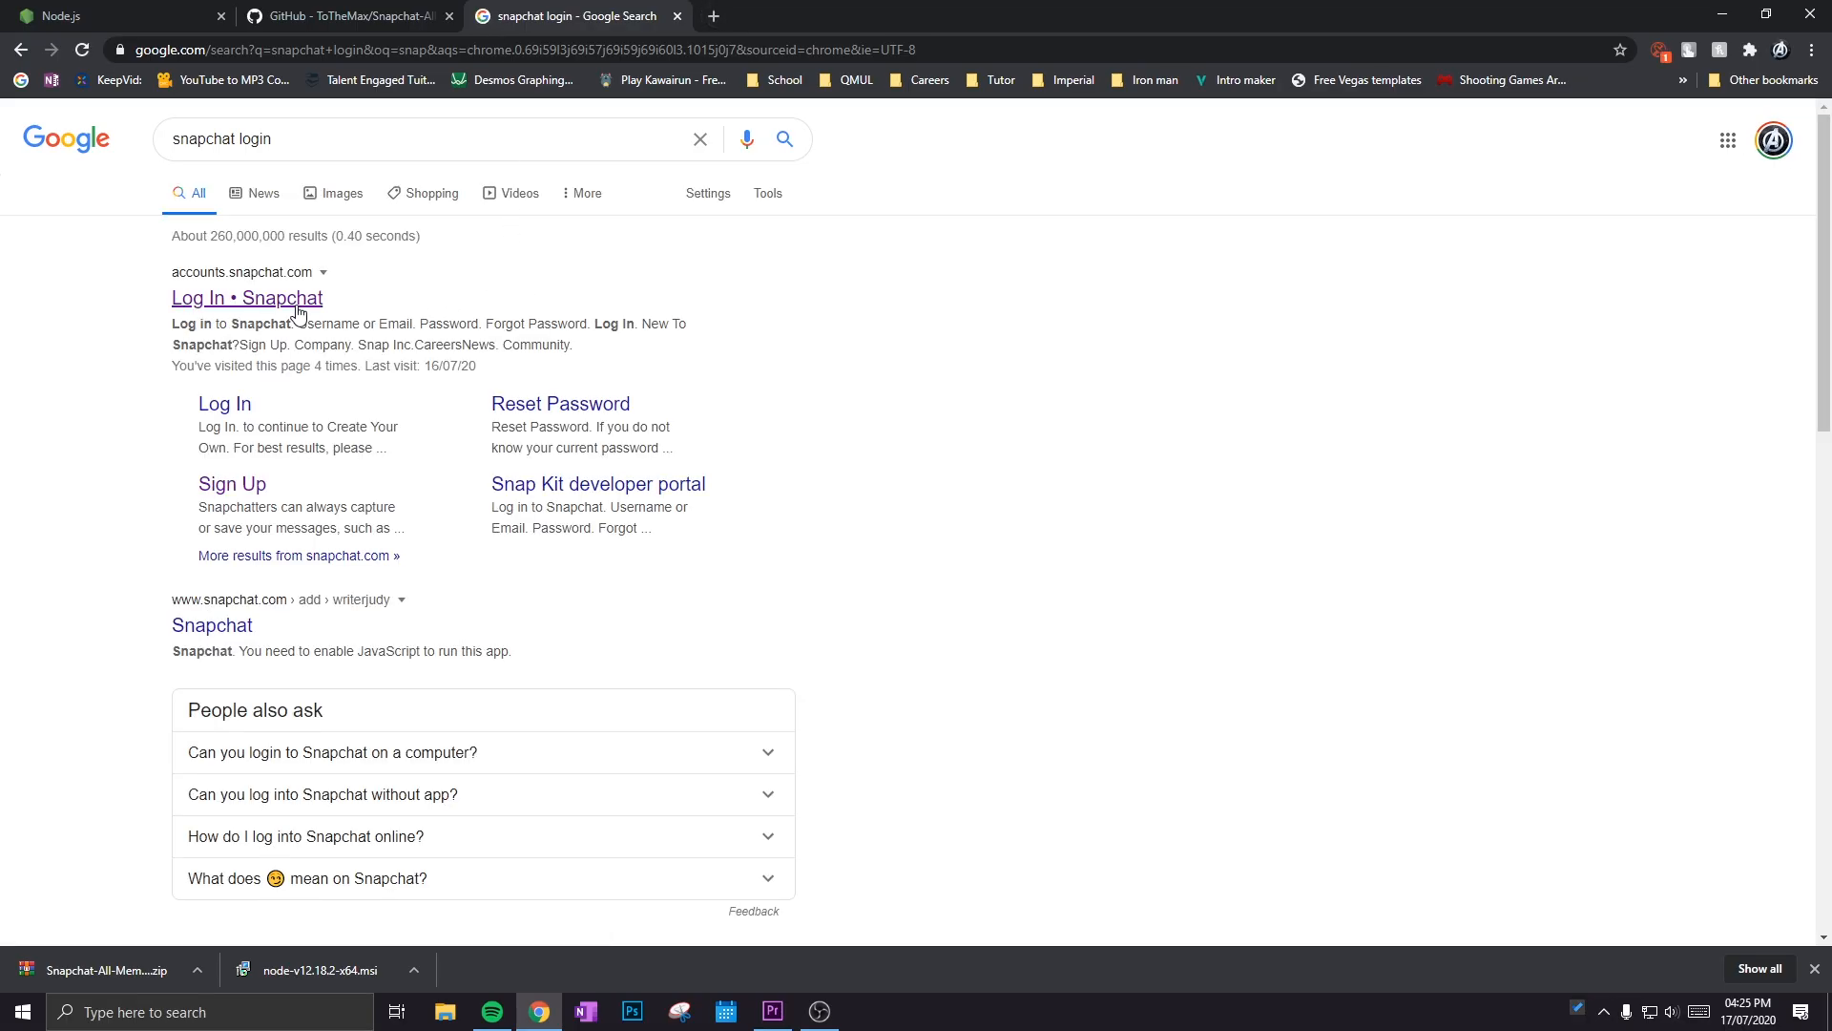
click(246, 297)
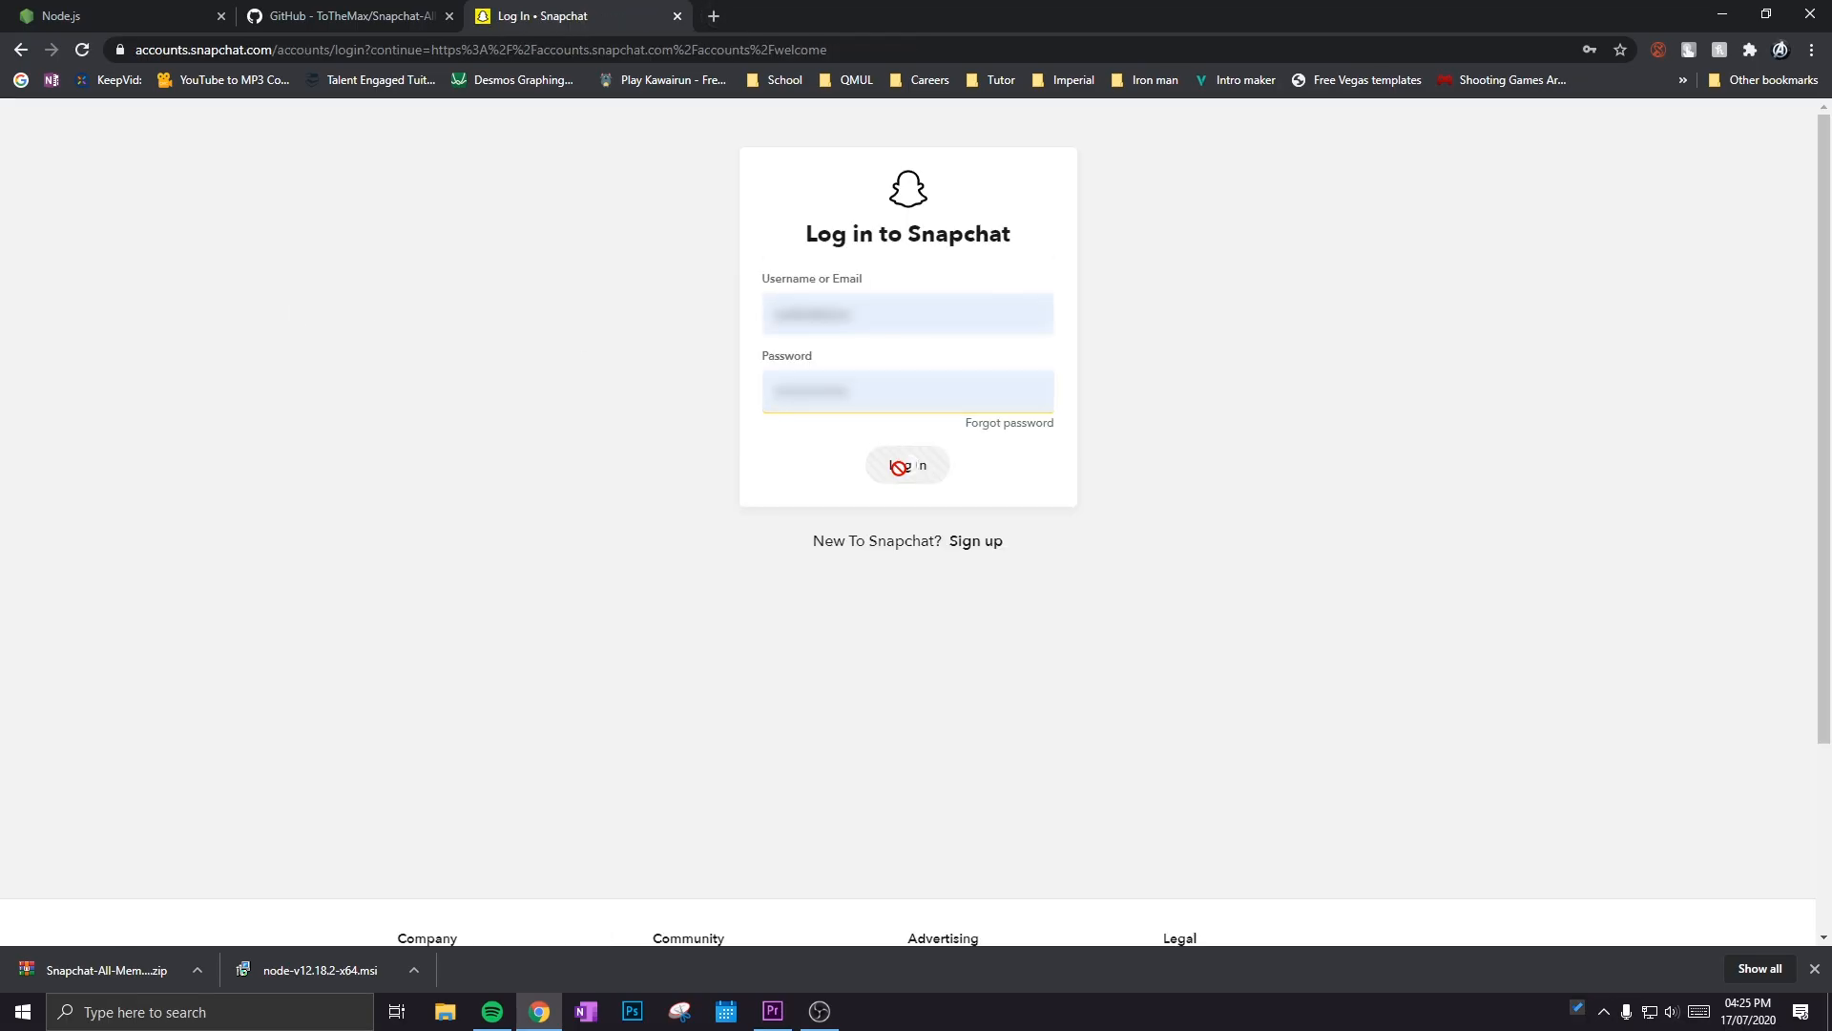
click(906, 465)
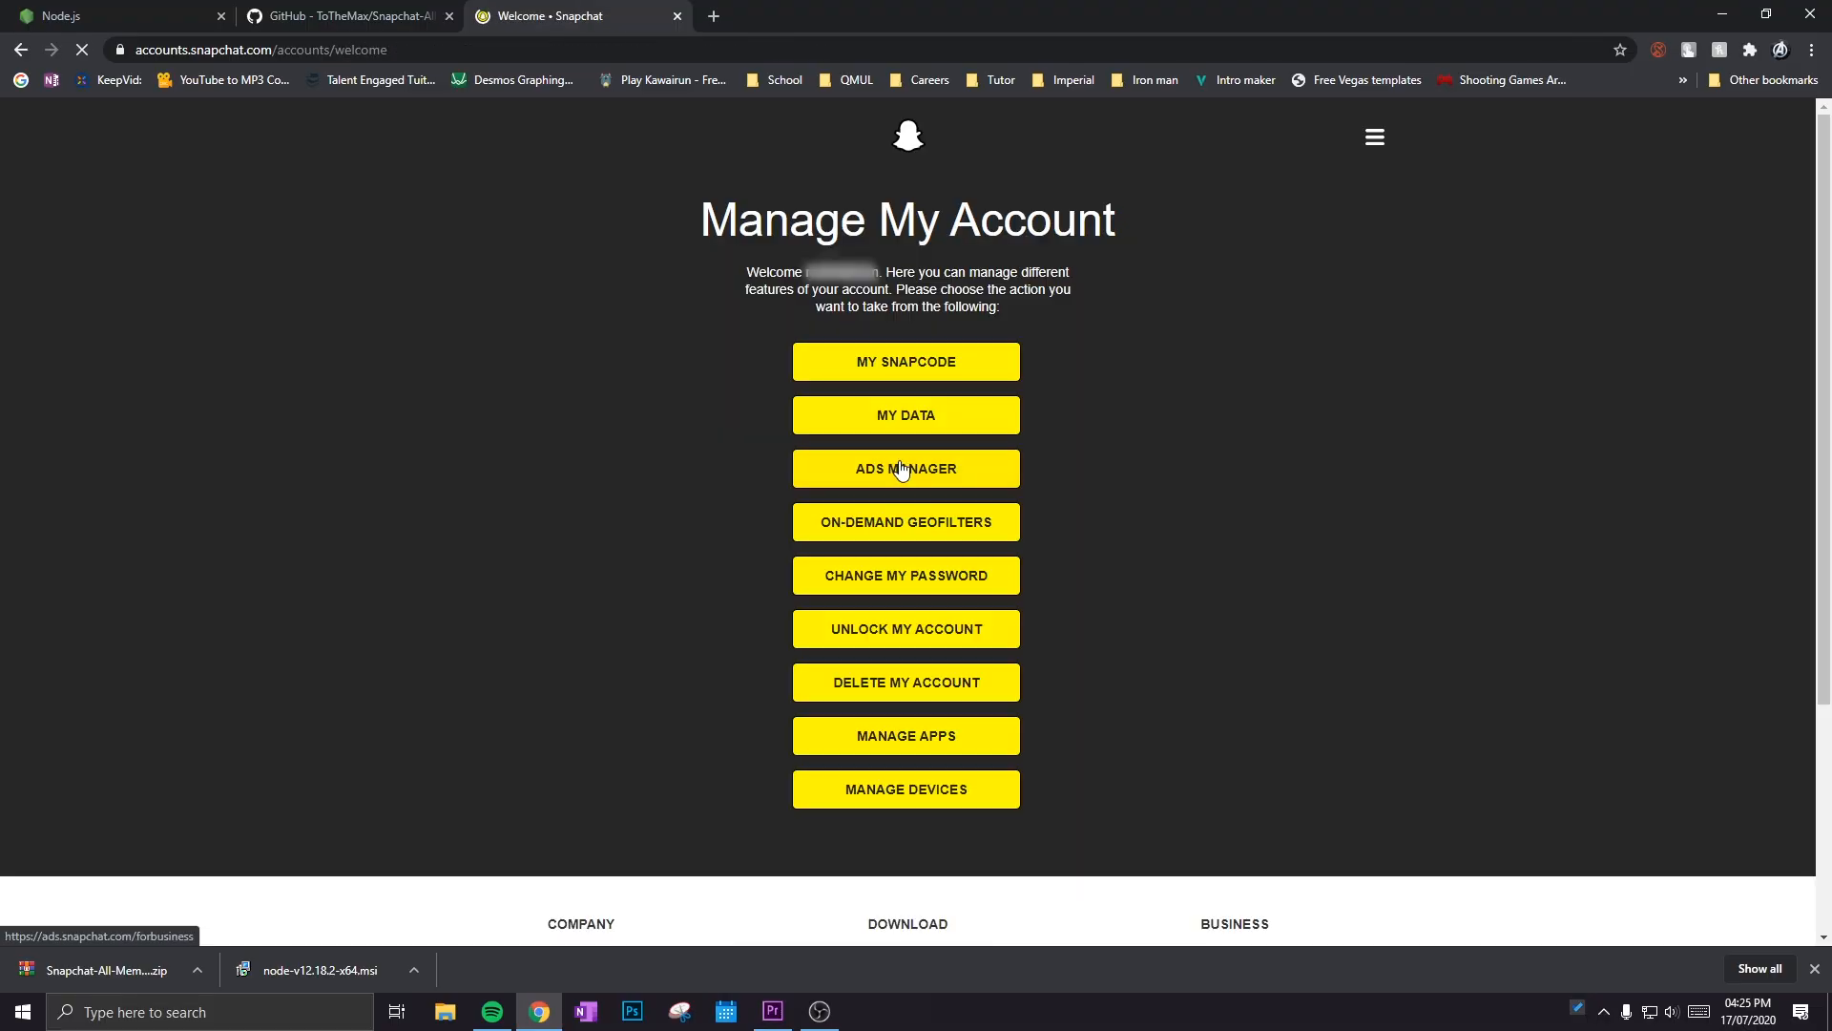
Step: On the My Data page, submit a request for a copy of the account data
click(906, 415)
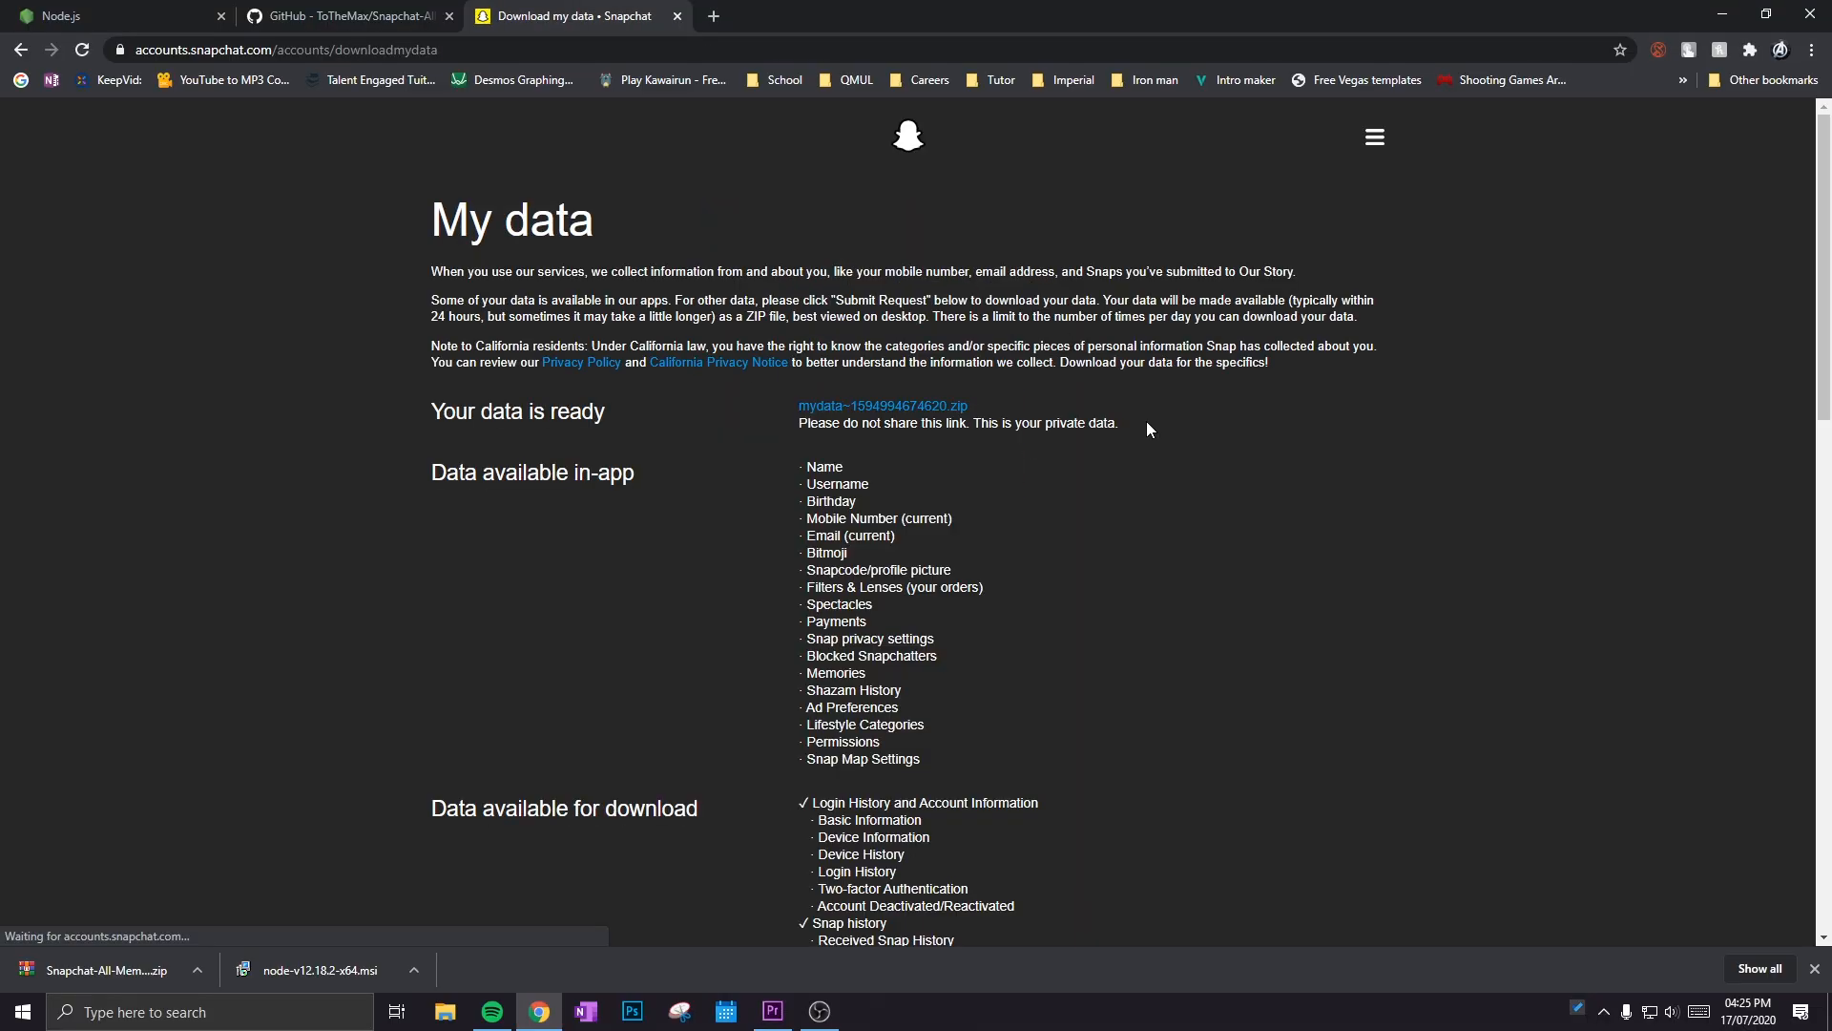
scroll(down, 3)
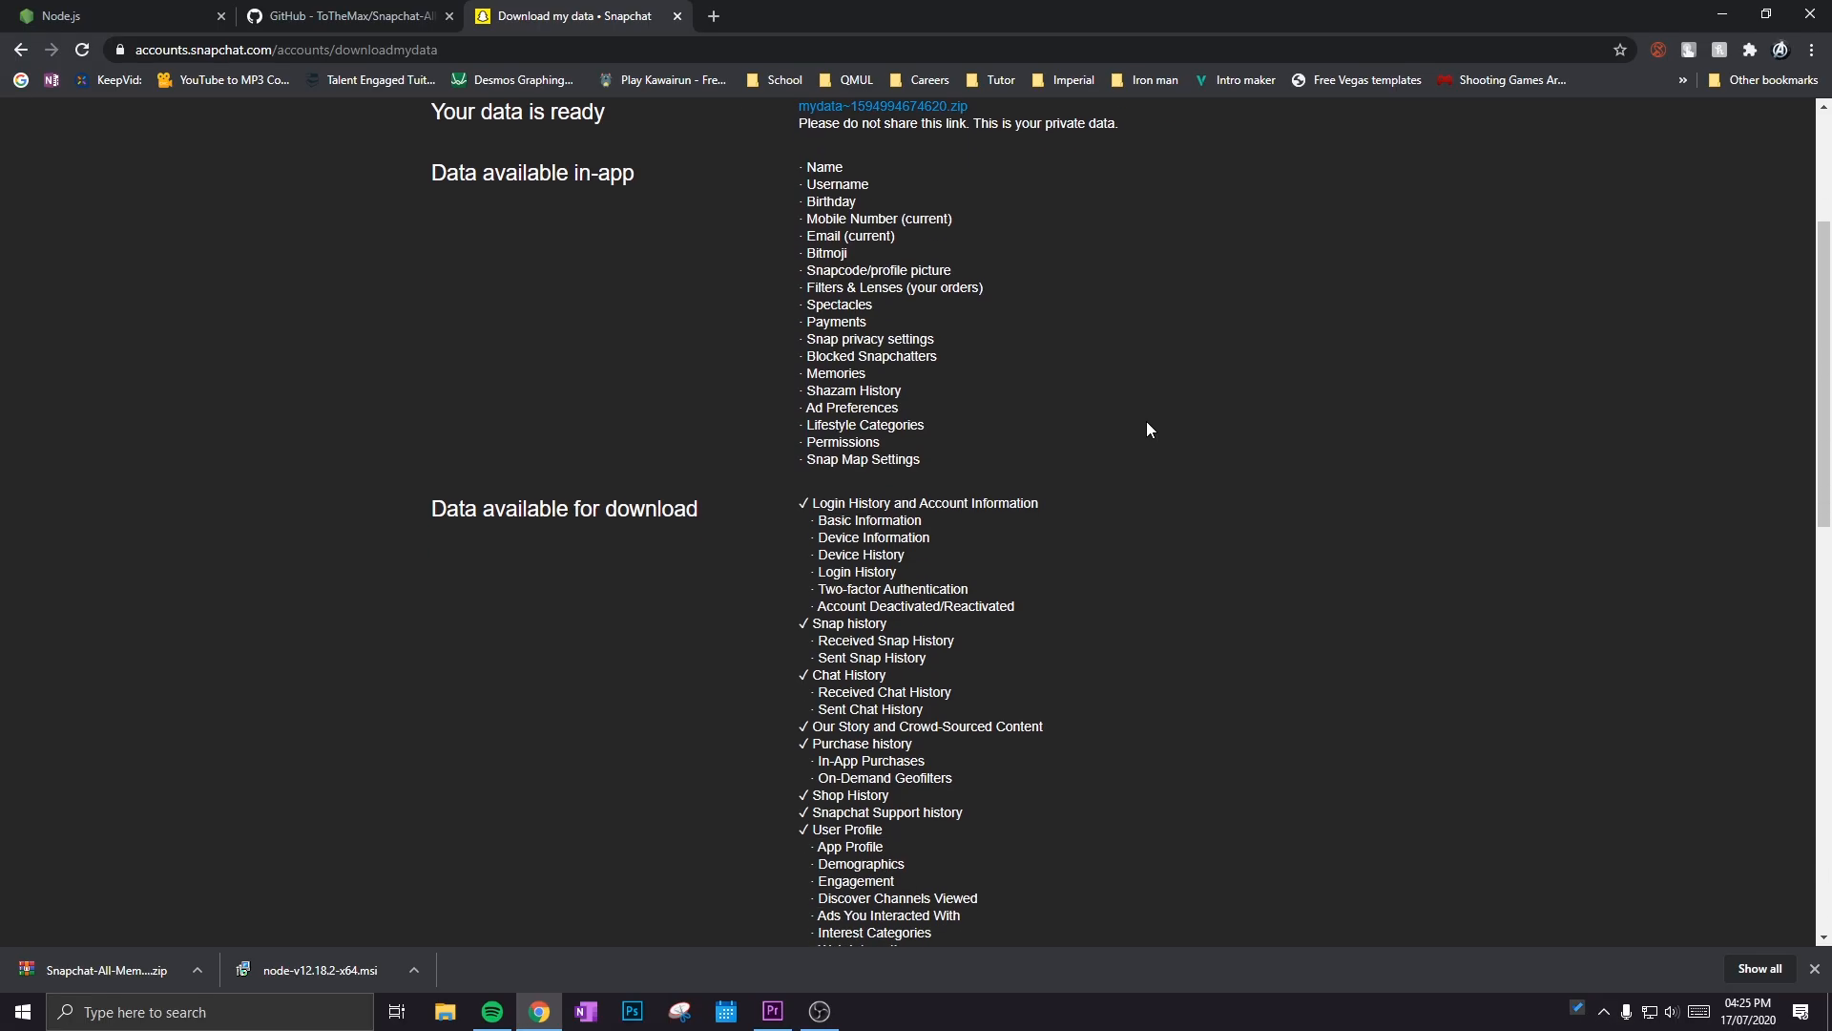
scroll(down, 3)
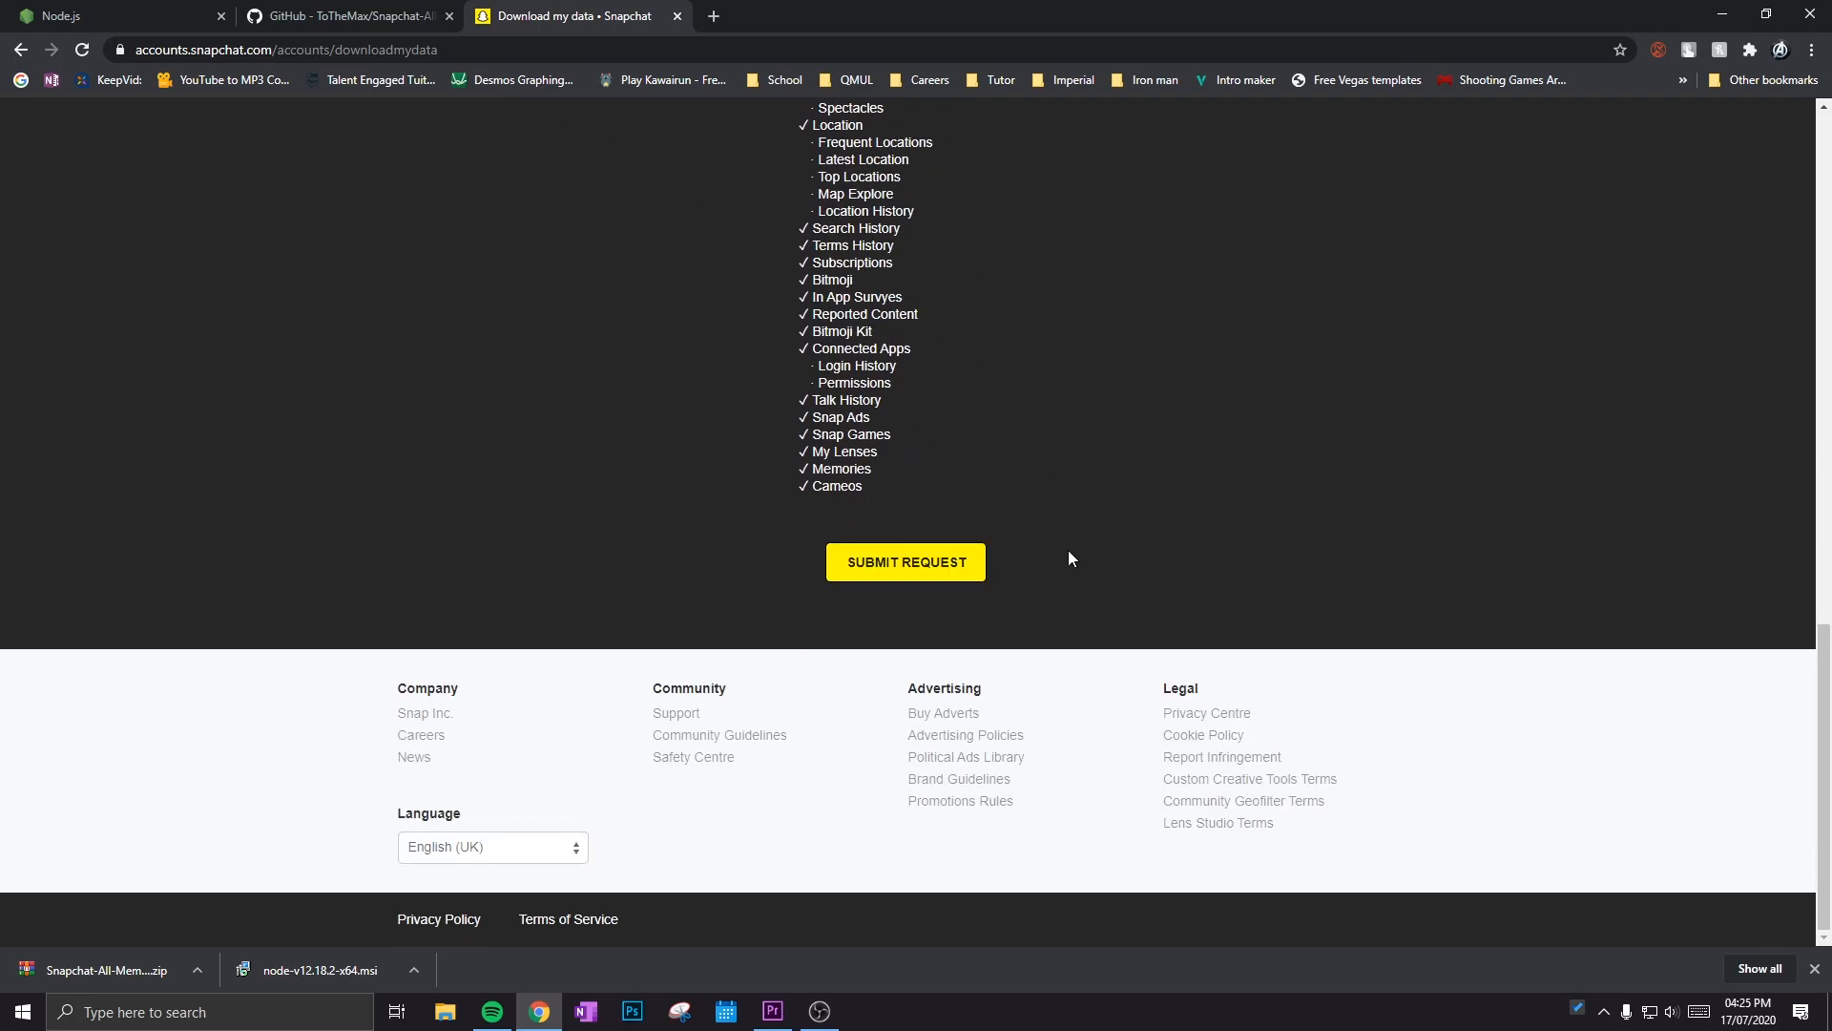
click(904, 562)
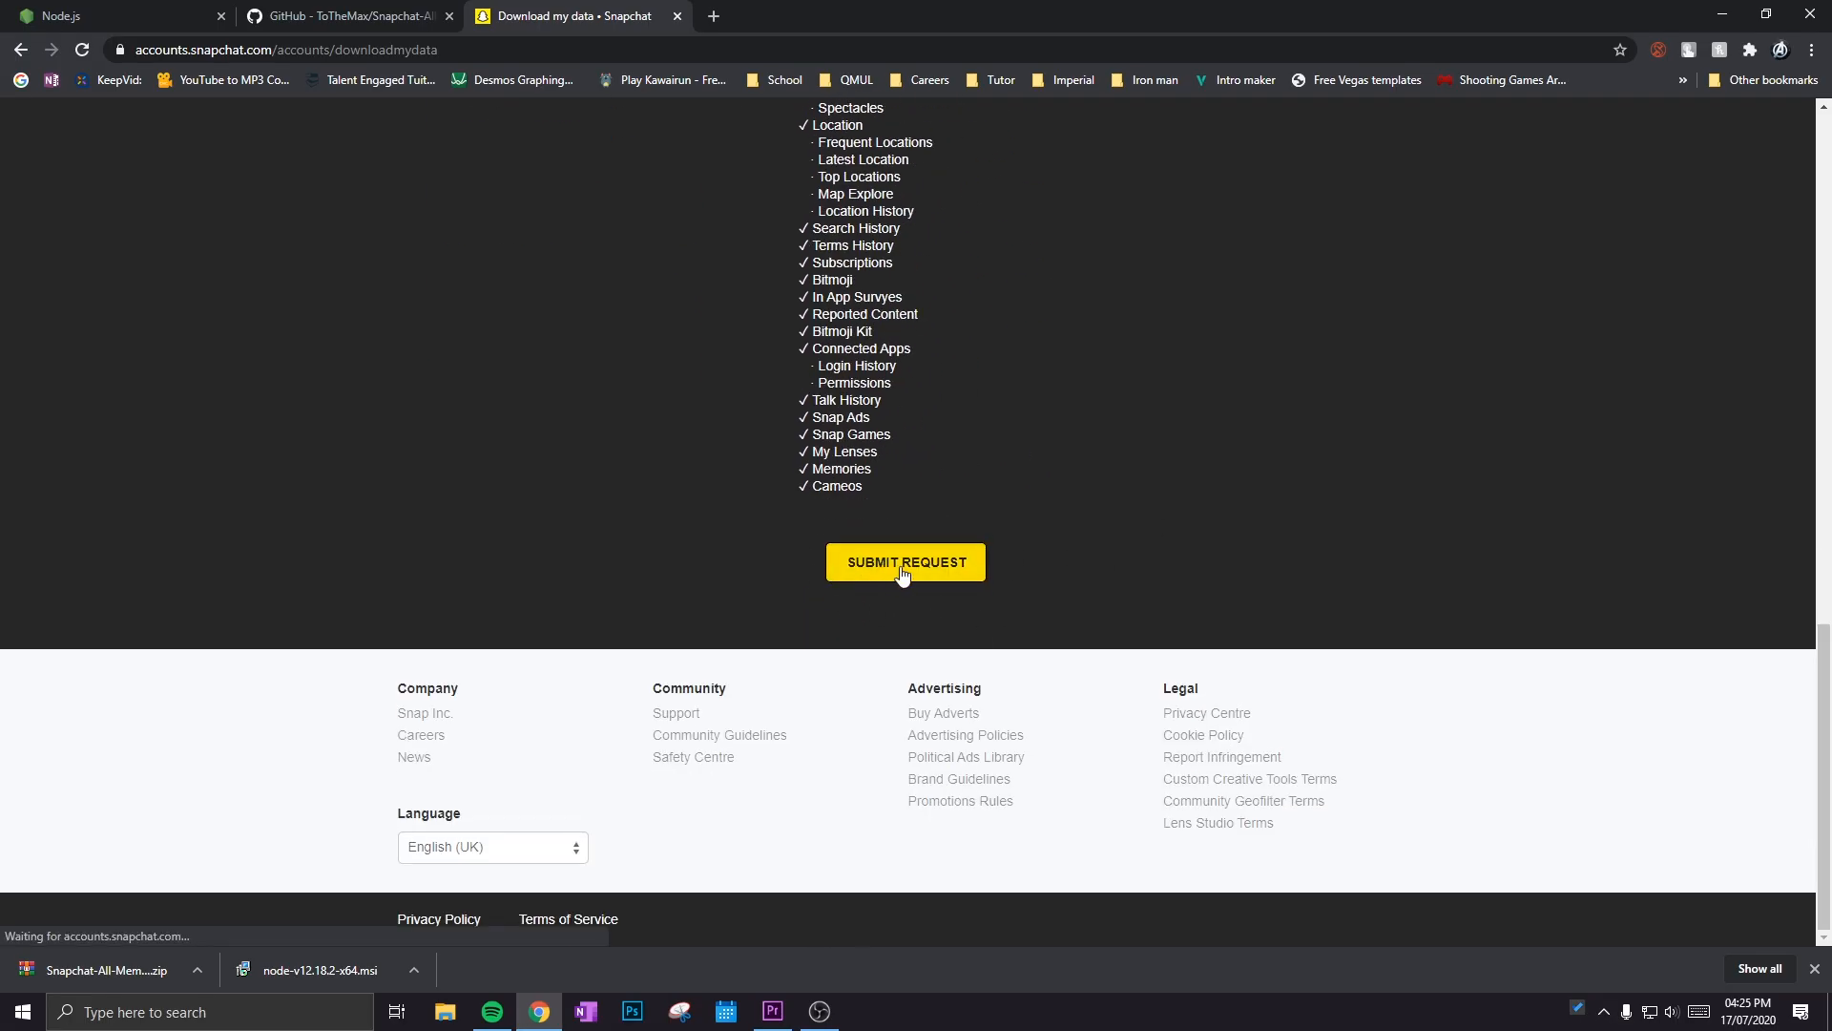
click(906, 562)
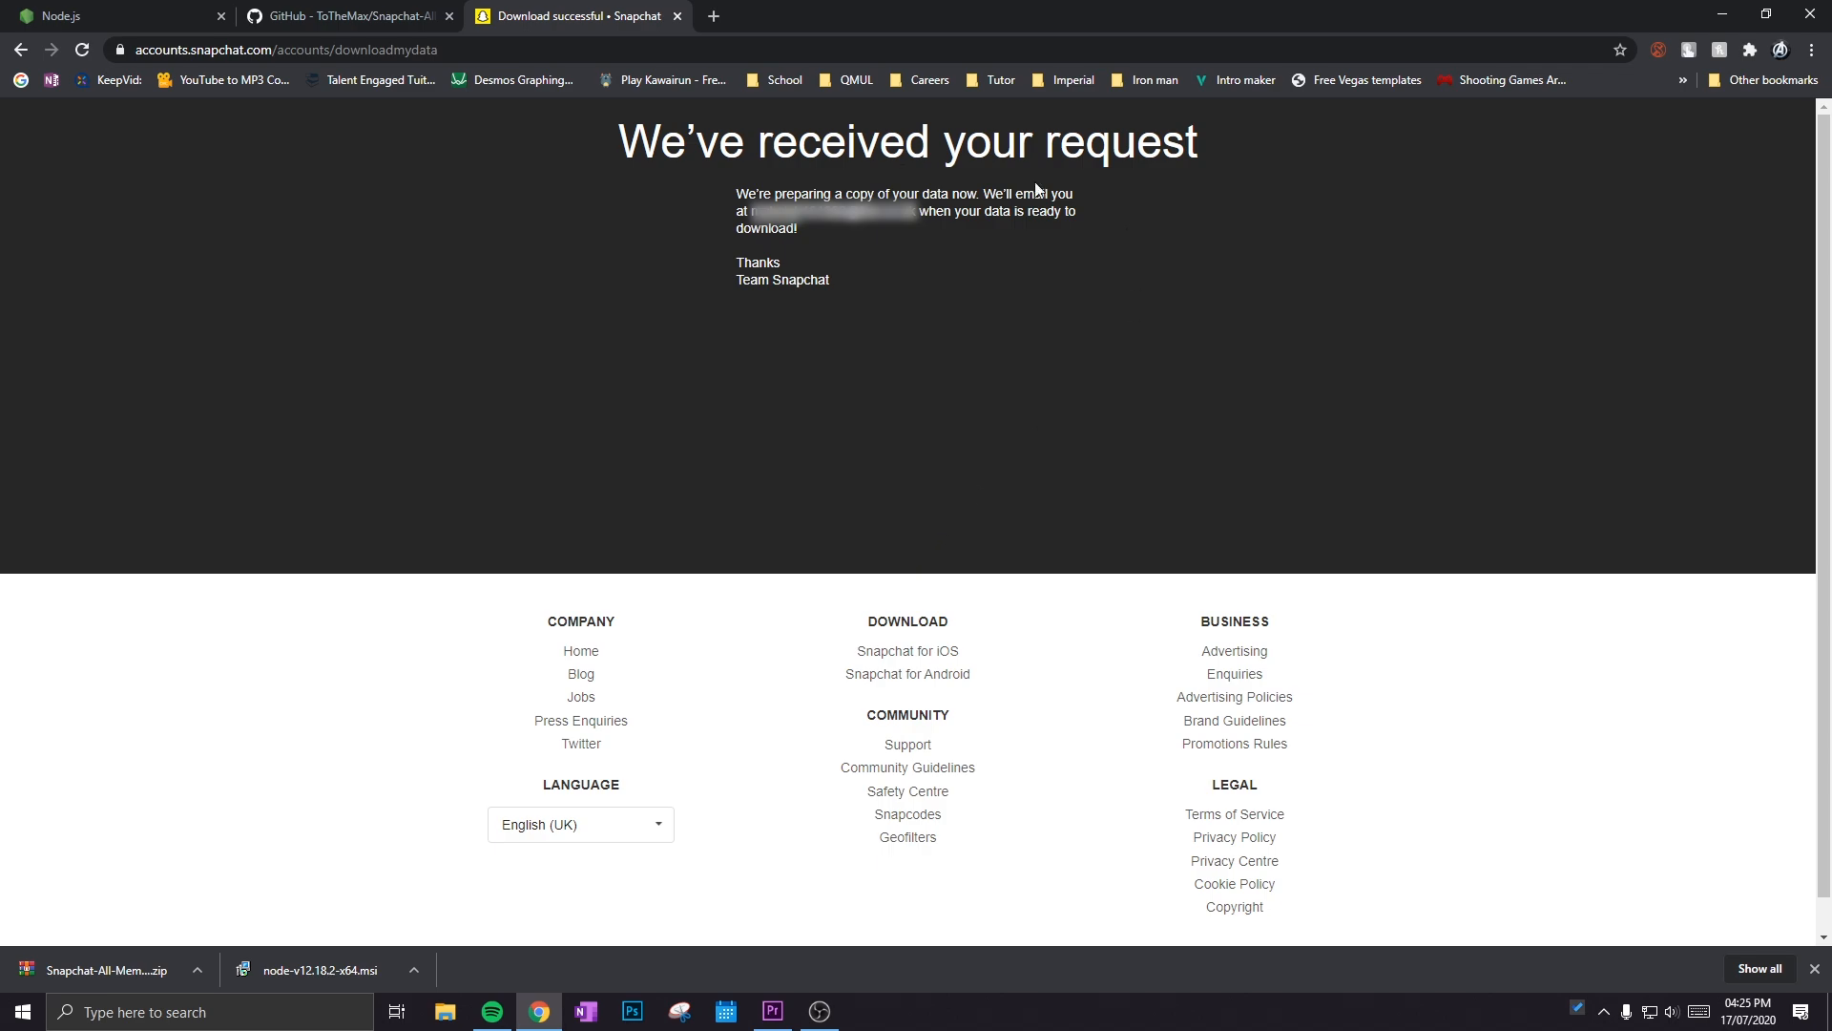
mouse_move(840, 371)
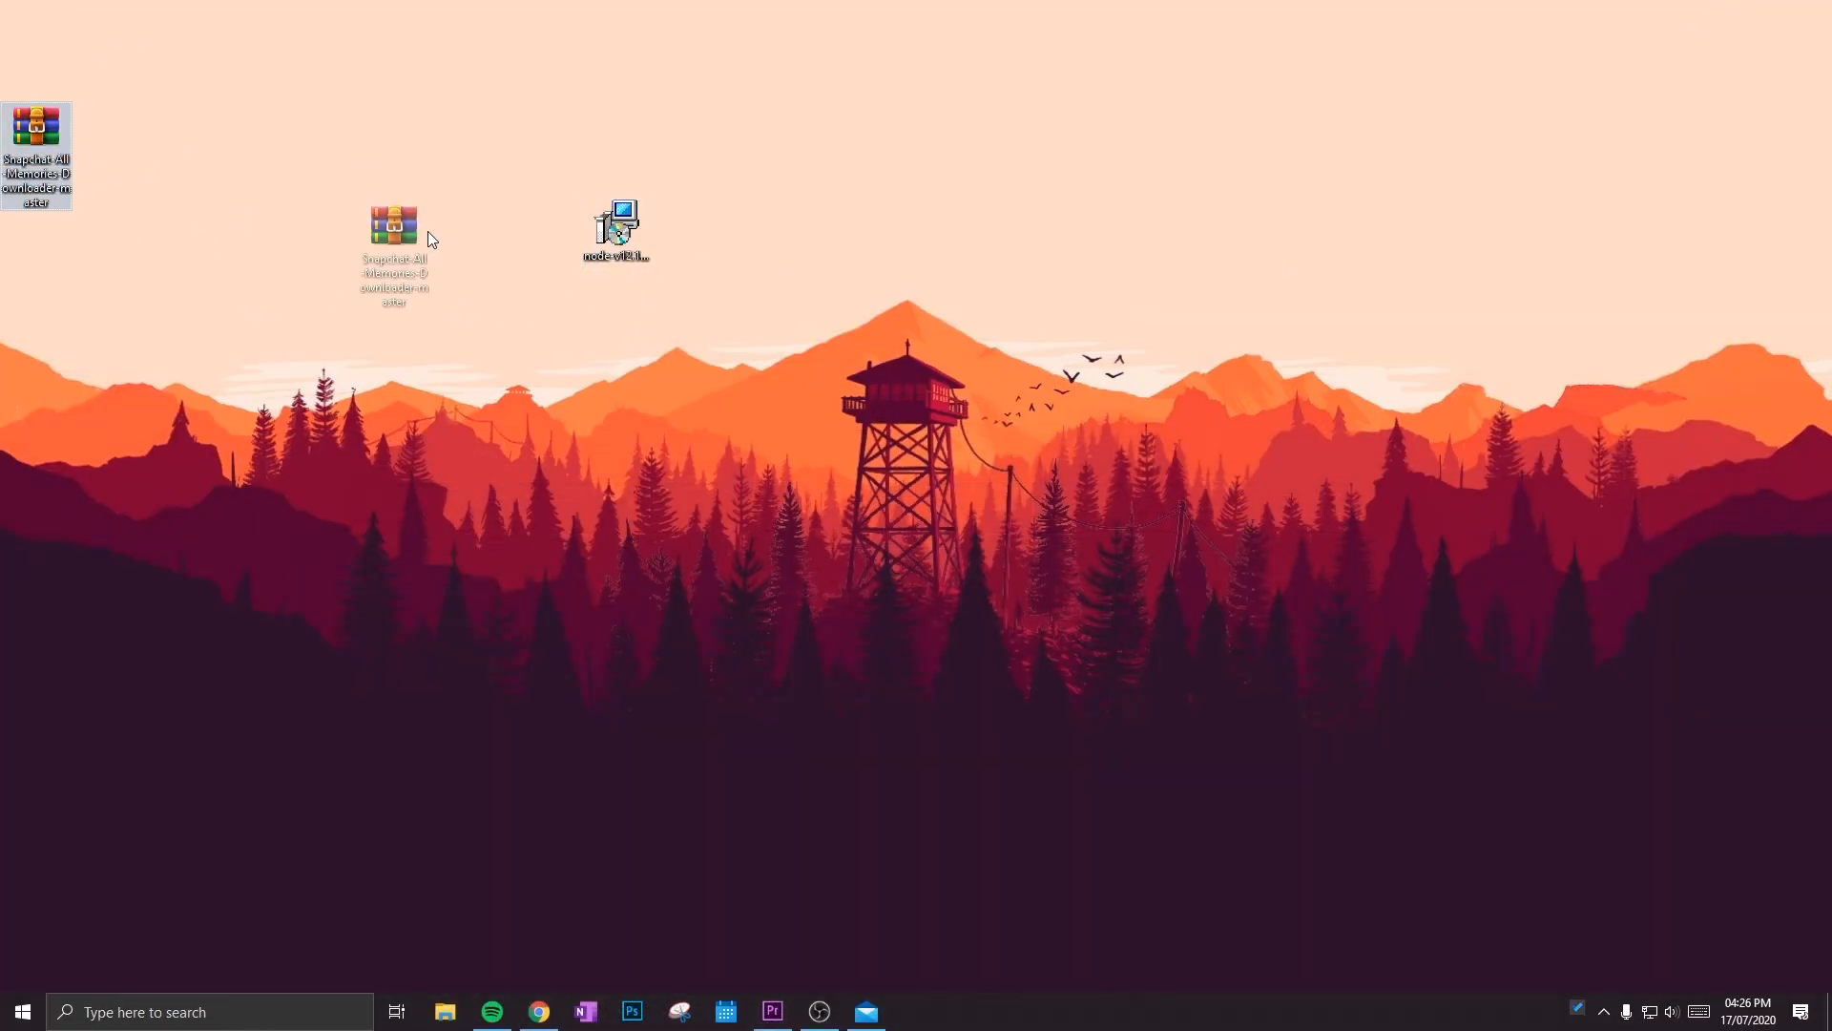
Step: Run the Node.js installer, accept the licence, and finish the setup wizard
drag(394, 228, 760, 222)
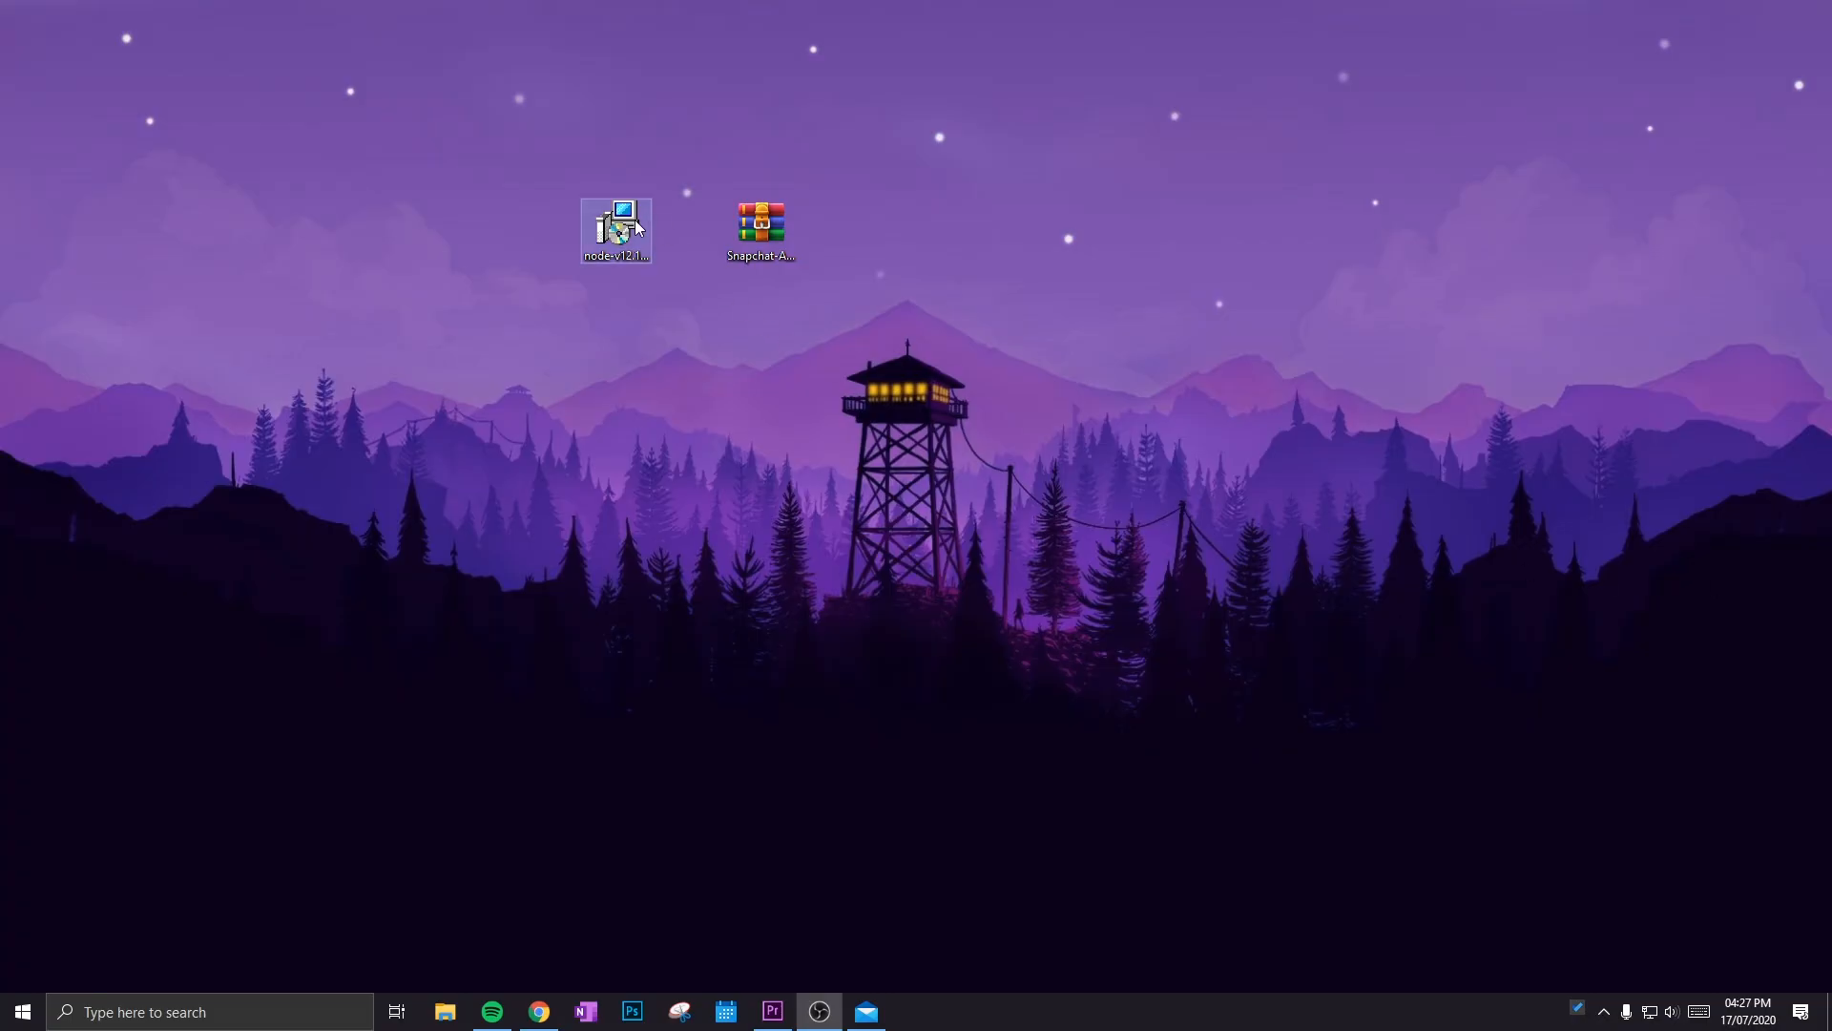
double_click(615, 229)
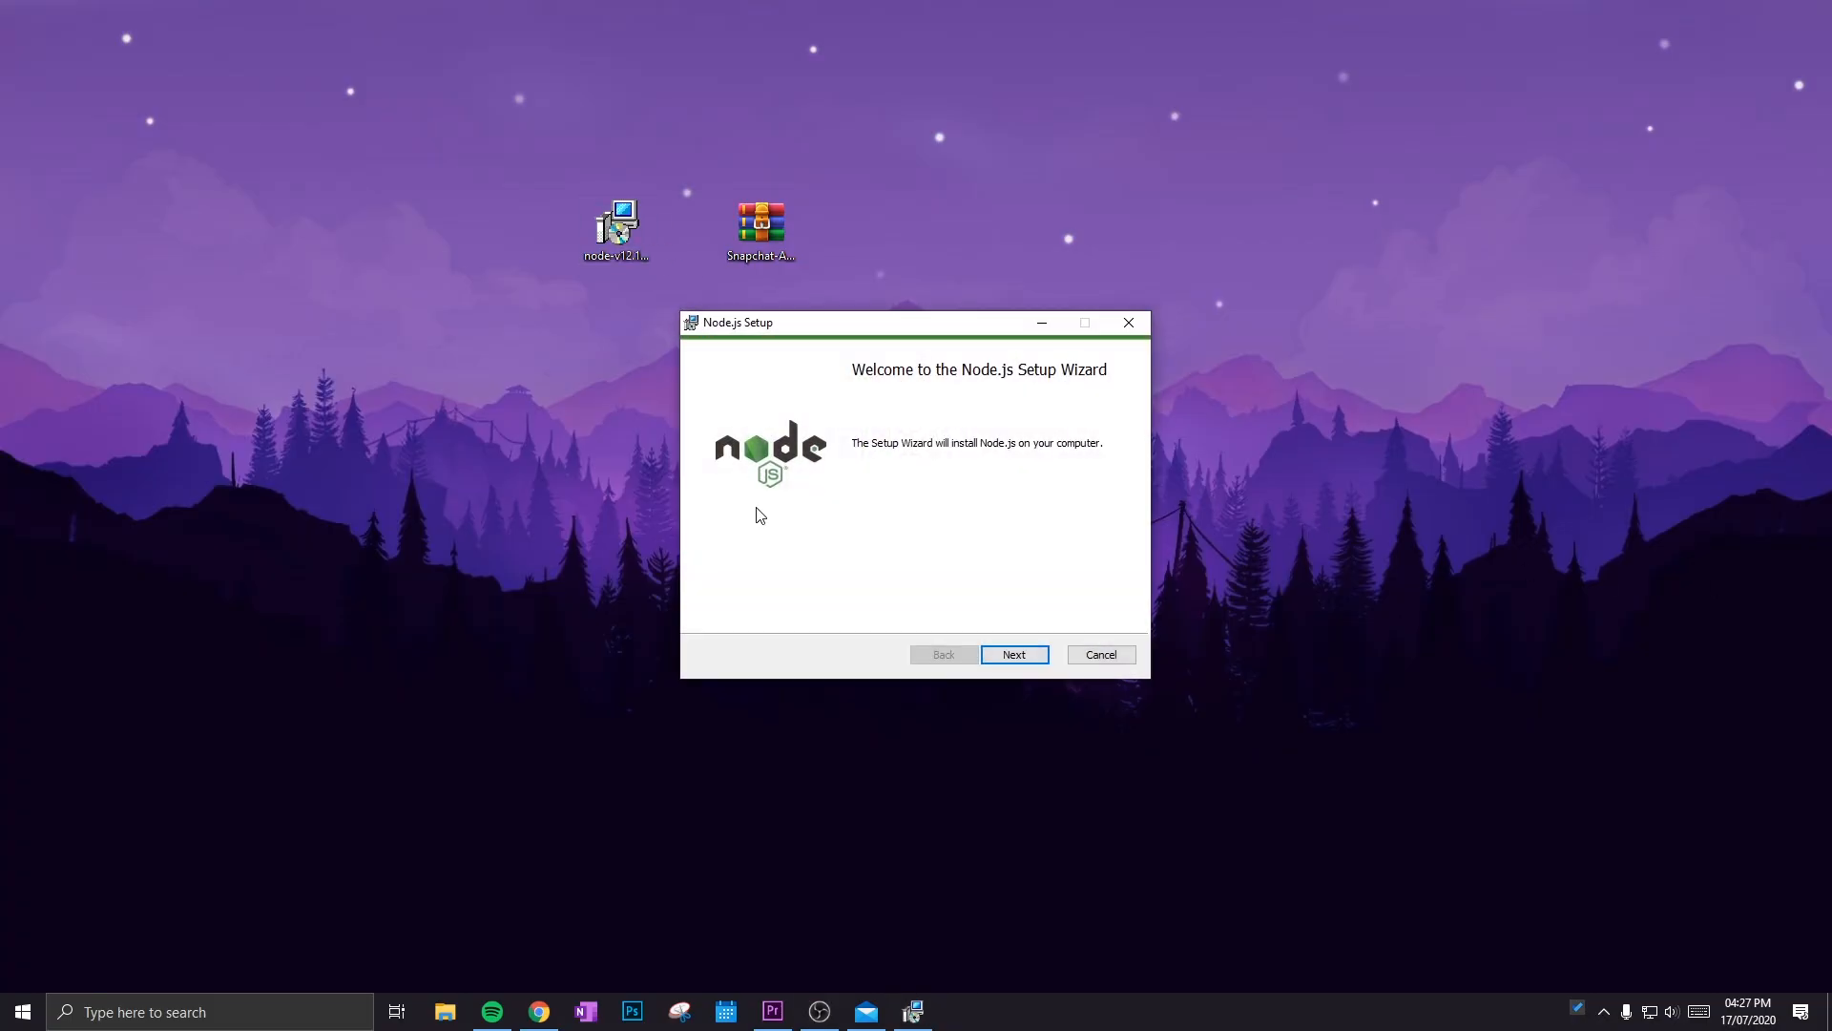
click(1011, 653)
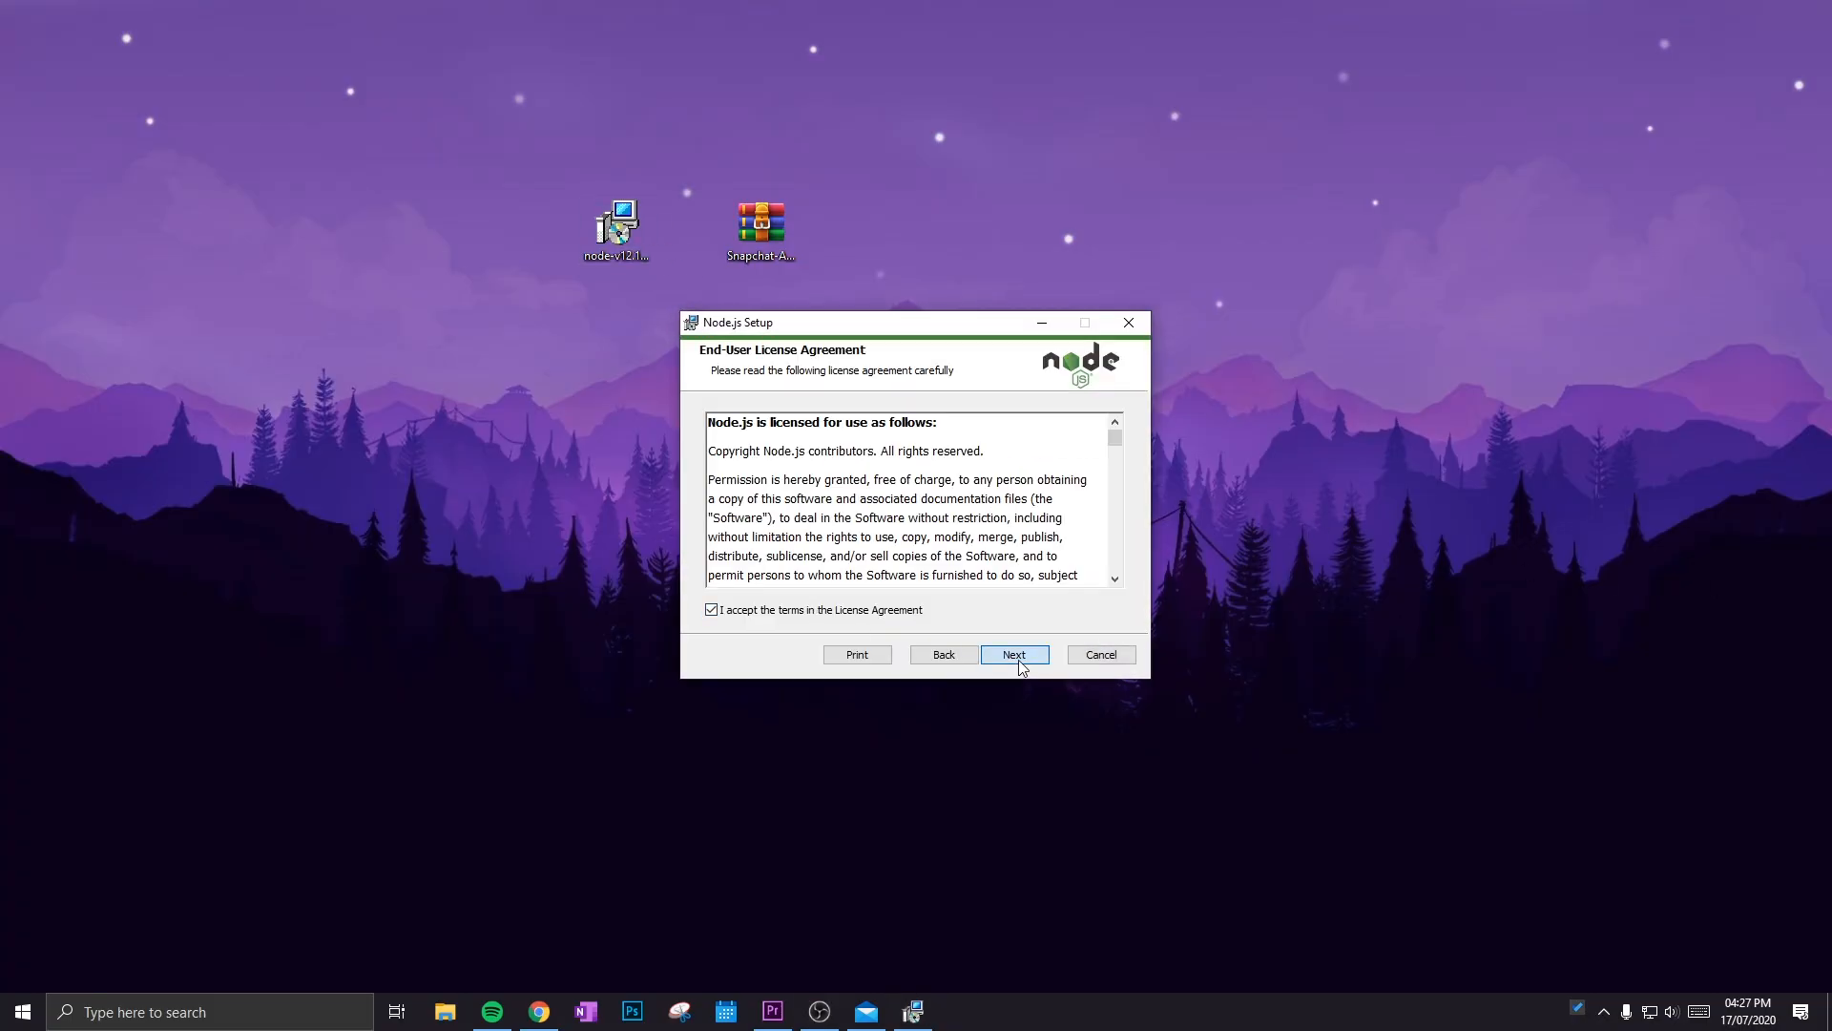
click(1012, 654)
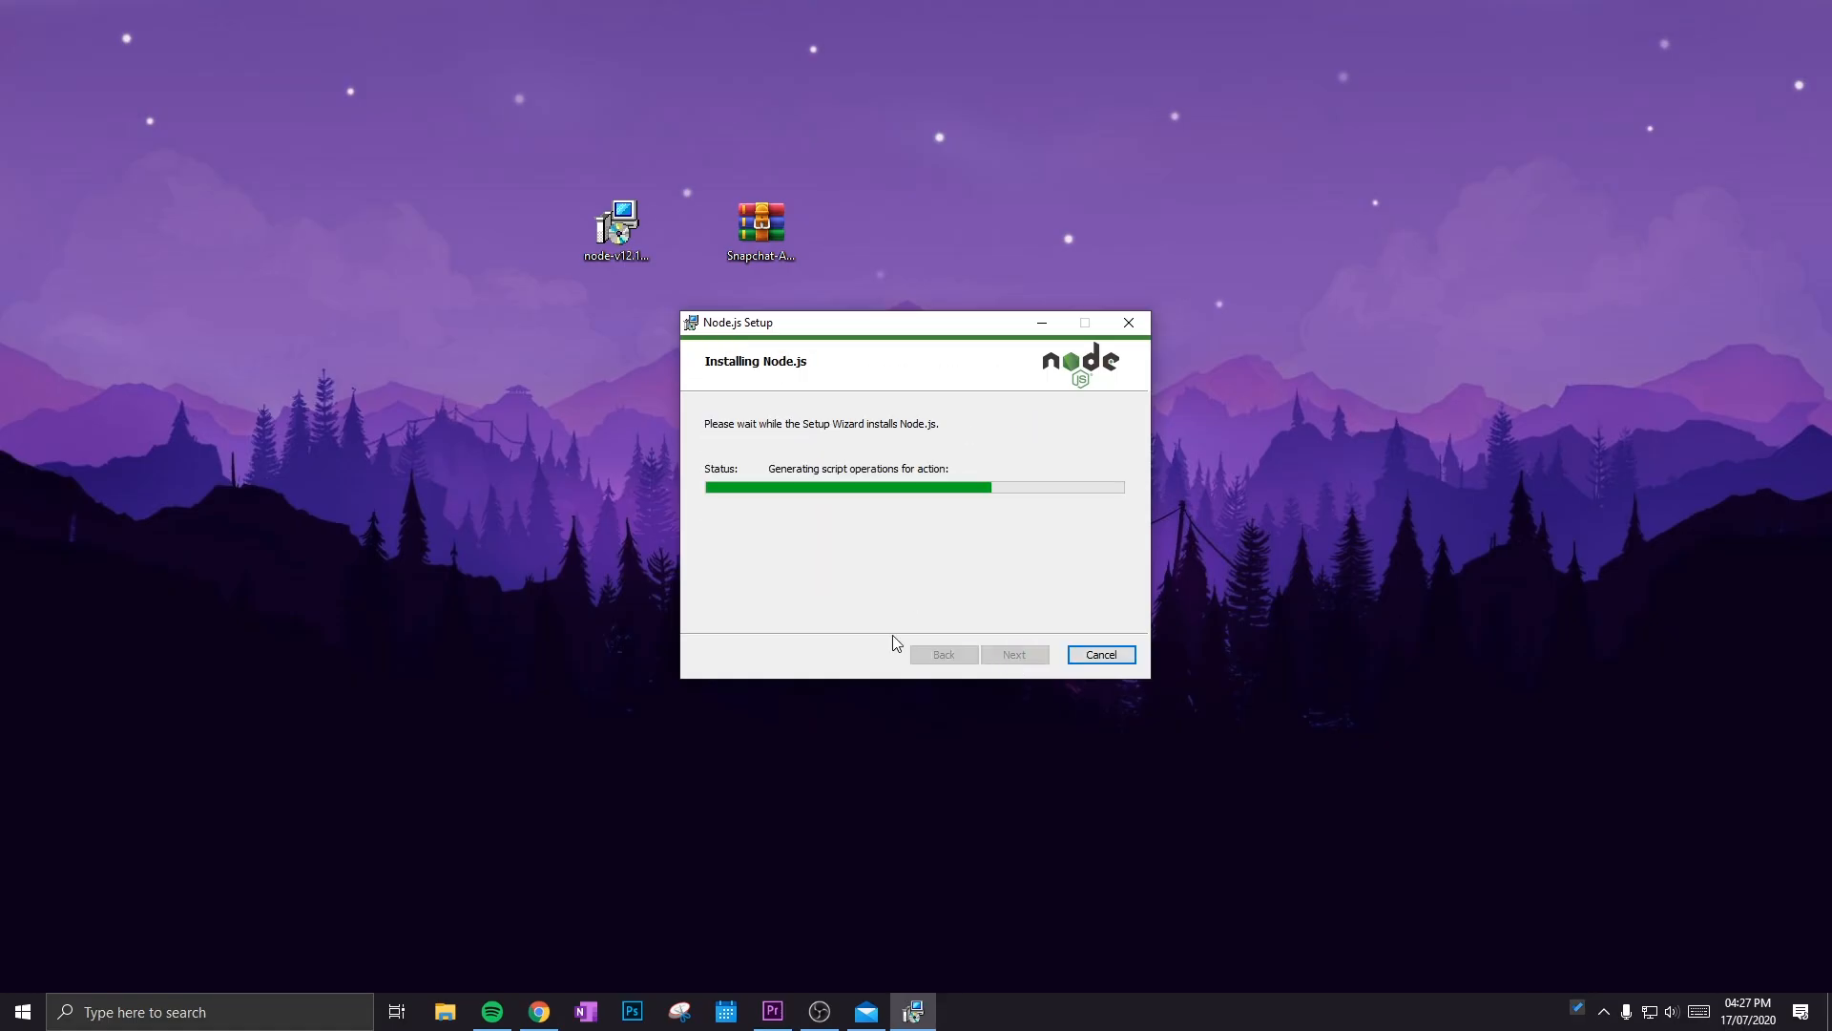
mouse_move(1374, 167)
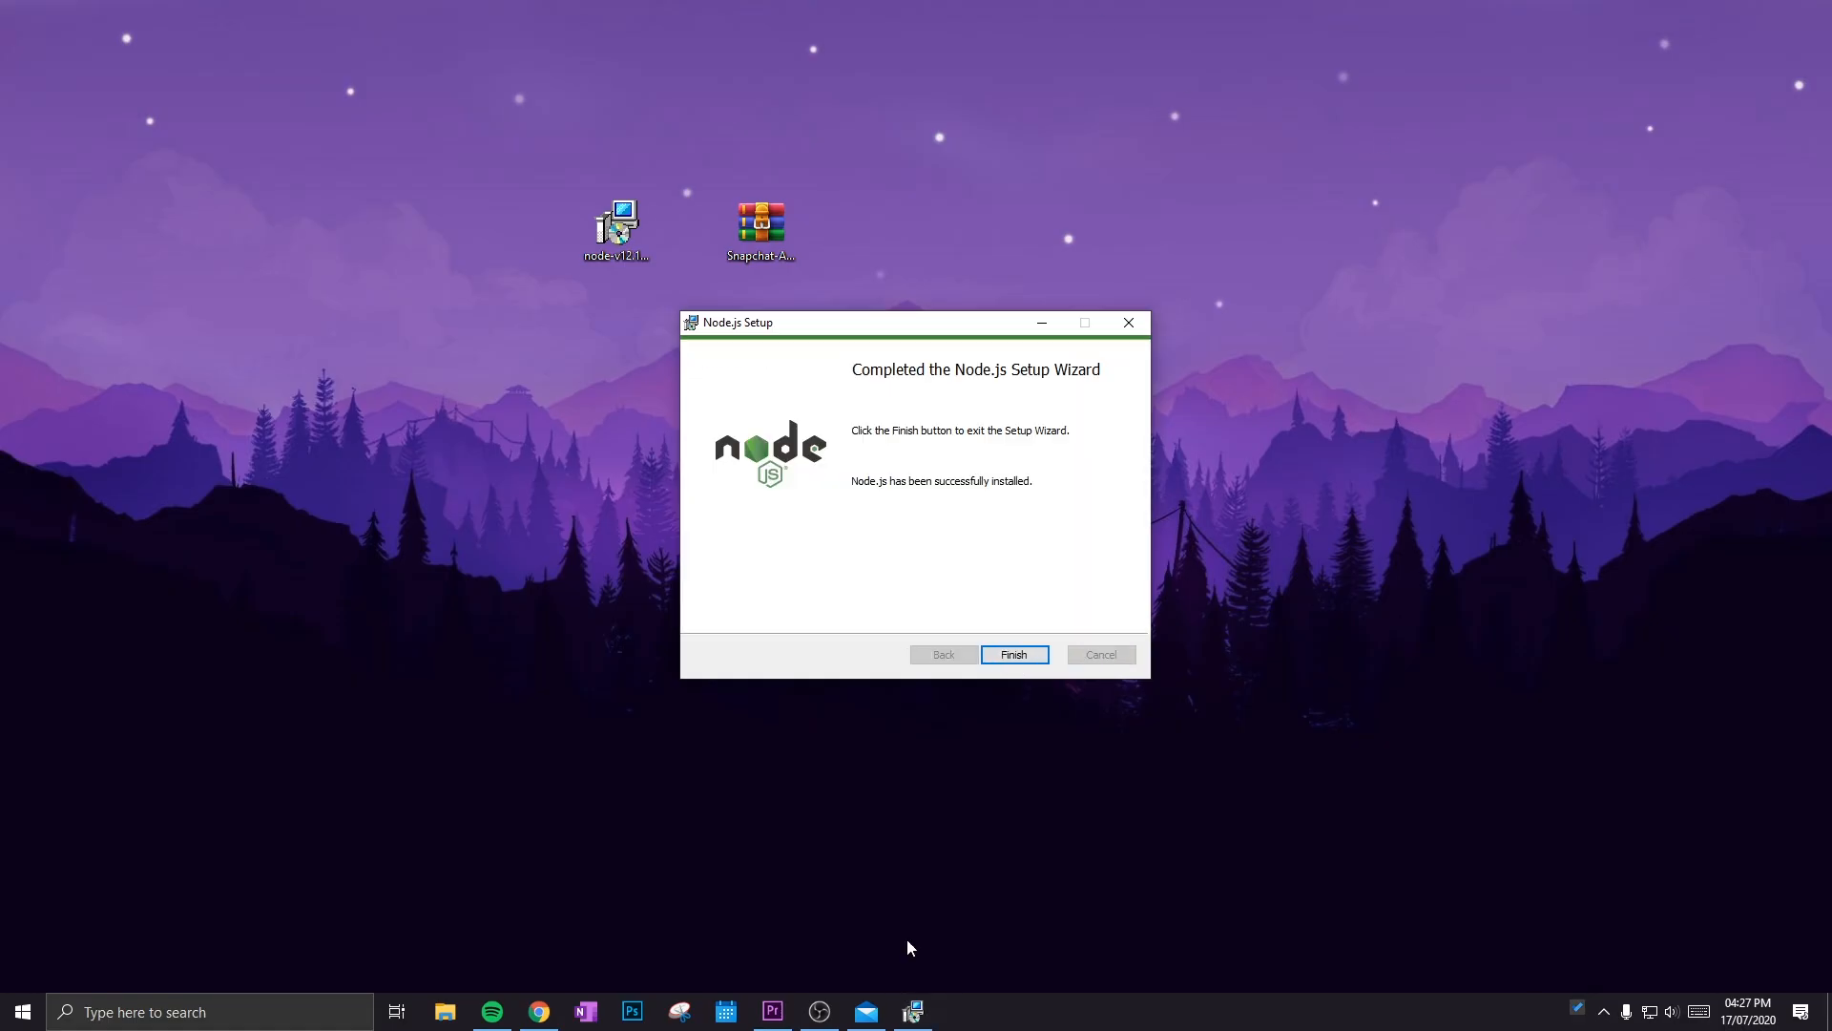
click(1012, 653)
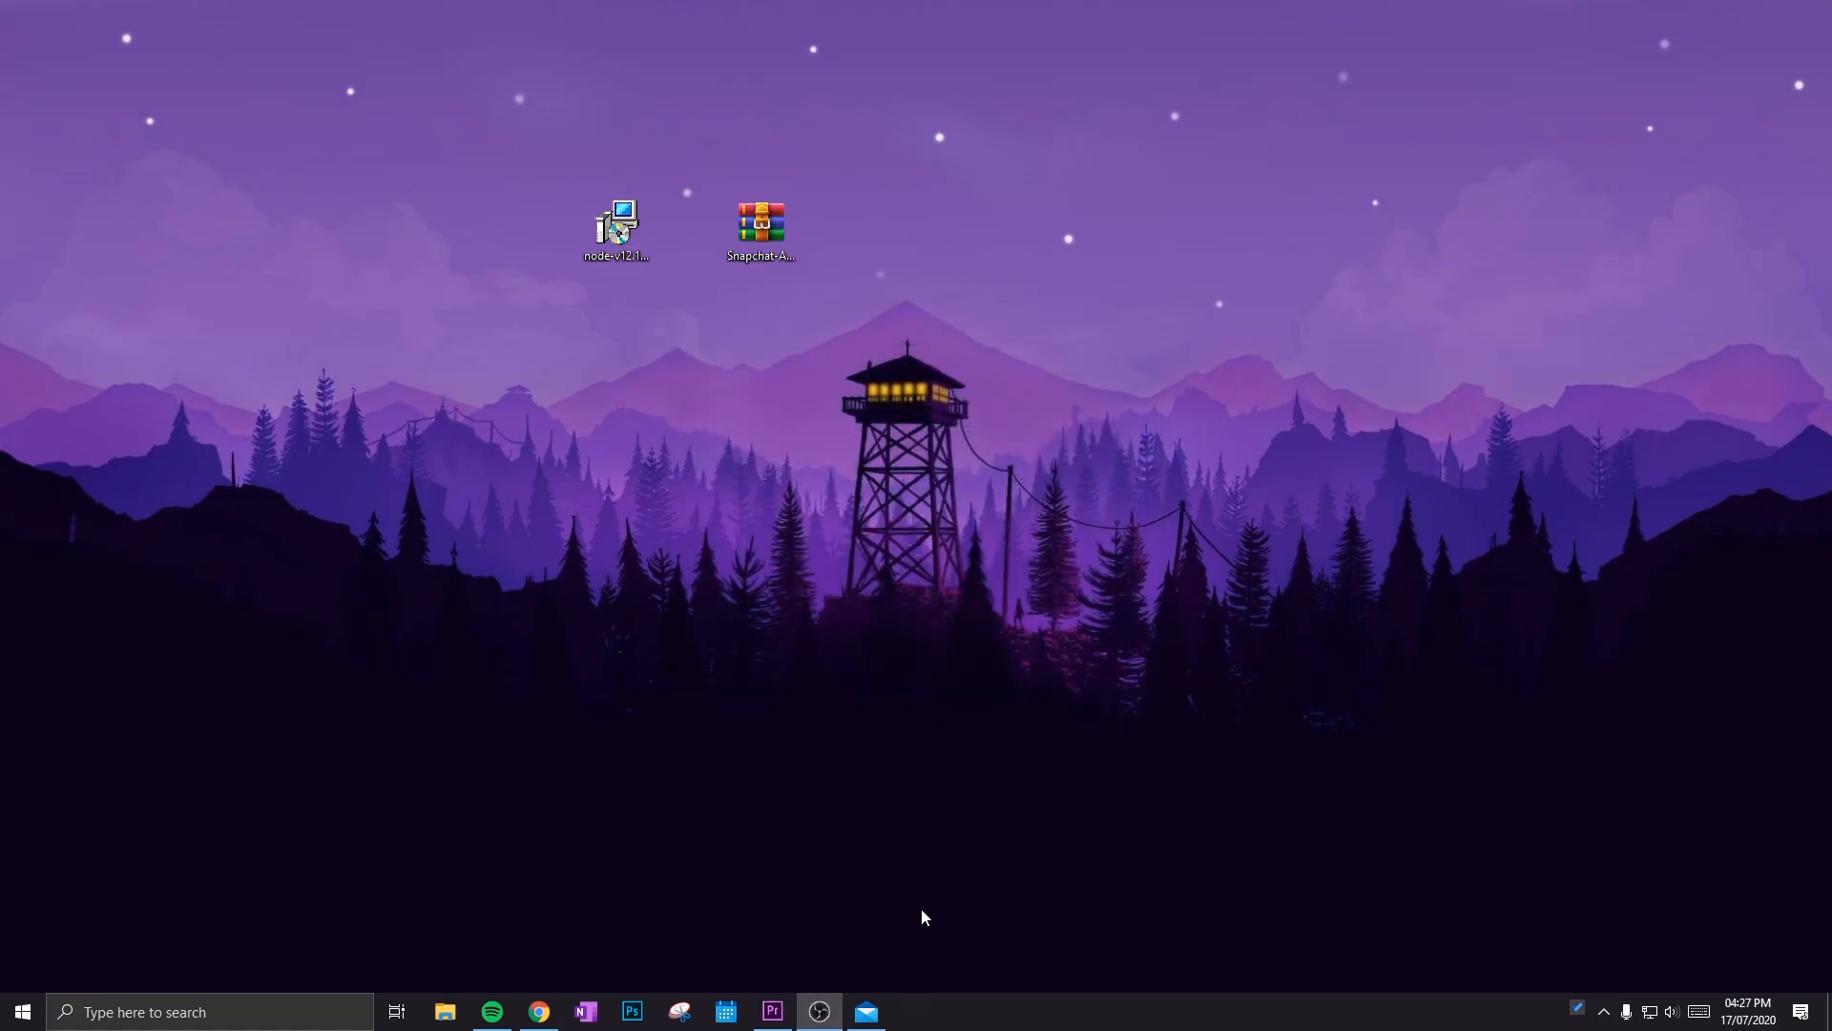
Step: Extract the Snapchat-All-Memories-Downloader ZIP onto the desktop with WinRAR's Extract Here
click(760, 228)
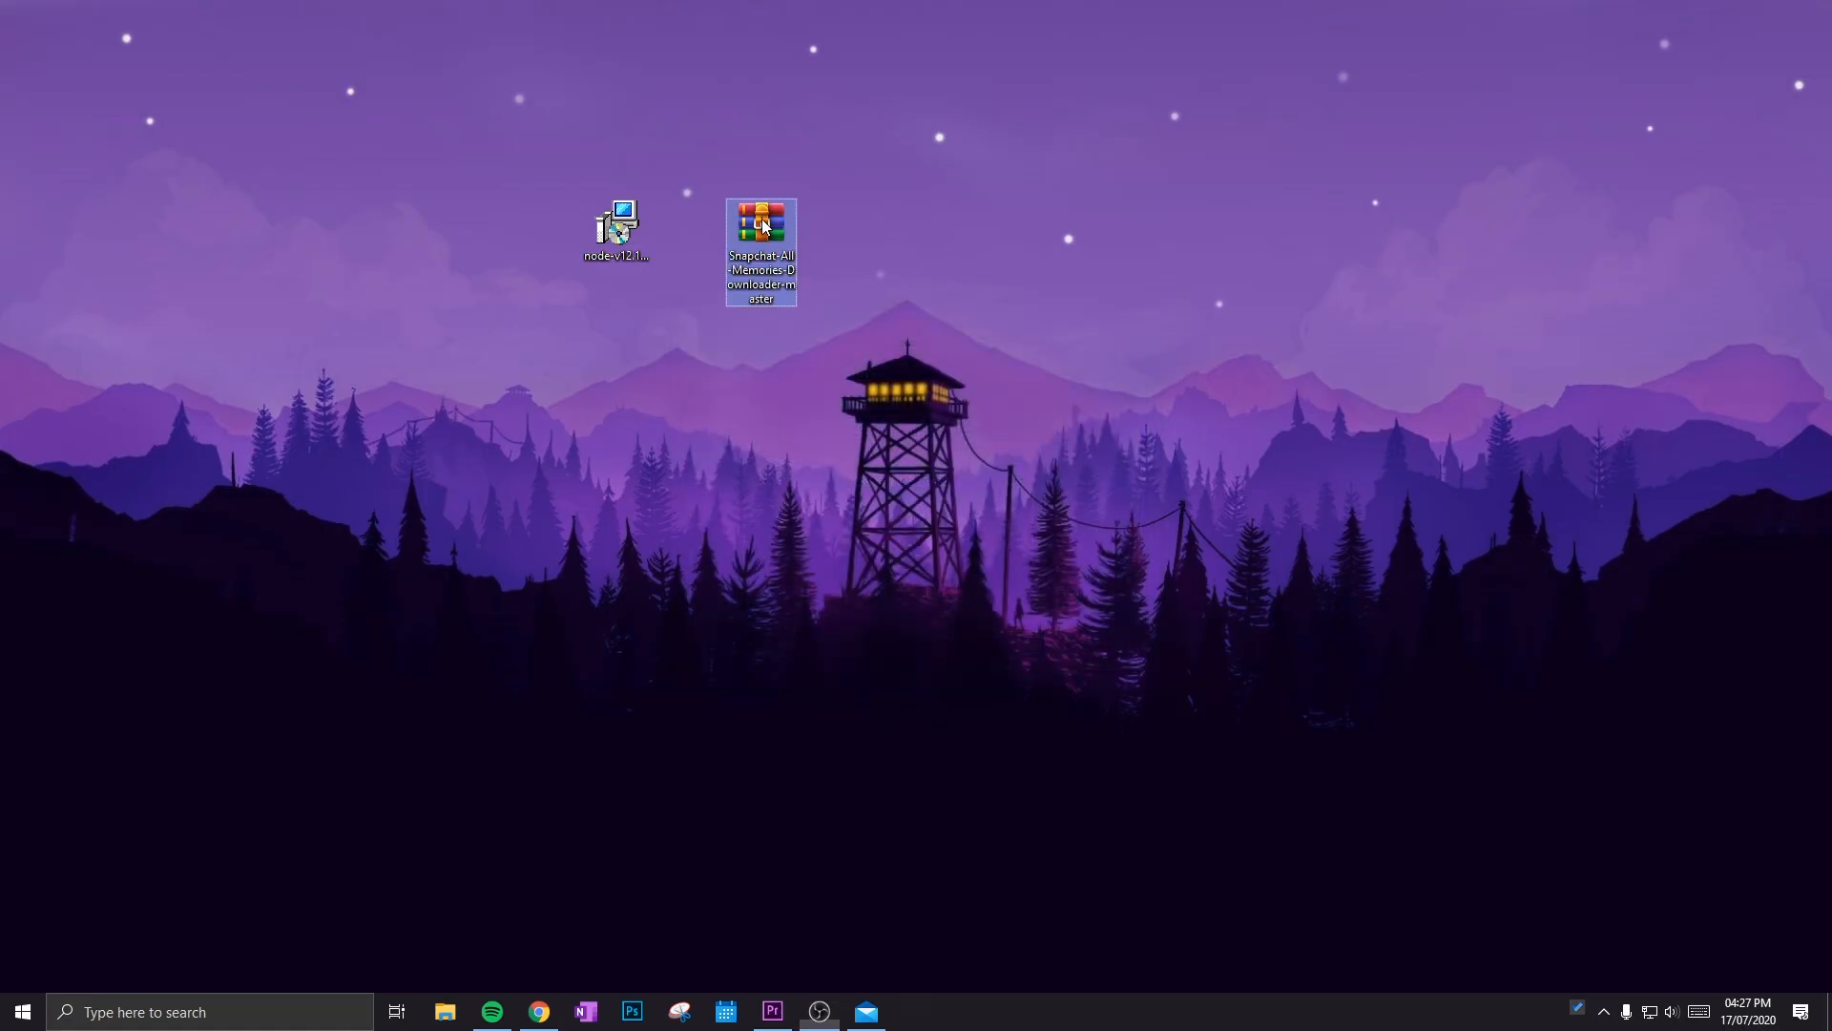
right_click(761, 228)
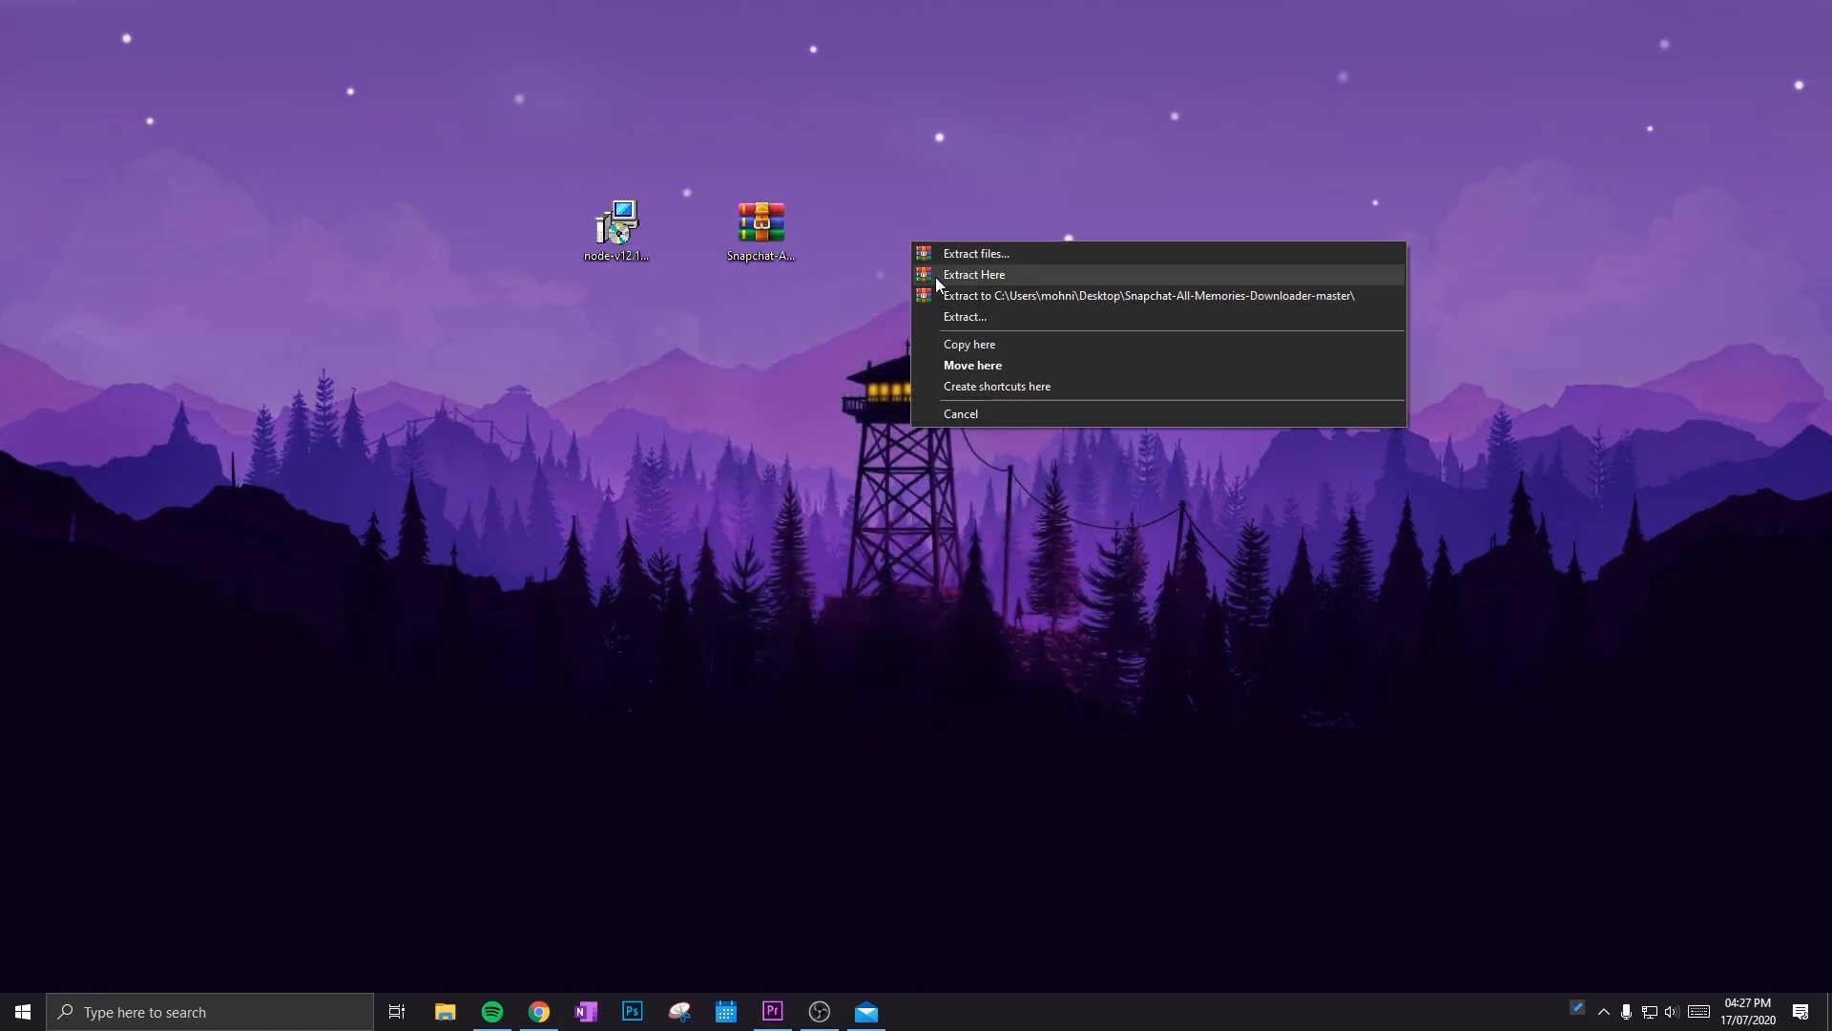
click(973, 274)
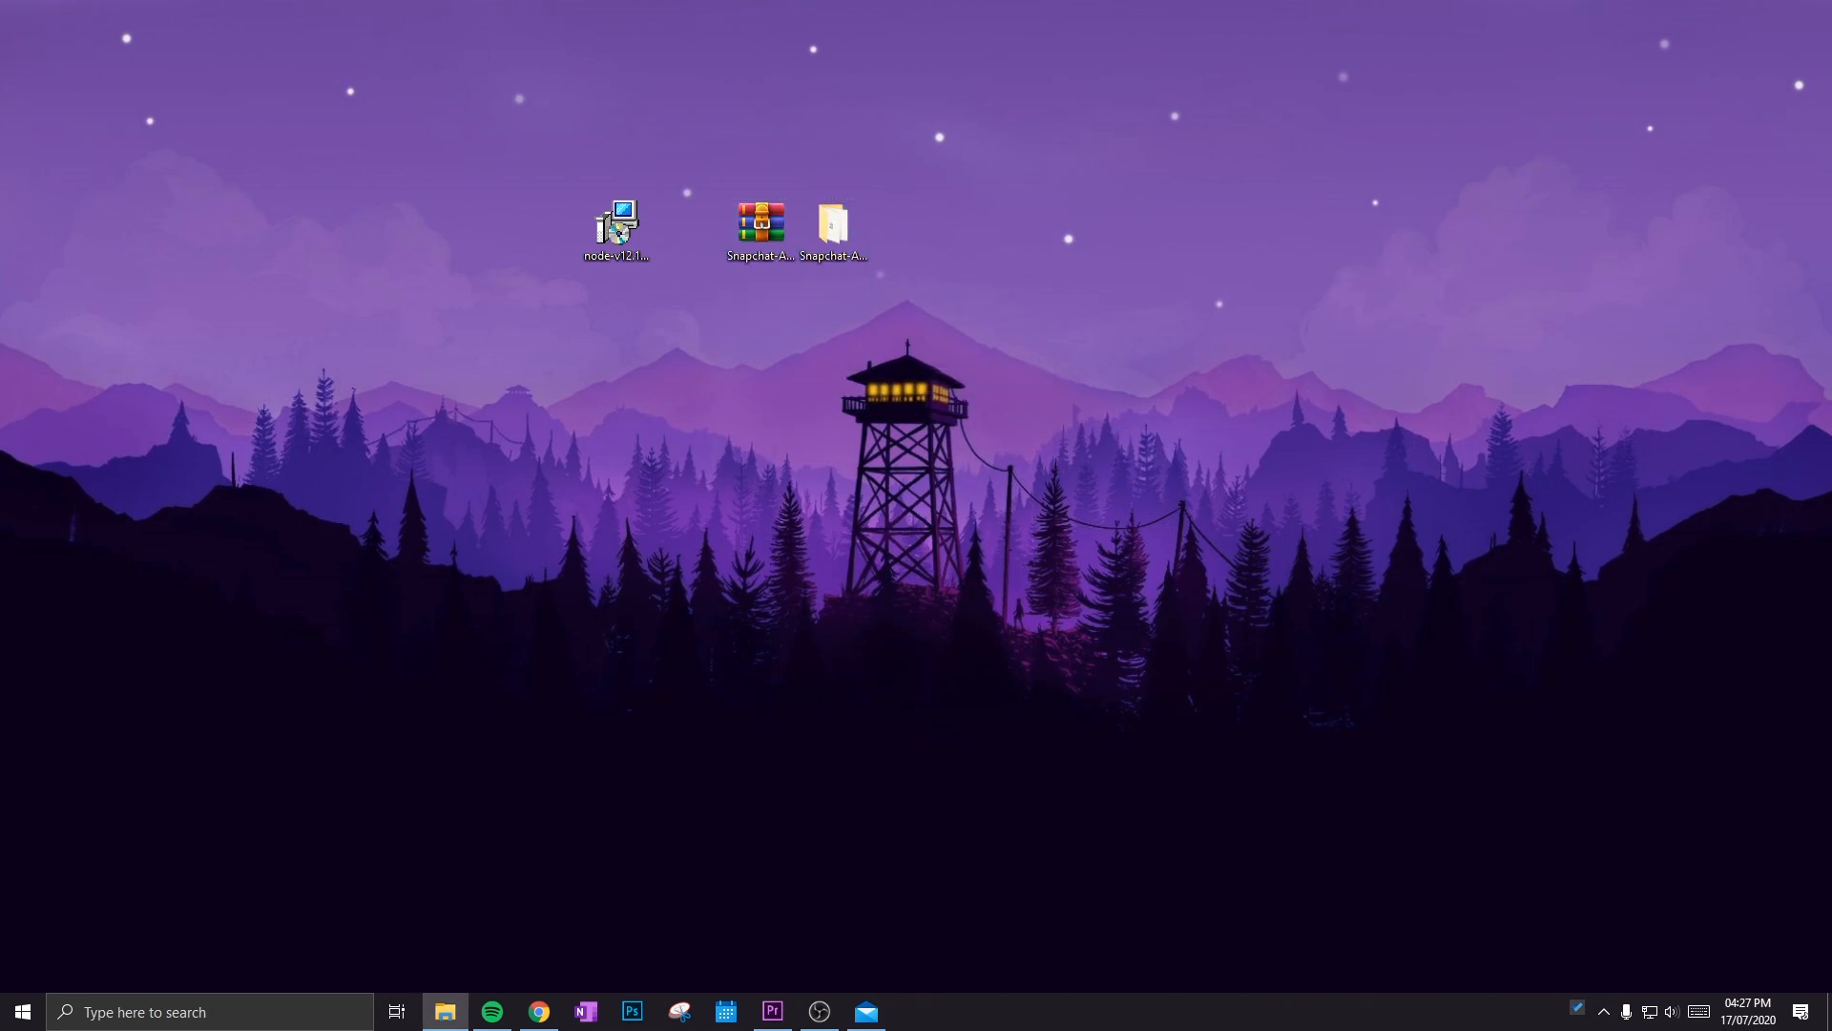
double_click(831, 223)
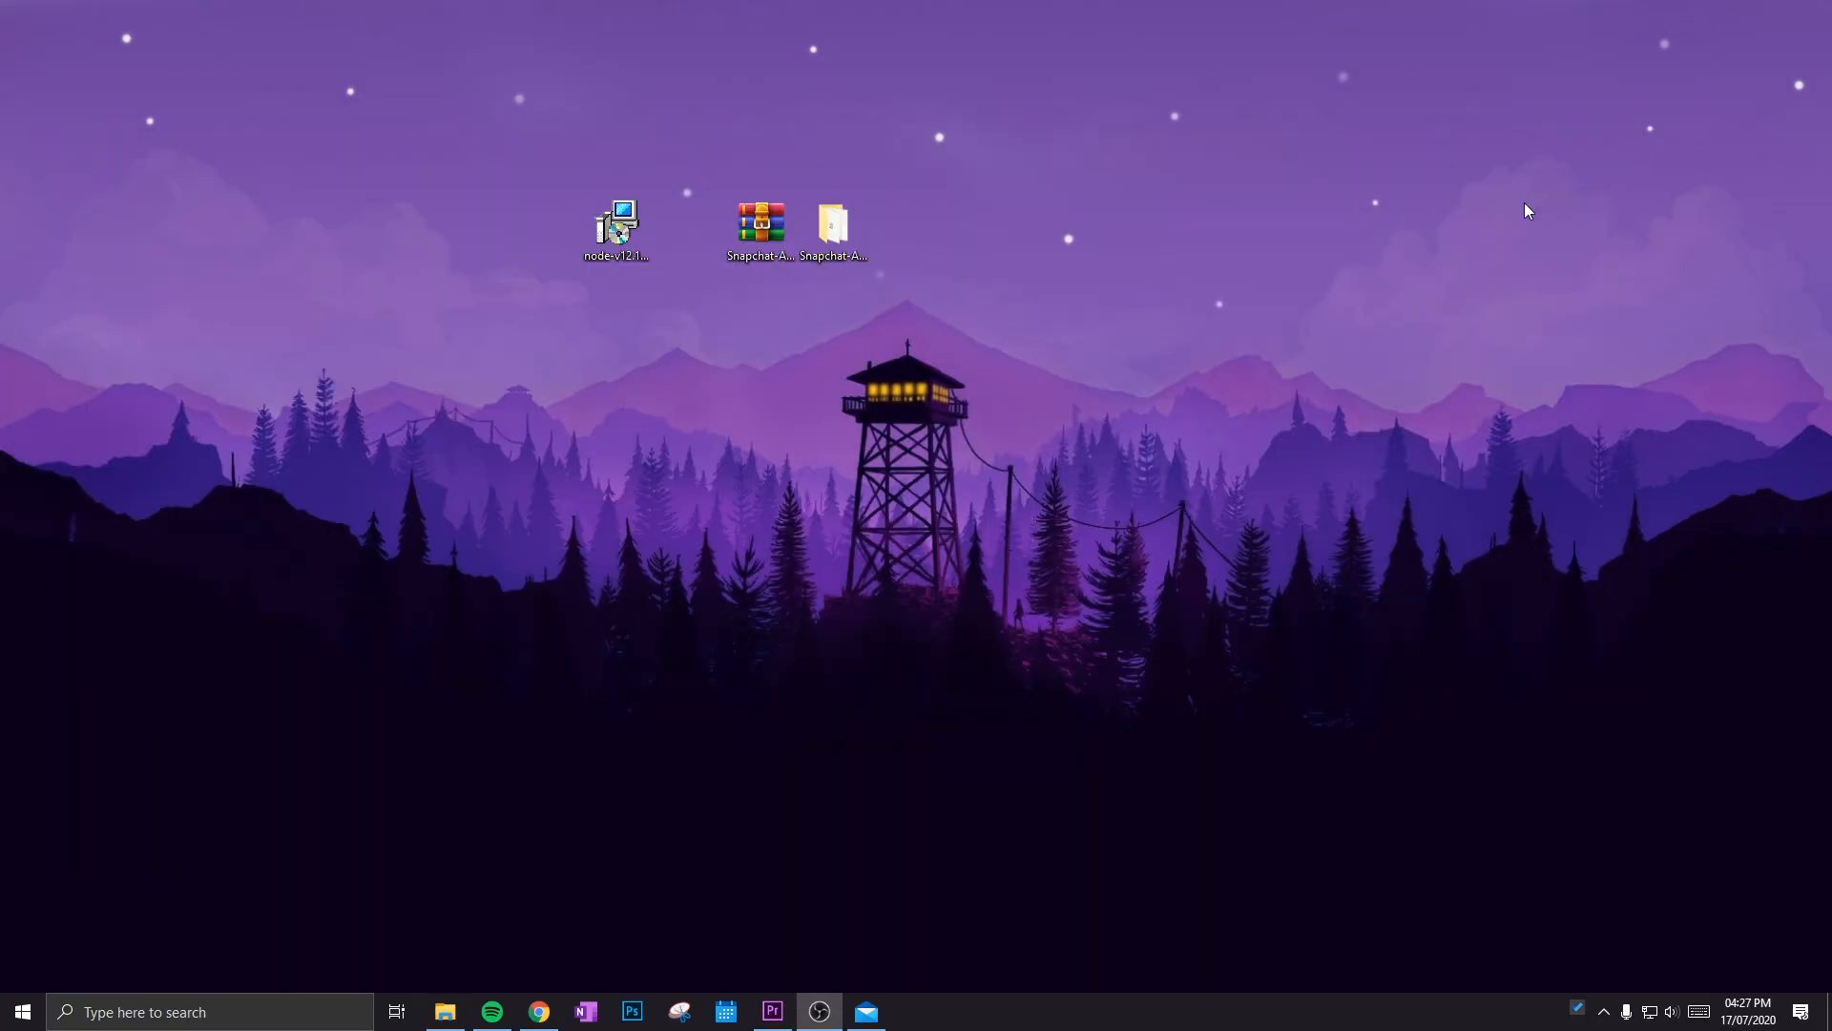
mouse_move(933, 970)
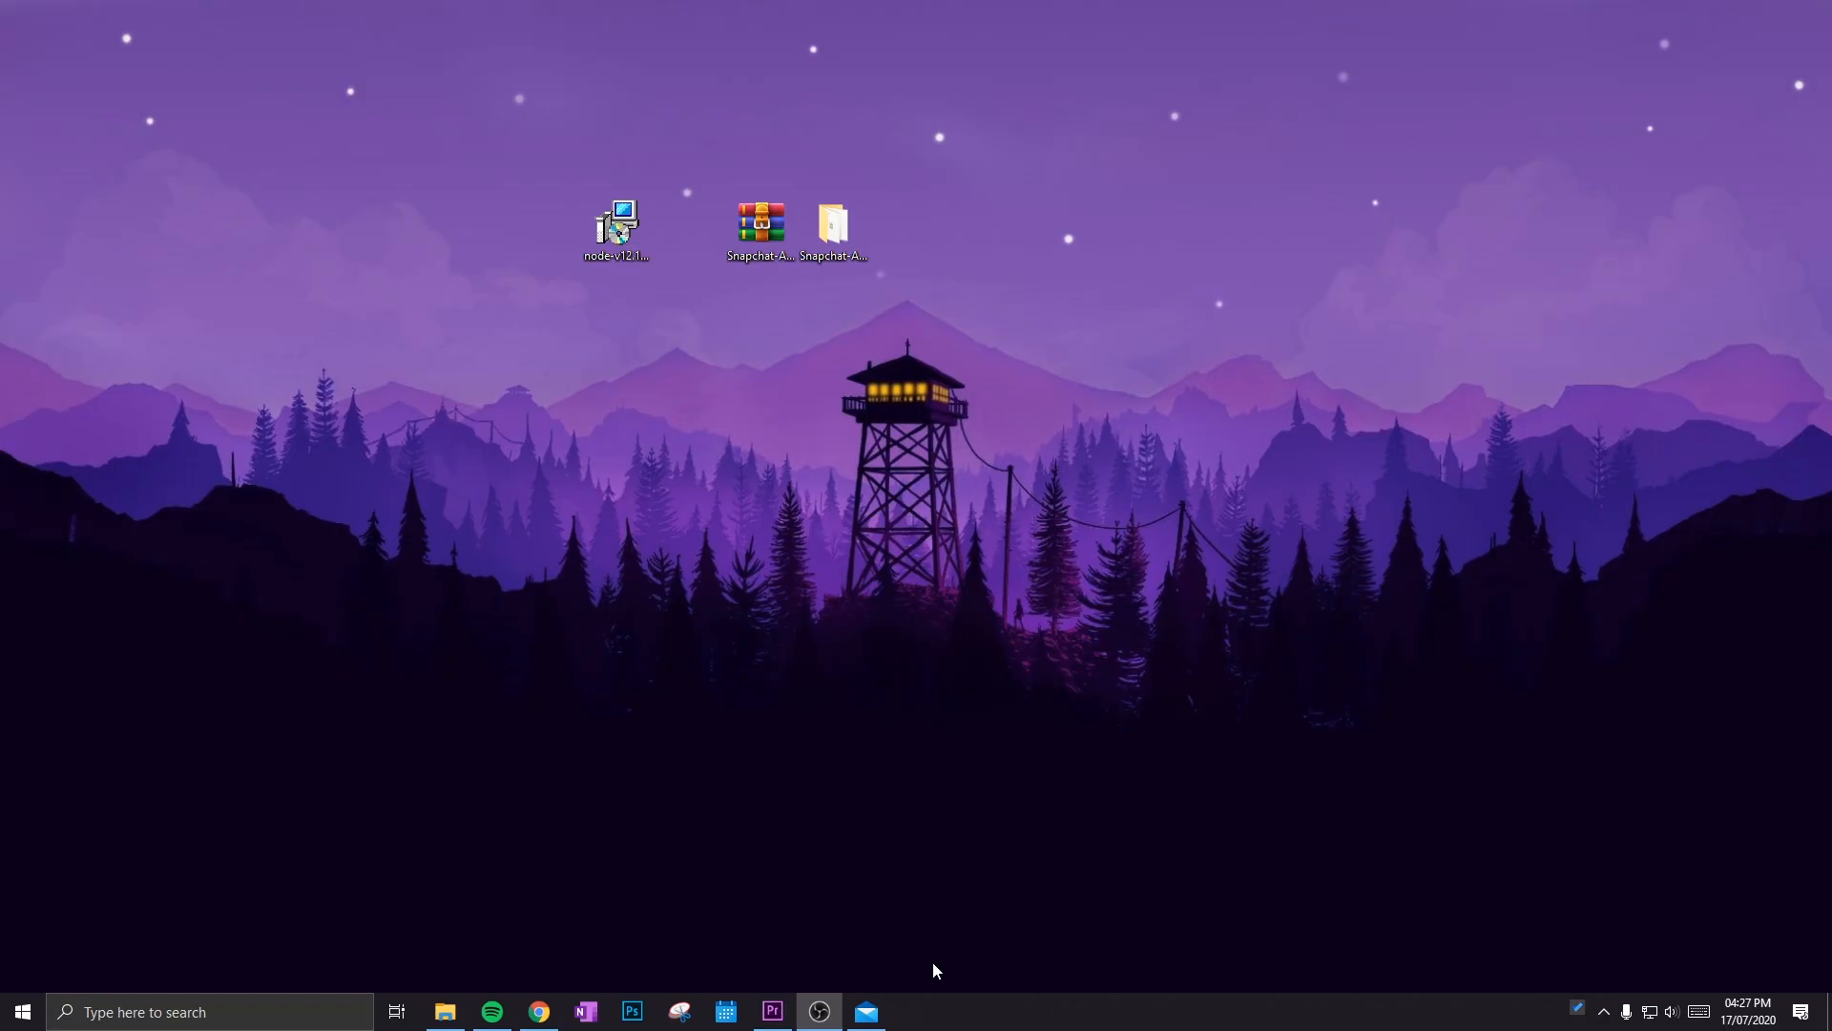
click(832, 222)
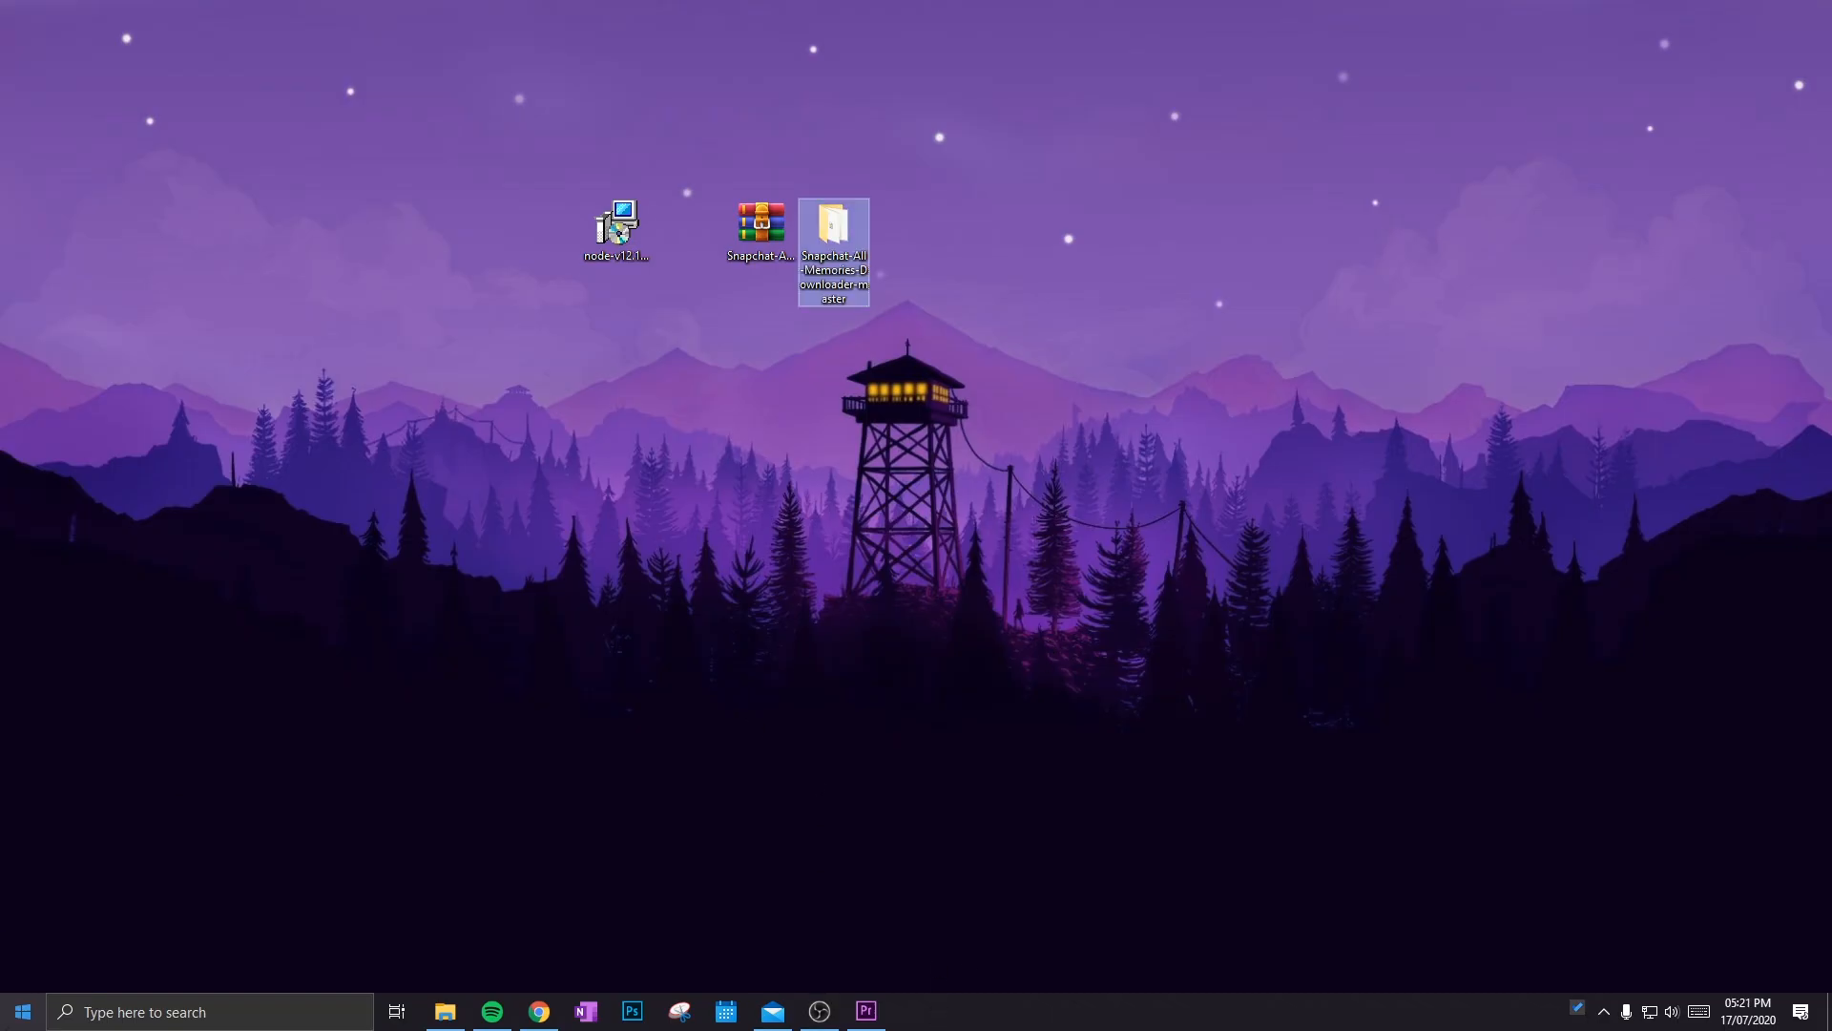
click(771, 1010)
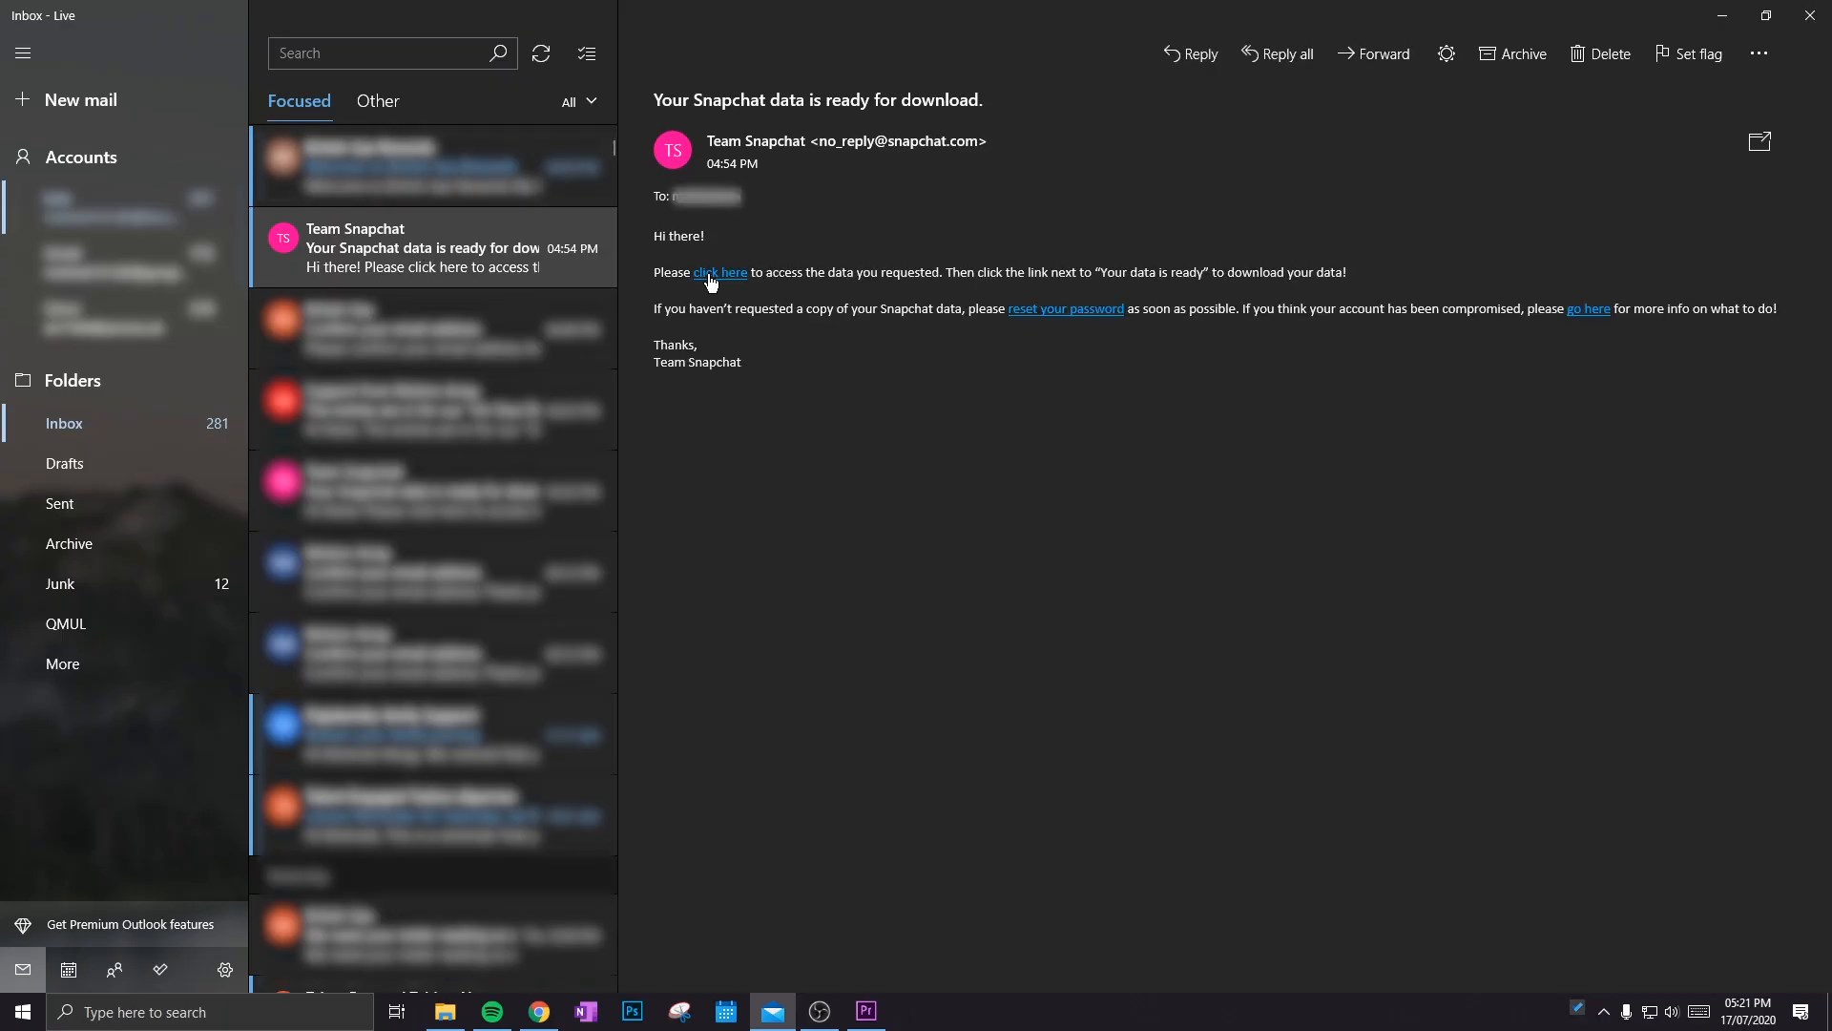
mouse_move(719, 272)
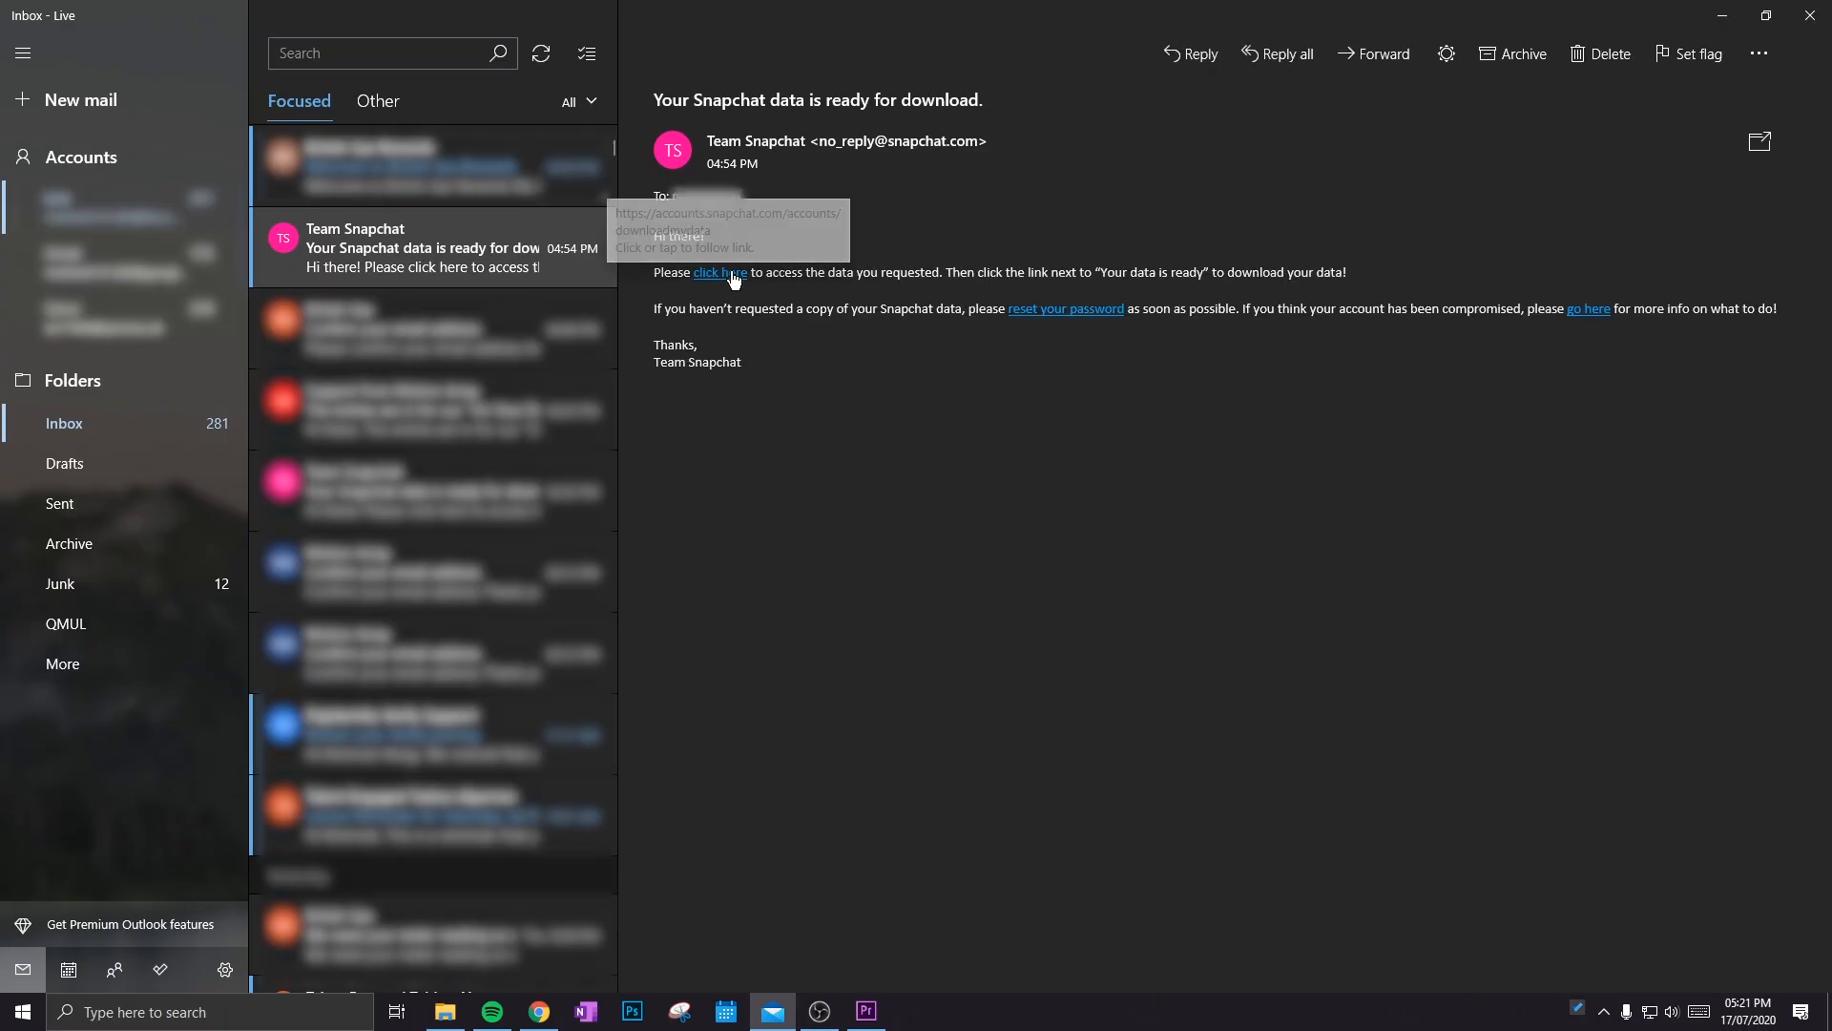
Step: Follow the 'click here' link in Snapchat's data-ready email
click(718, 272)
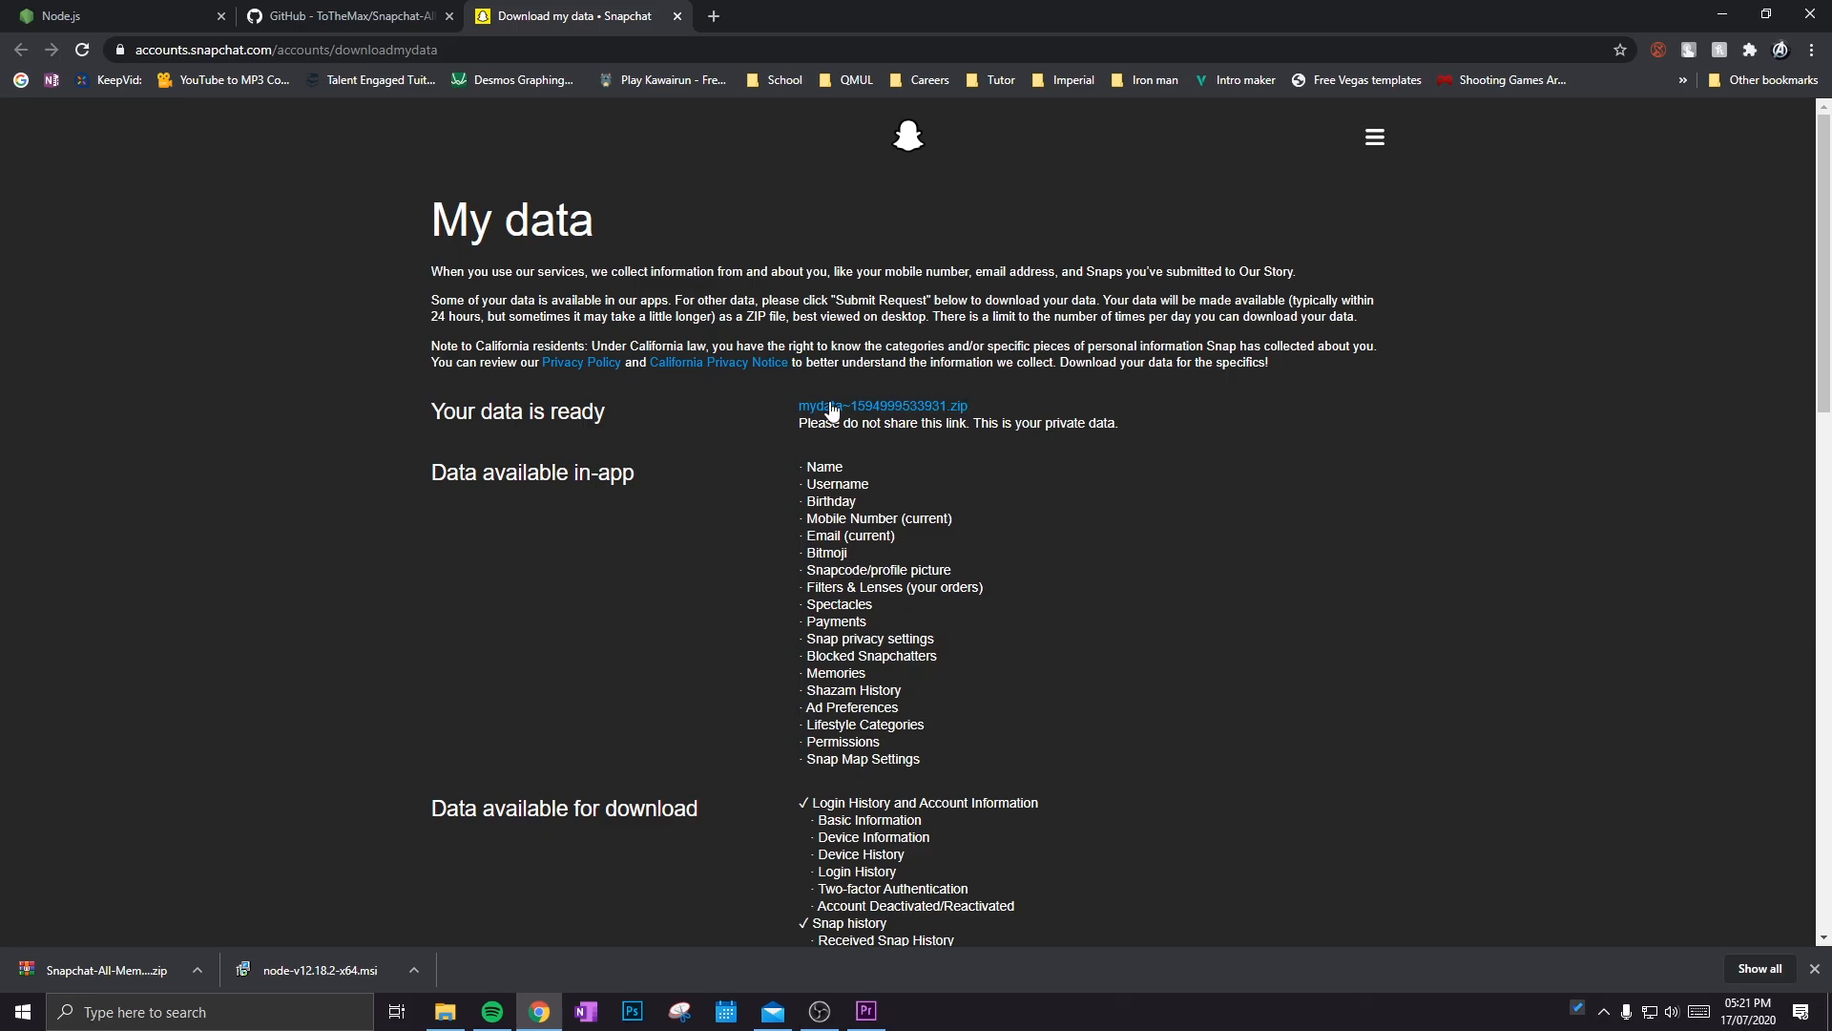
mouse_move(871, 412)
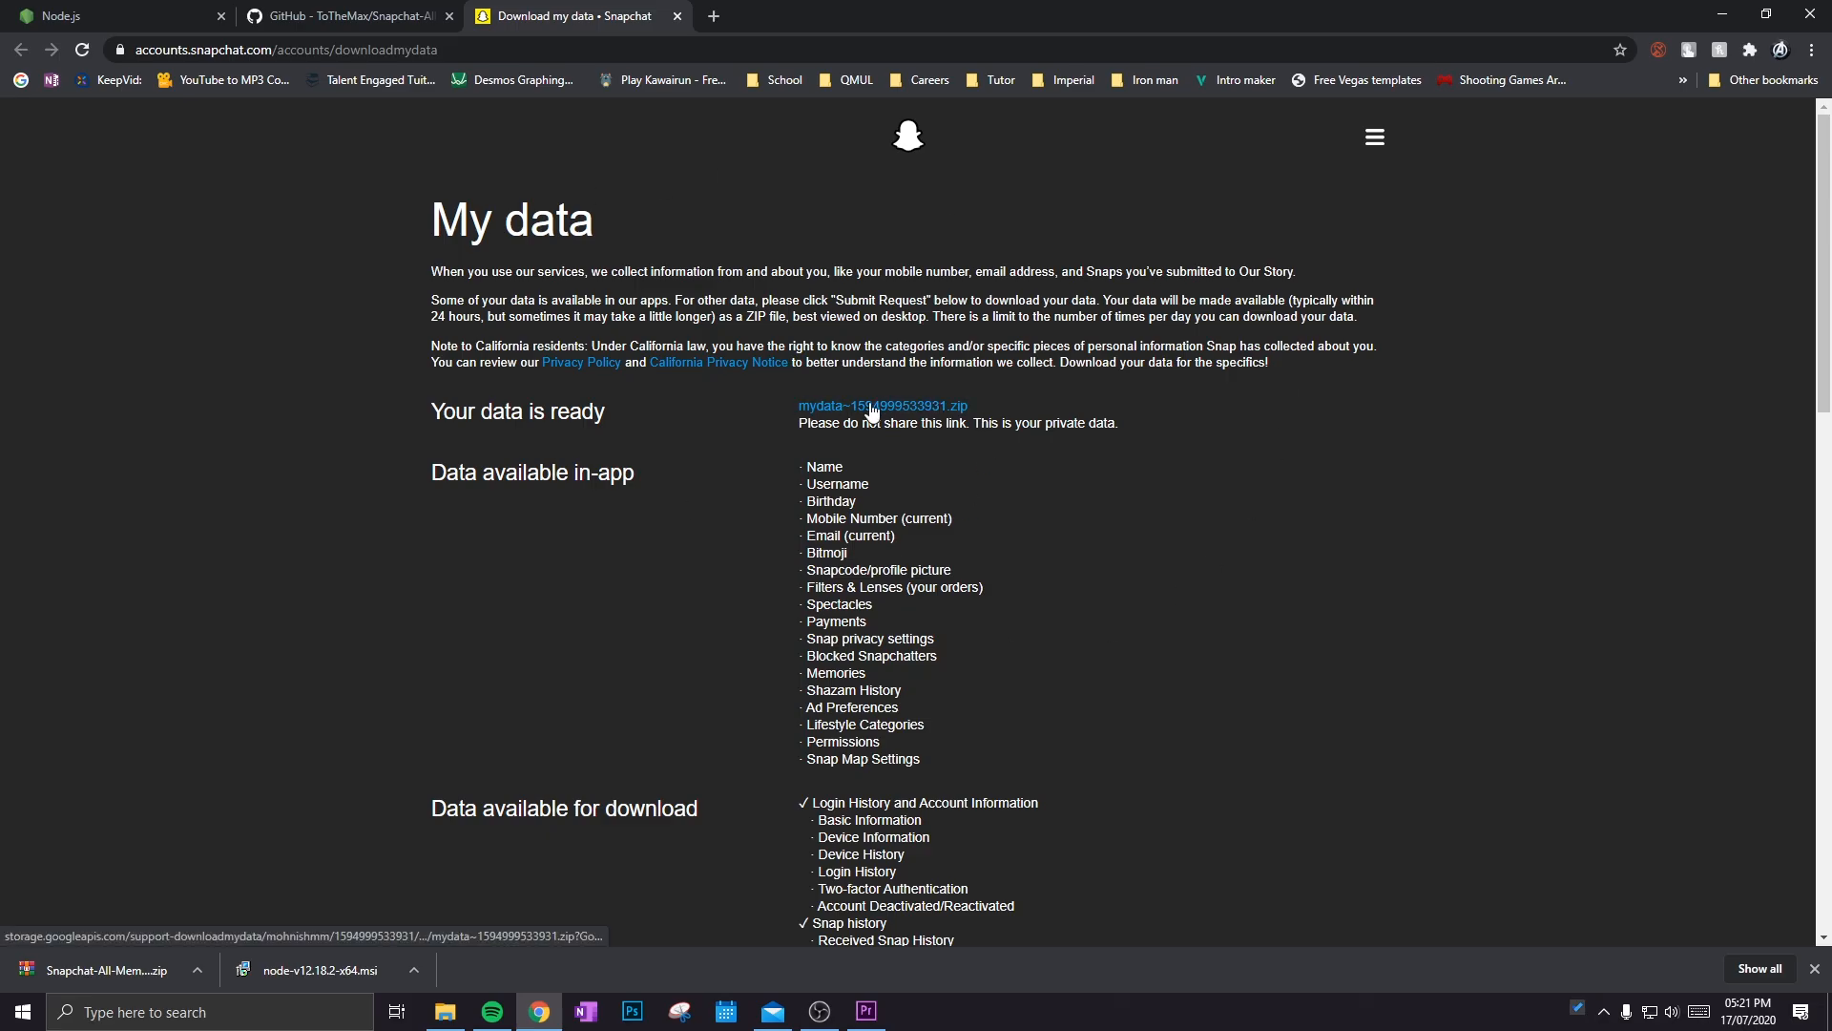
click(881, 405)
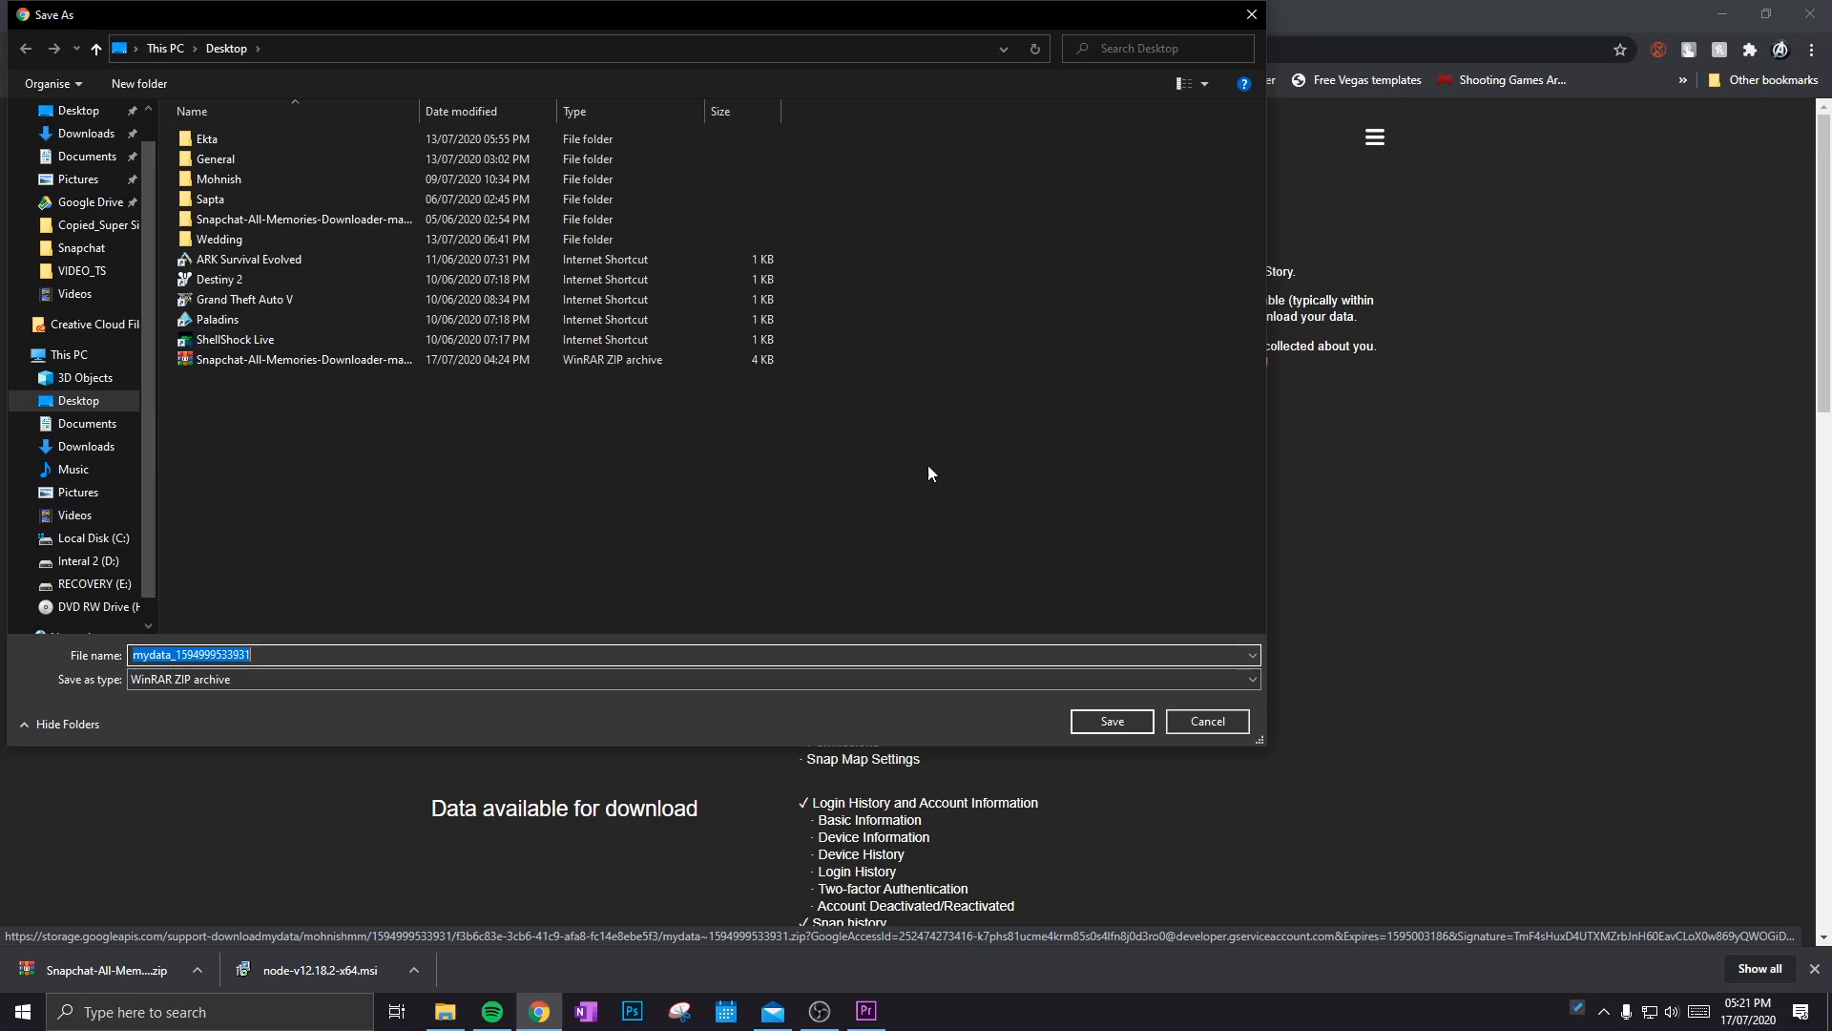
click(1109, 722)
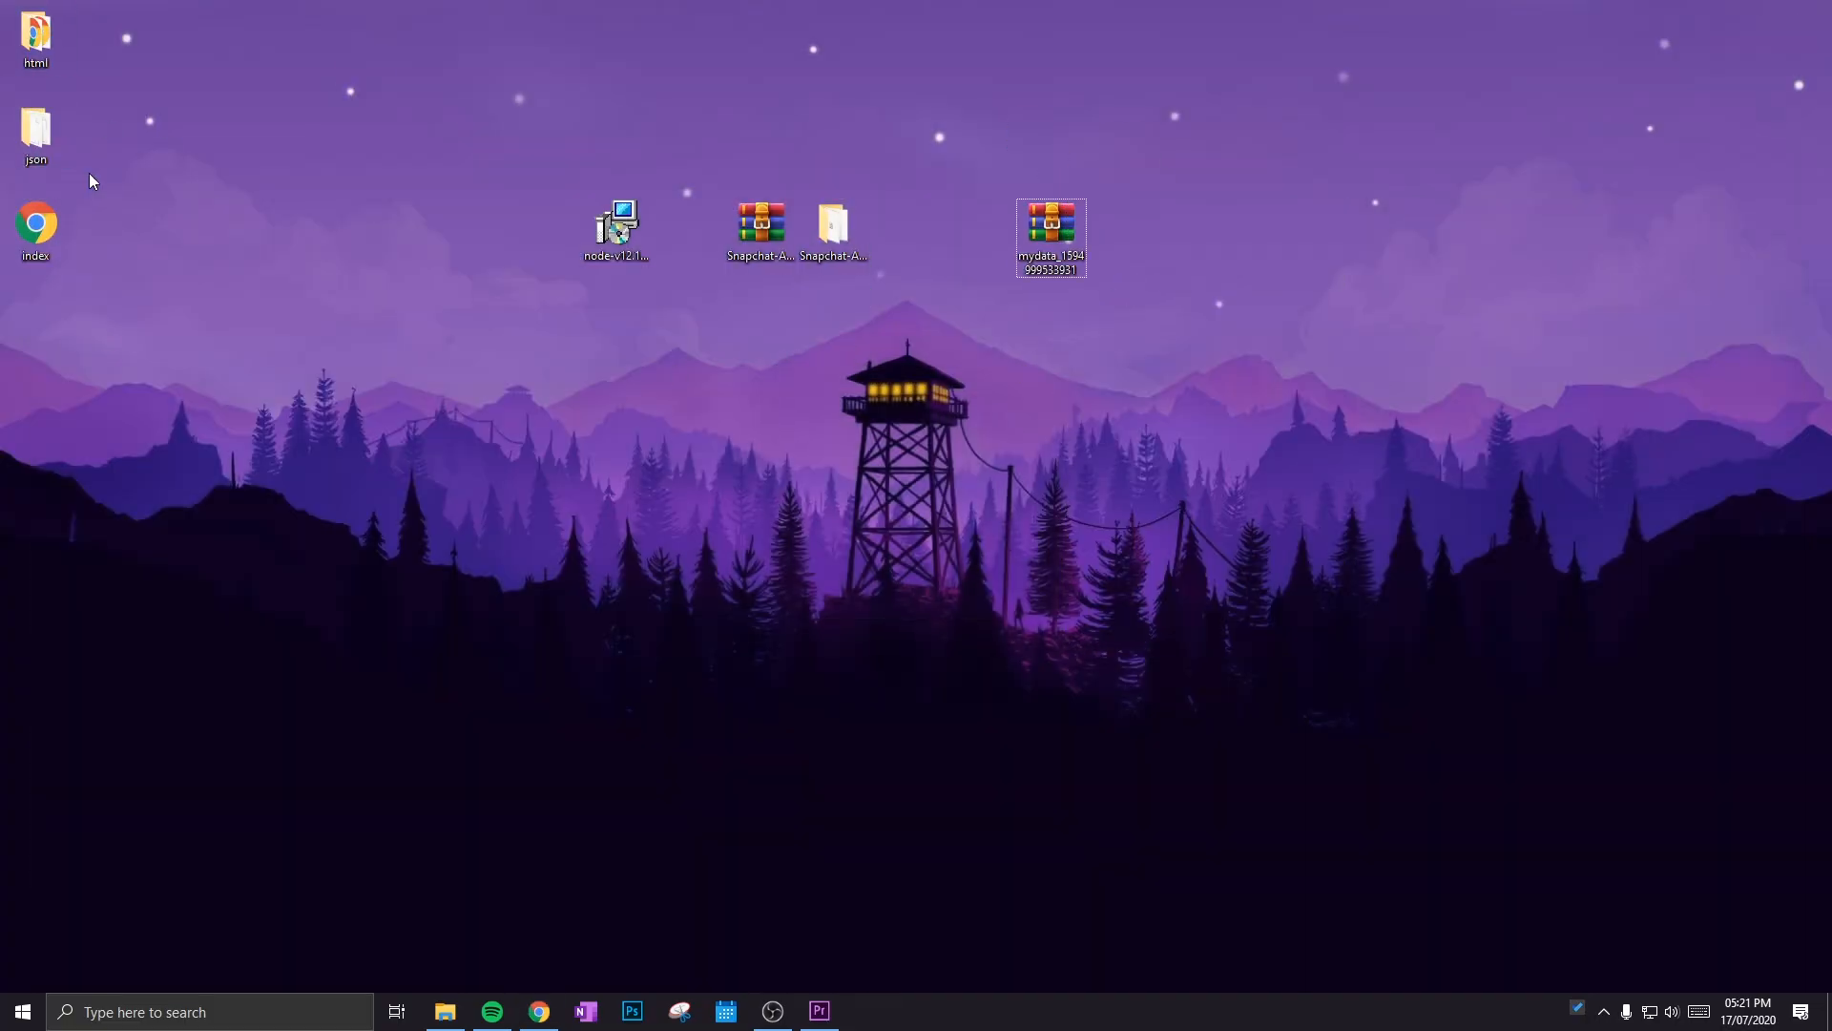
Step: Open the mydata archive to place memories_history.json in the downloader folder
double_click(35, 128)
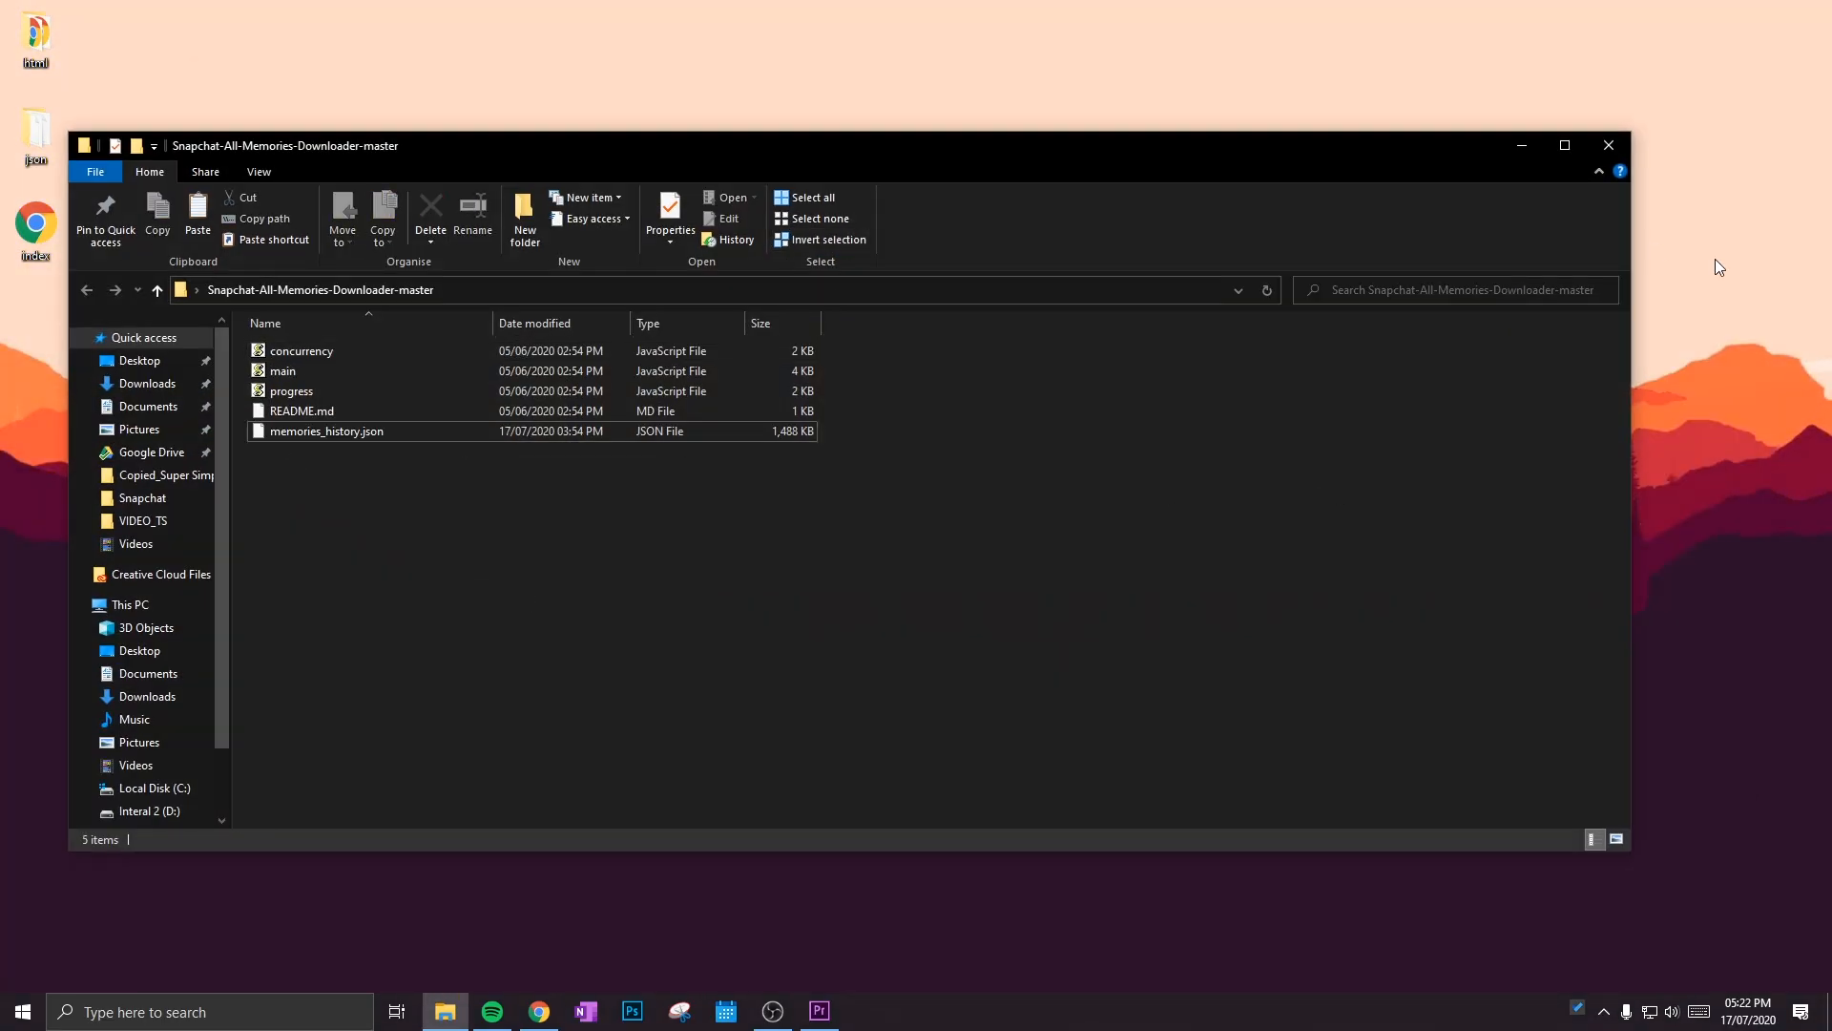
click(20, 1011)
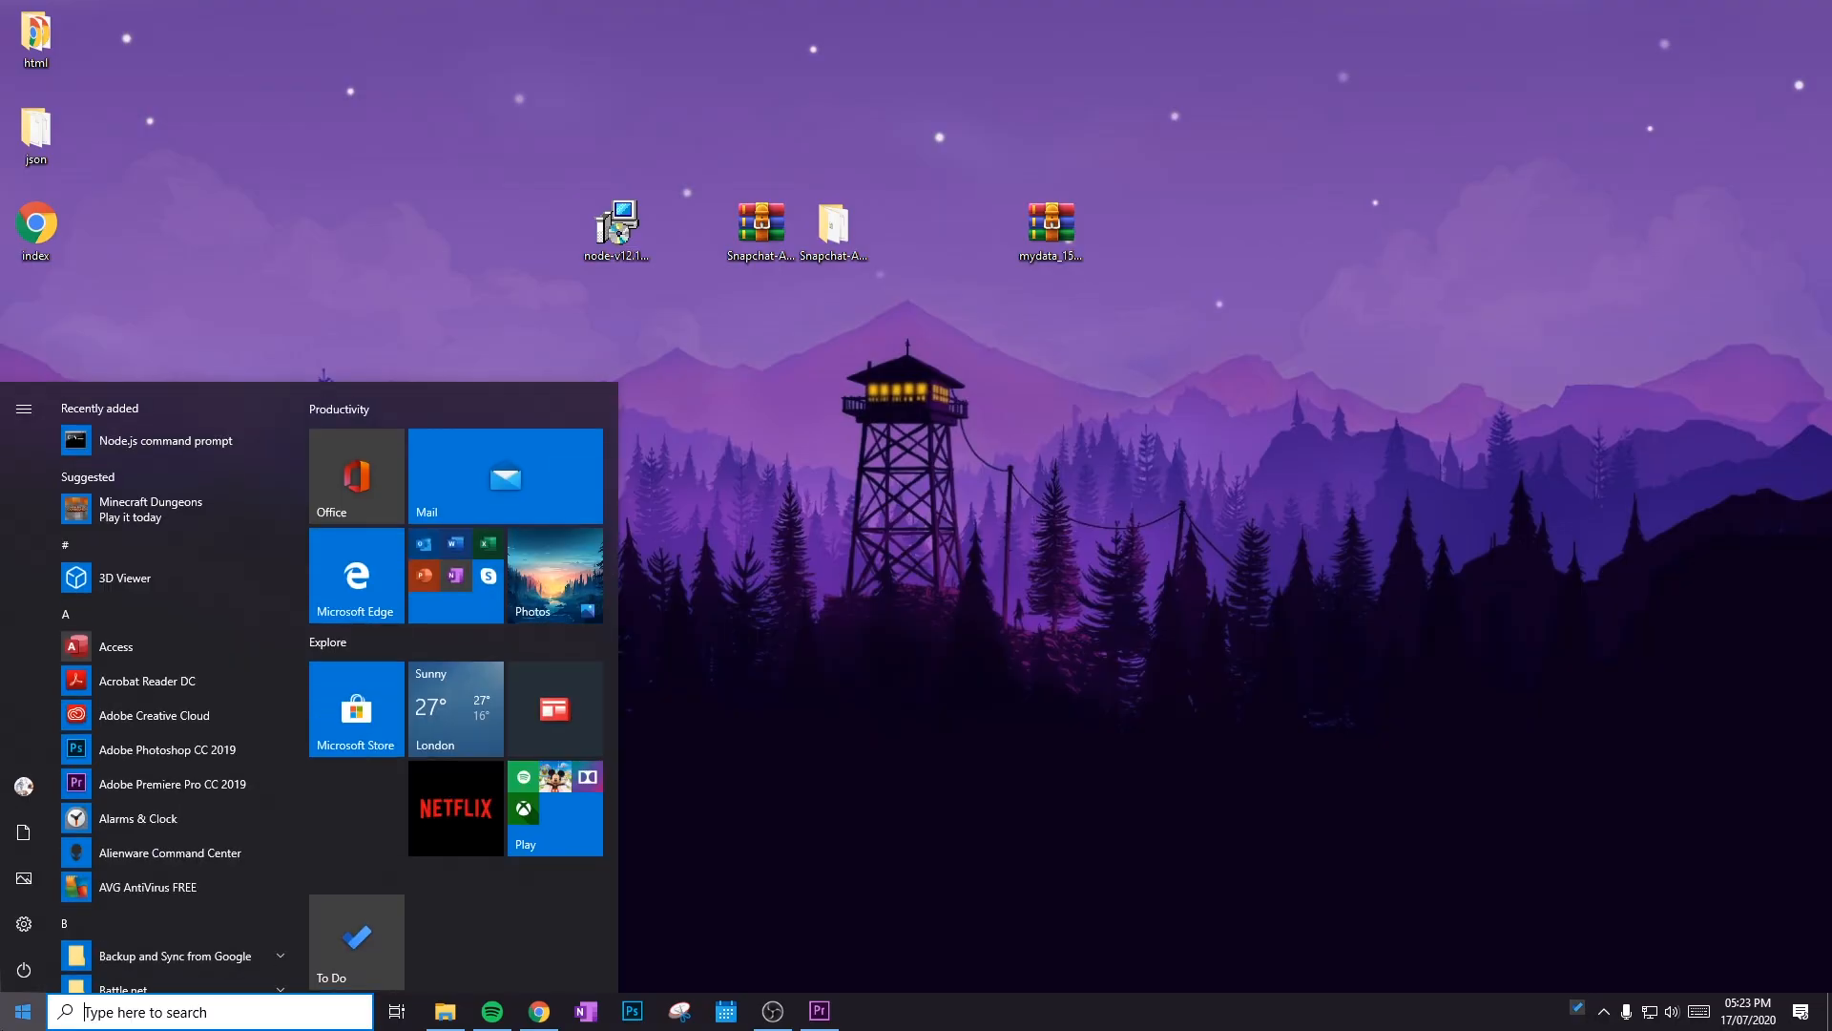
Step: In the Node.js command prompt, change into Desktop\Snapchat-All-Memories-Downloader-master
click(21, 1010)
text(cd)
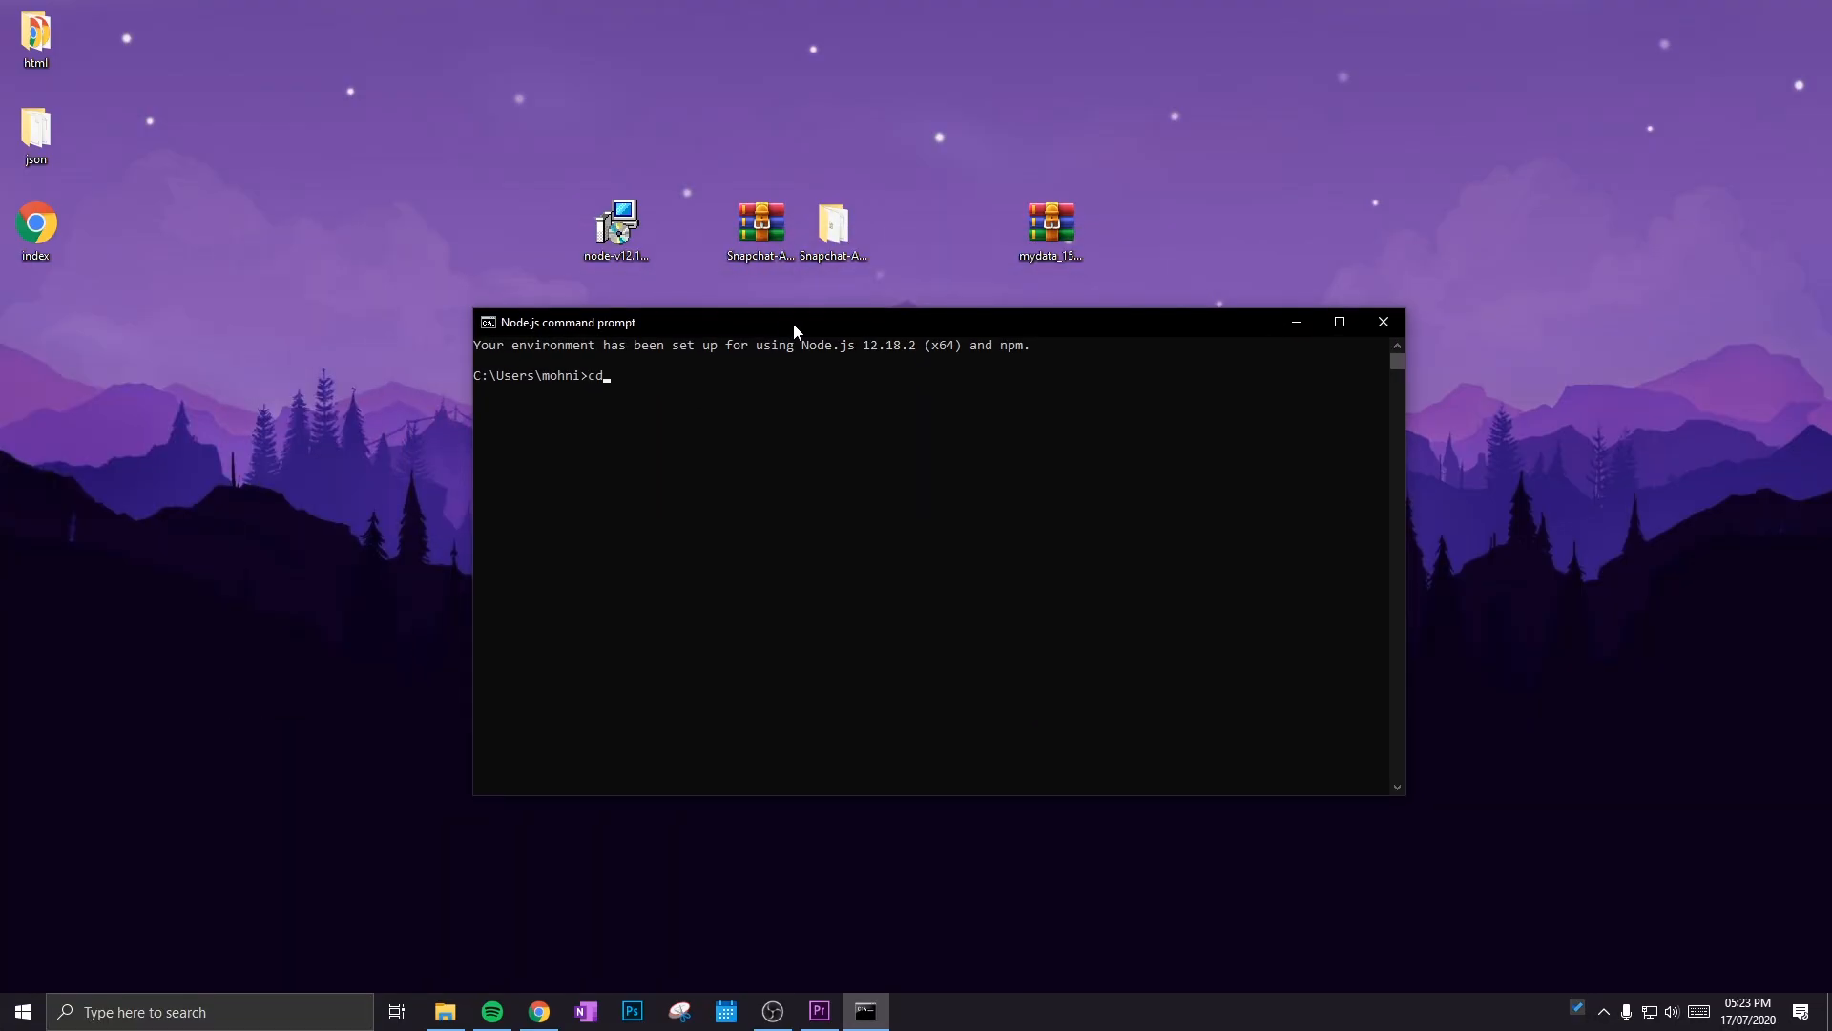
text(E)
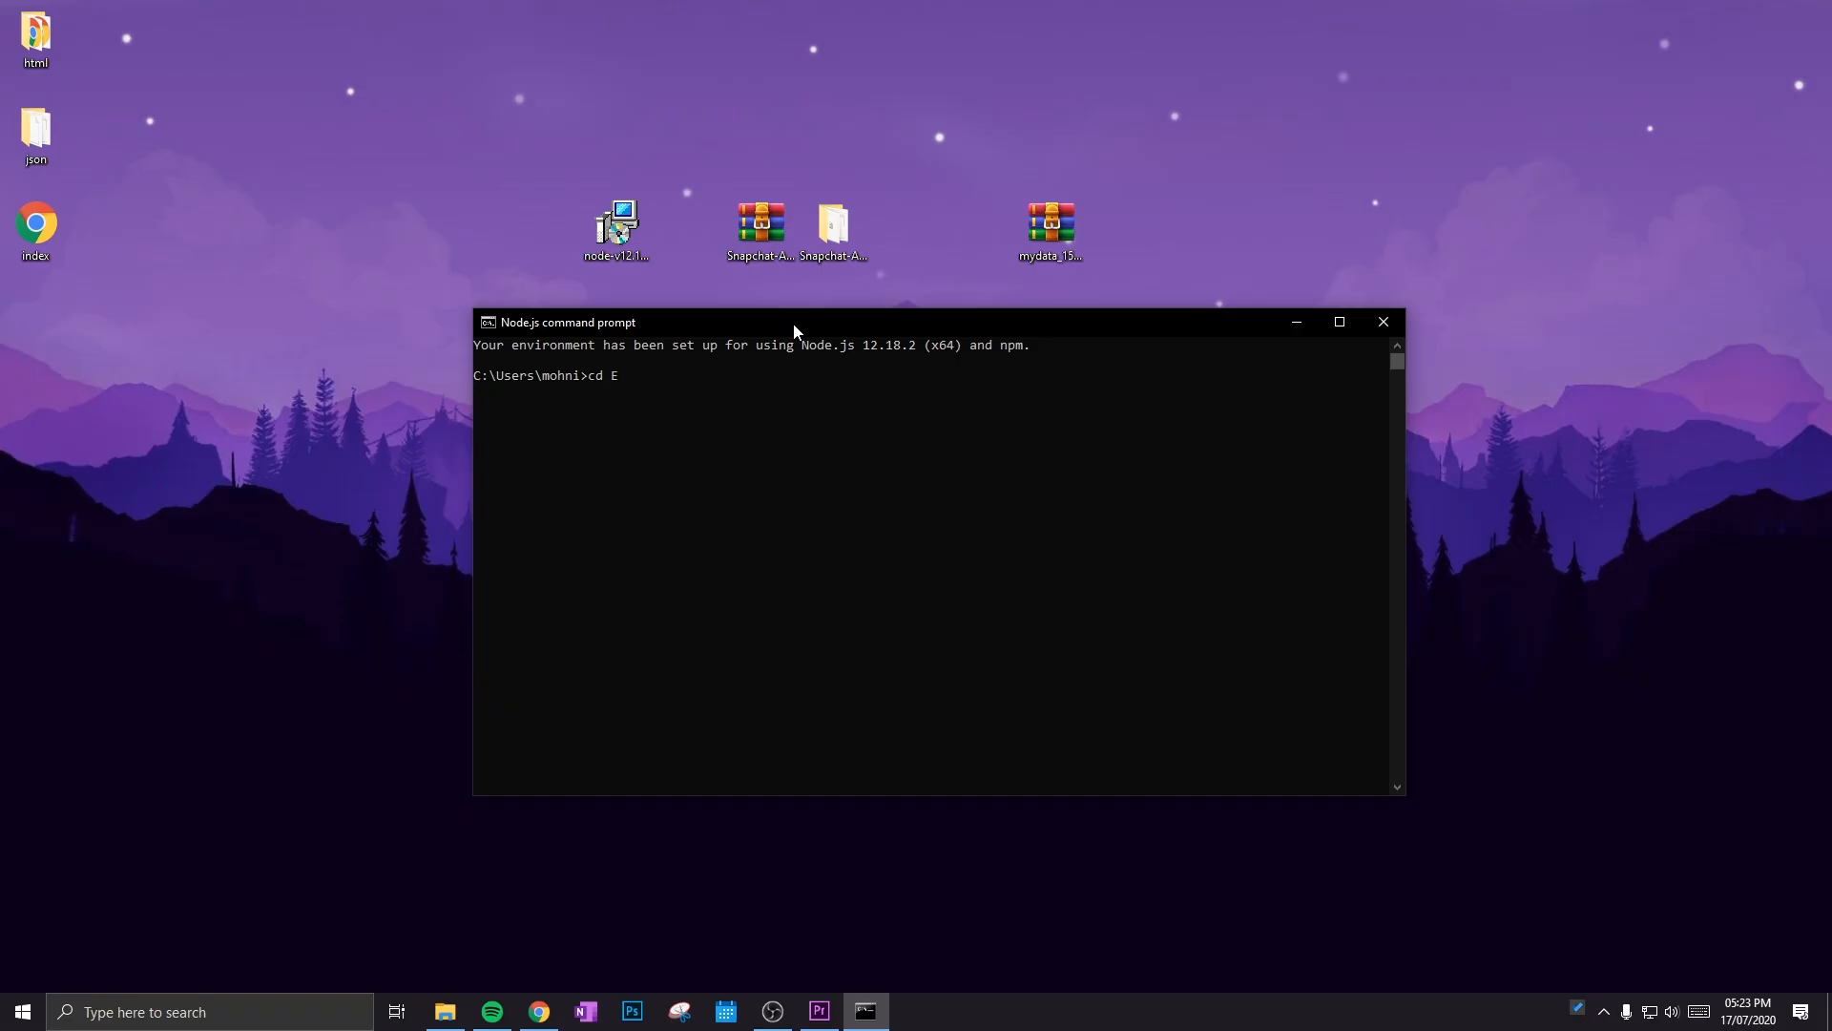
text(esktop)
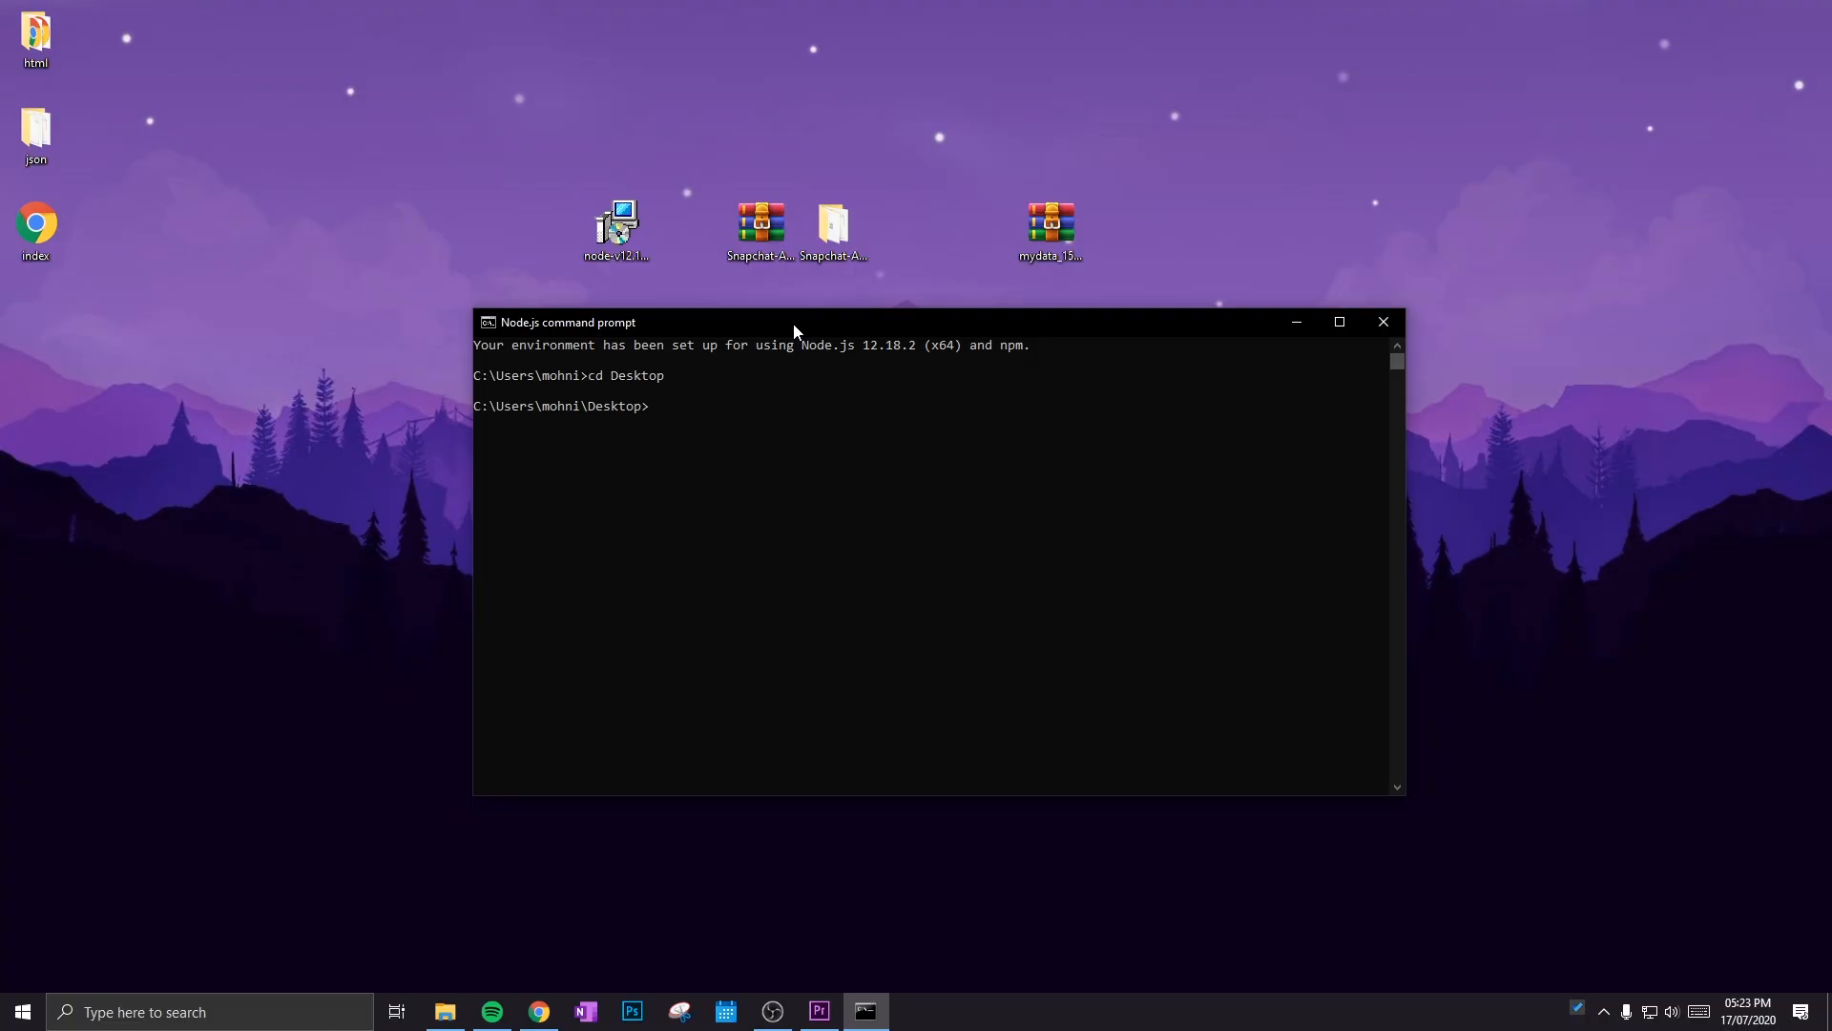
text(cd)
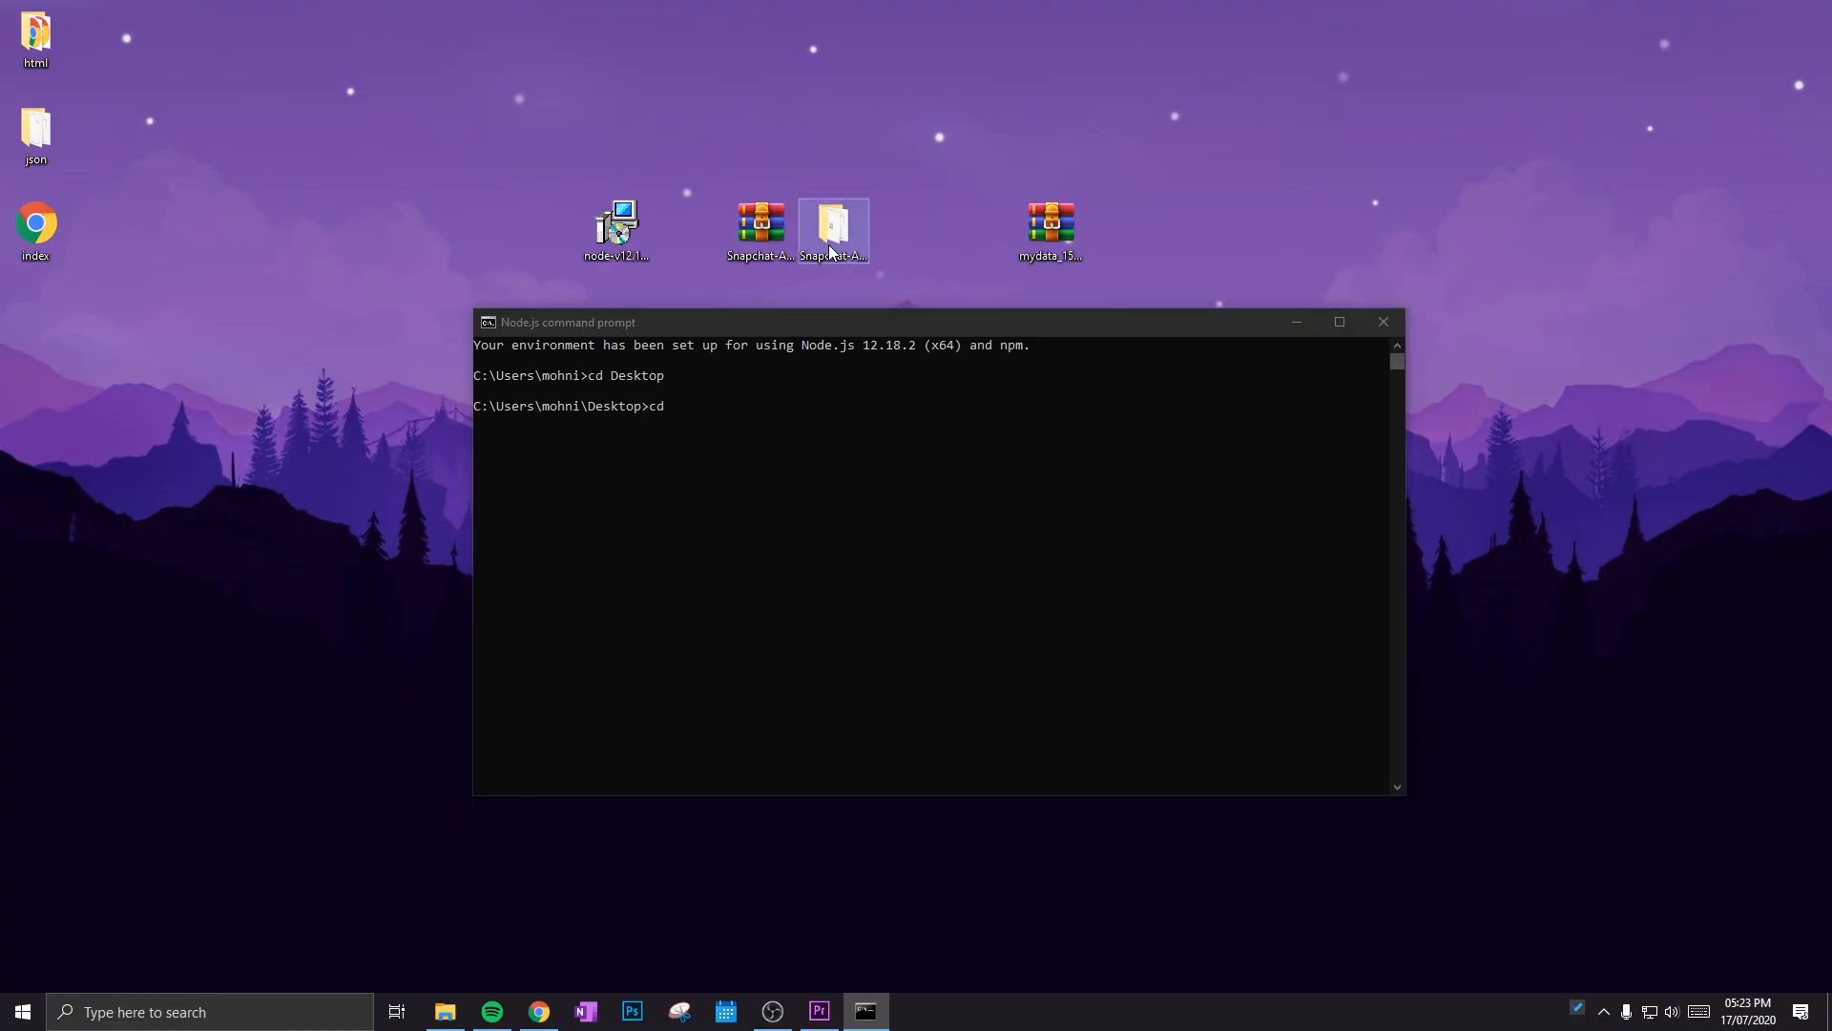
click(832, 229)
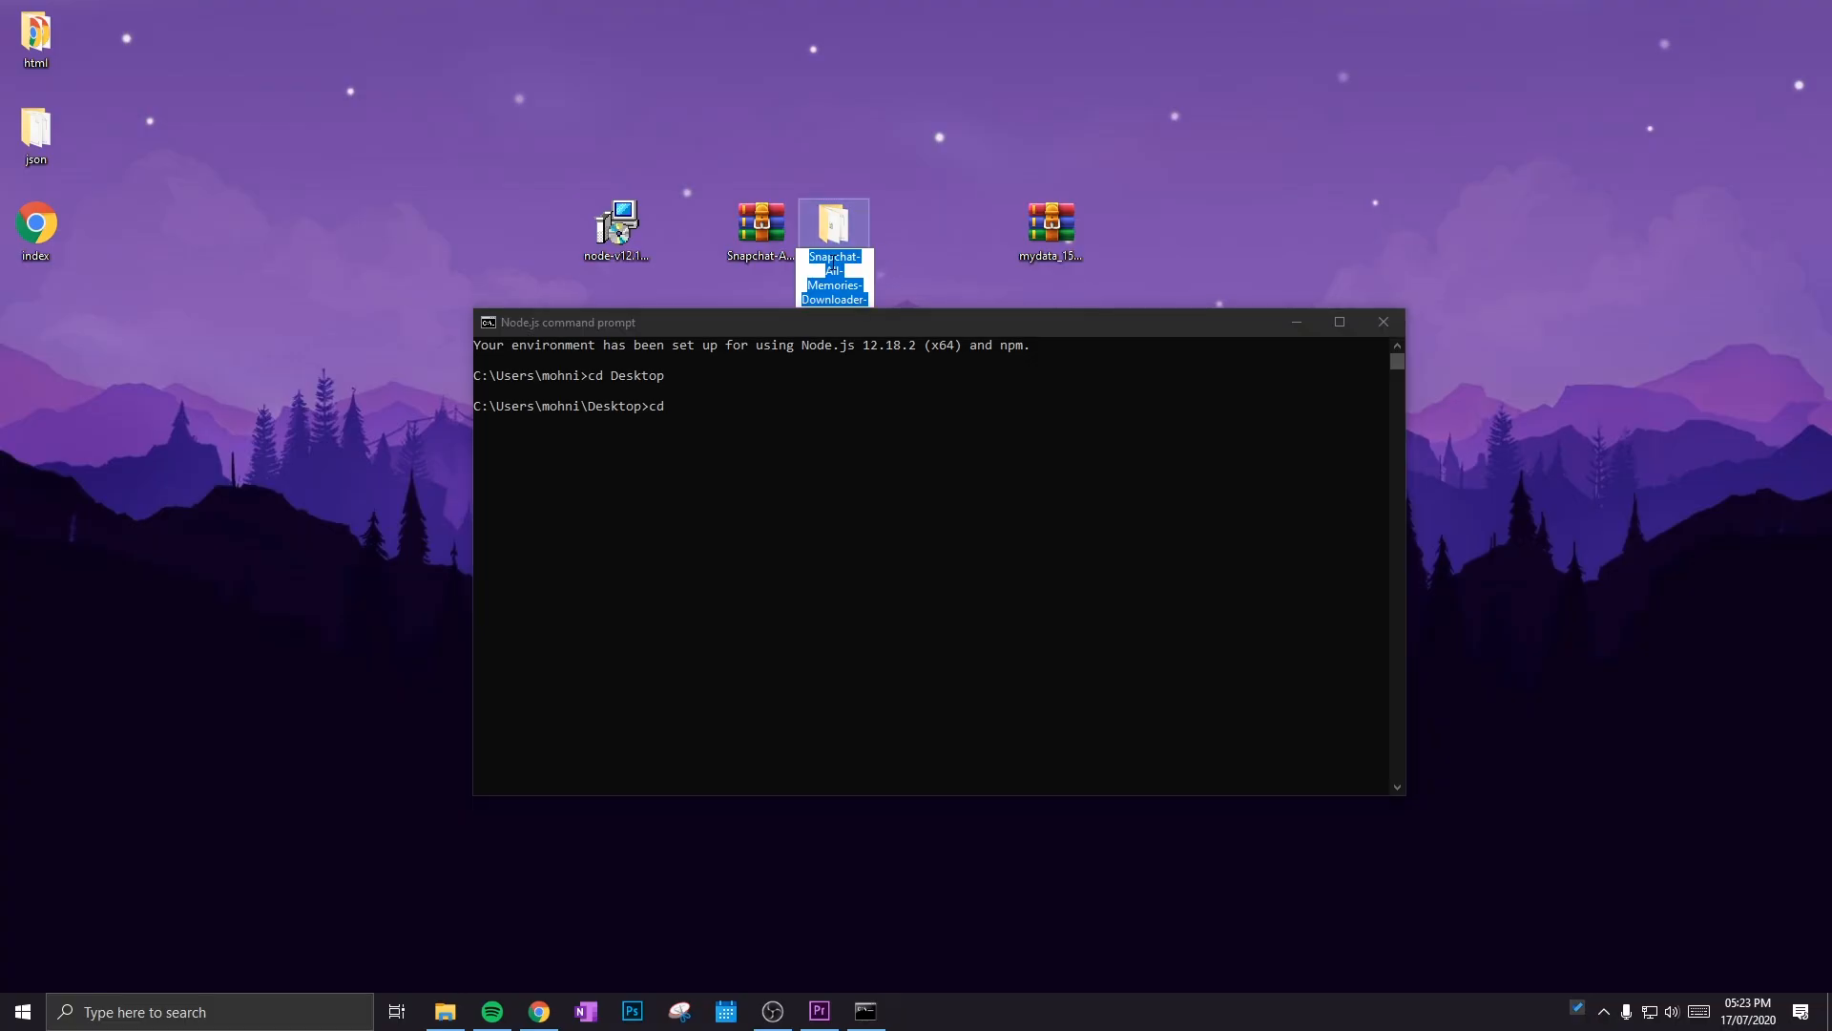
text(Snapchat-All-Memories-Downloader-master)
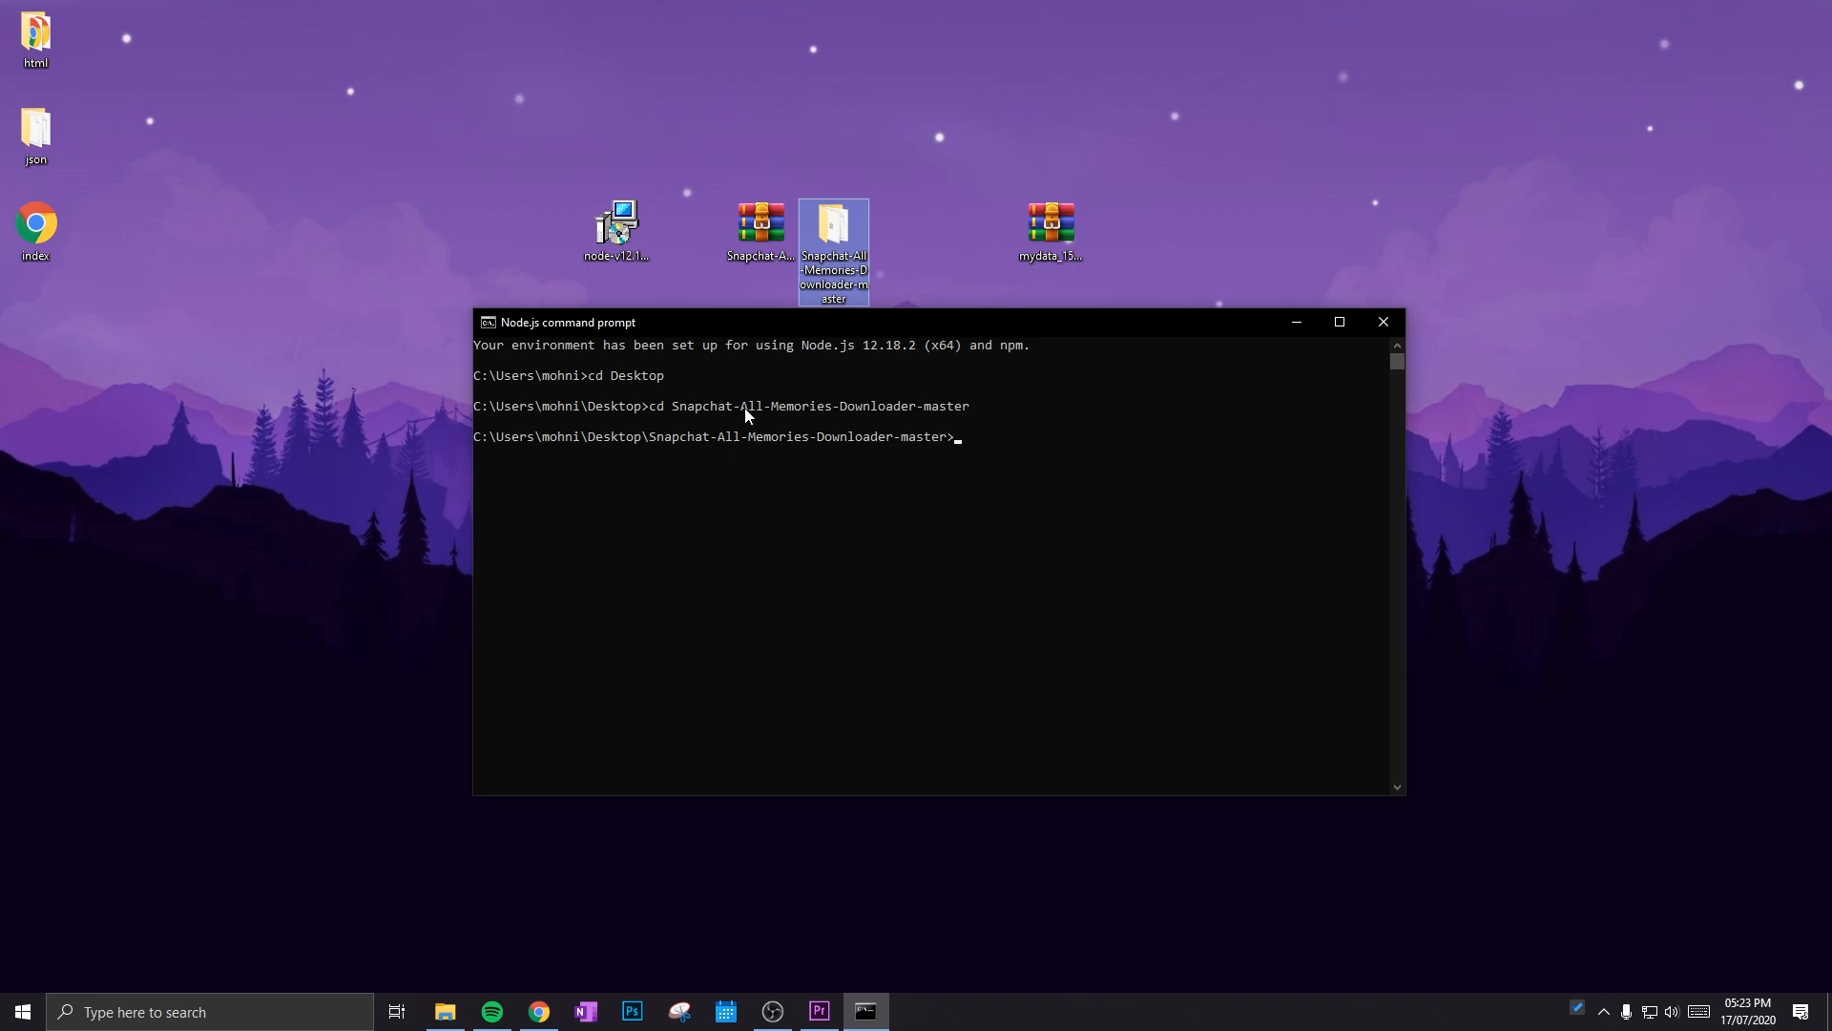
Step: Run 'node main.js -c 50 -f ./memories_history.json' to start downloading memories
text(node)
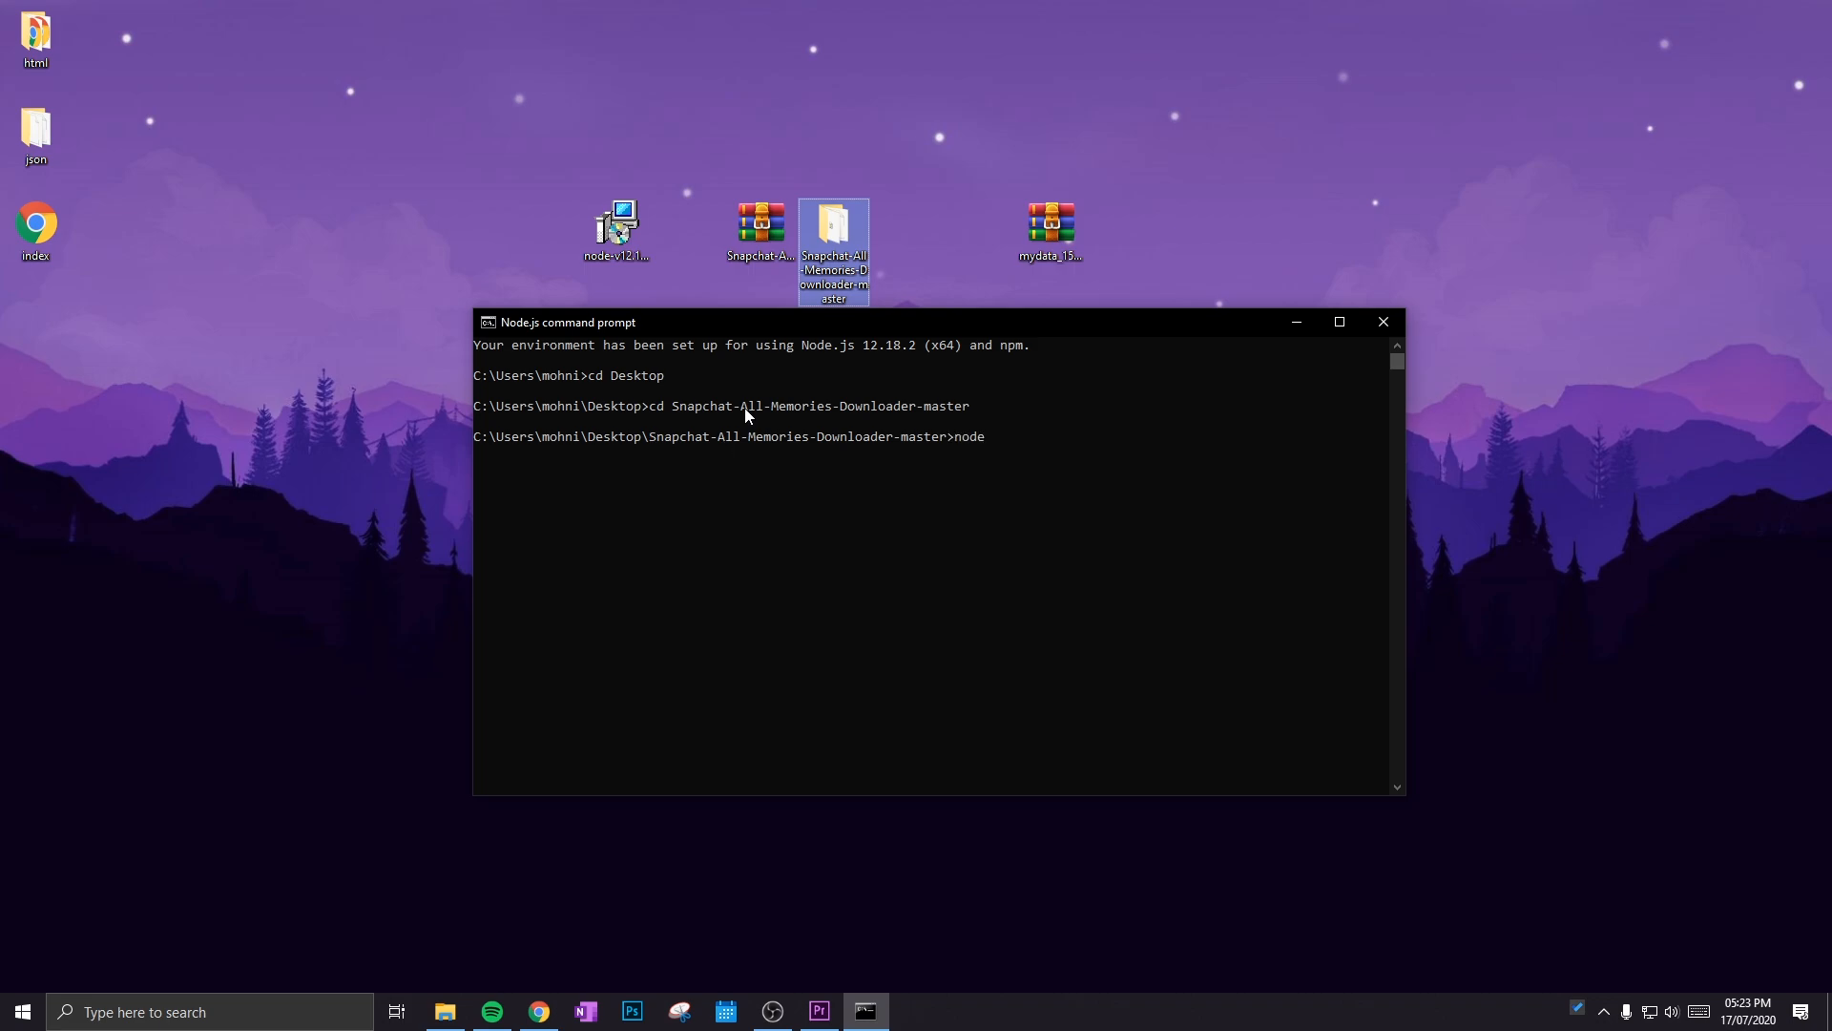
text(ma)
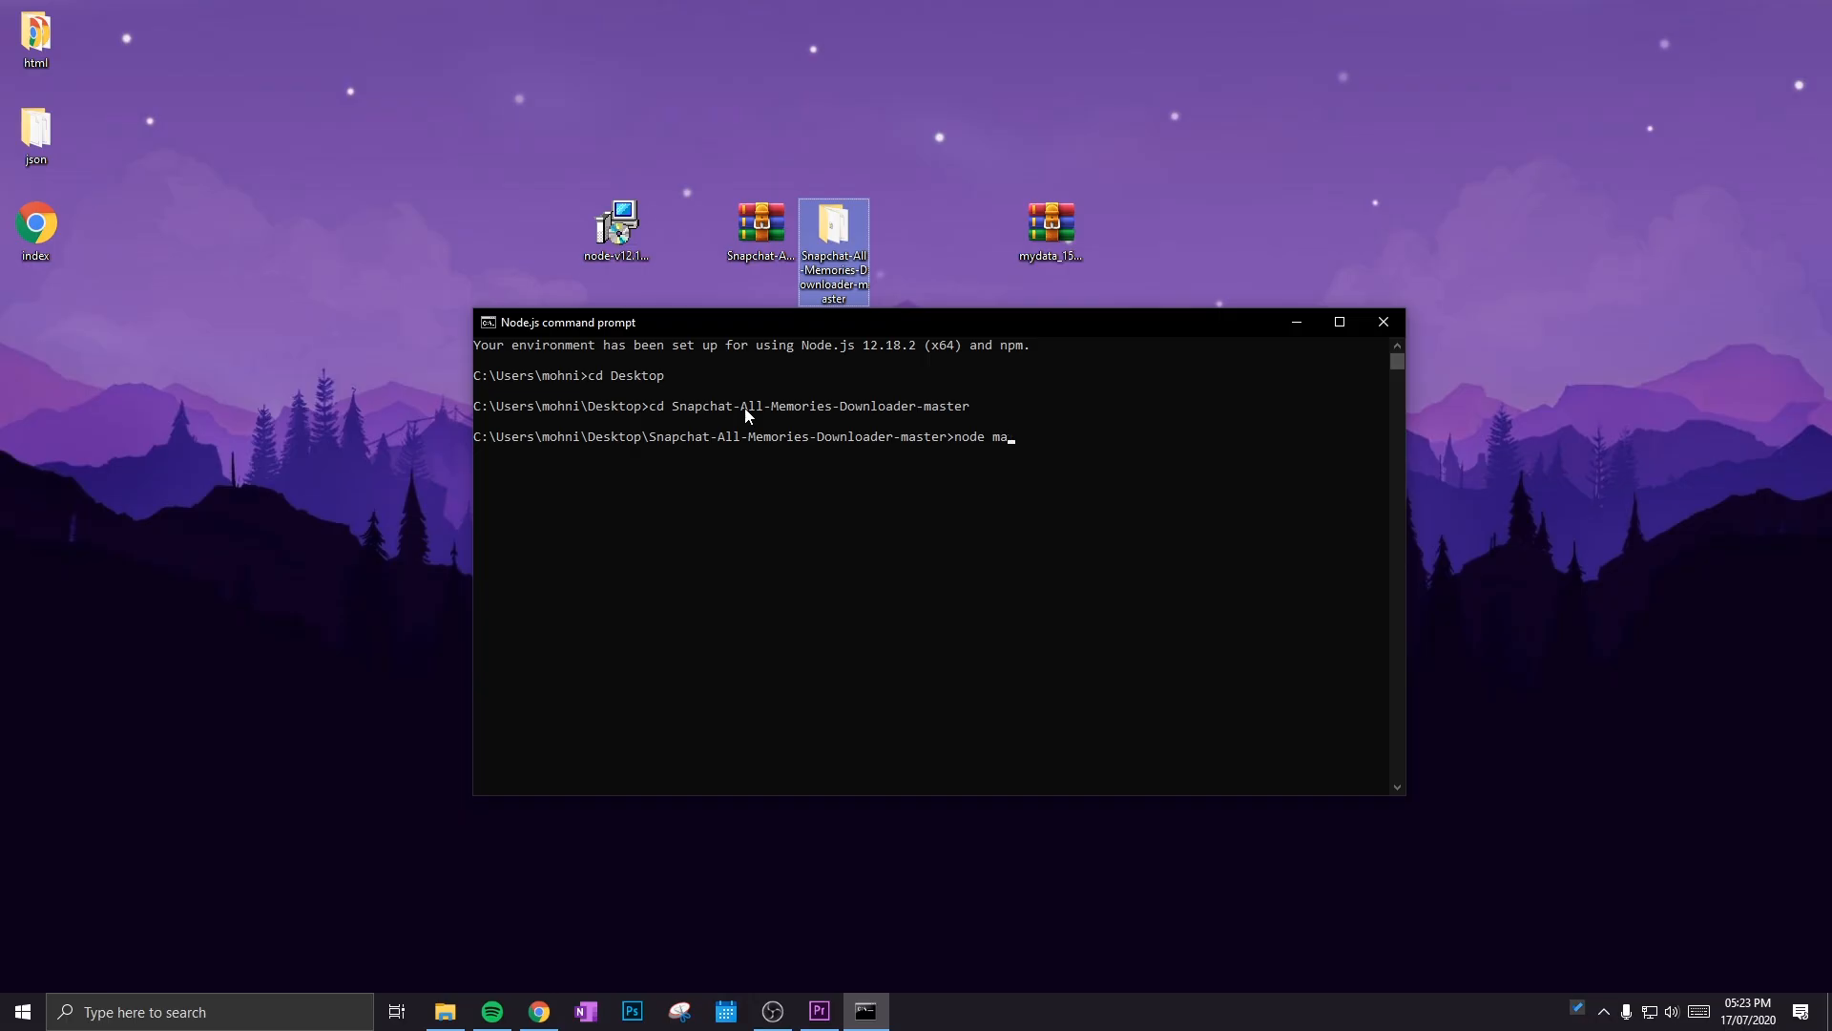
text(in.js)
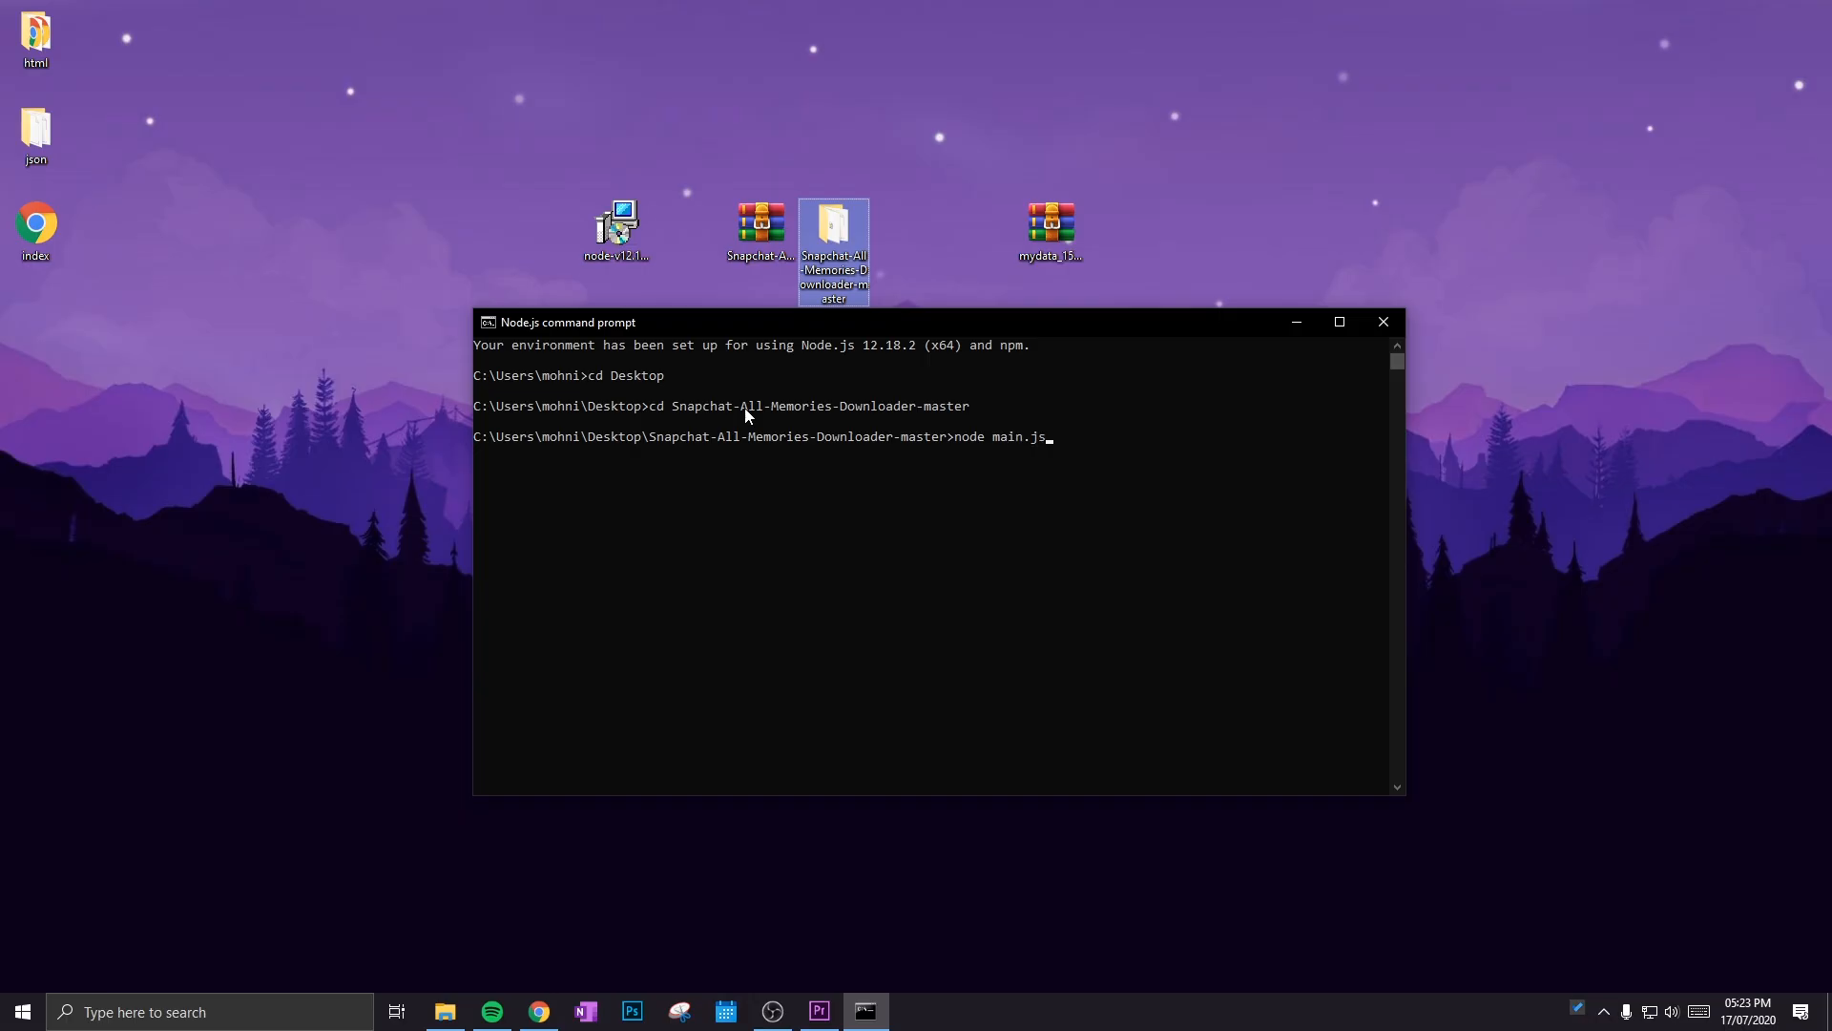
text(-c)
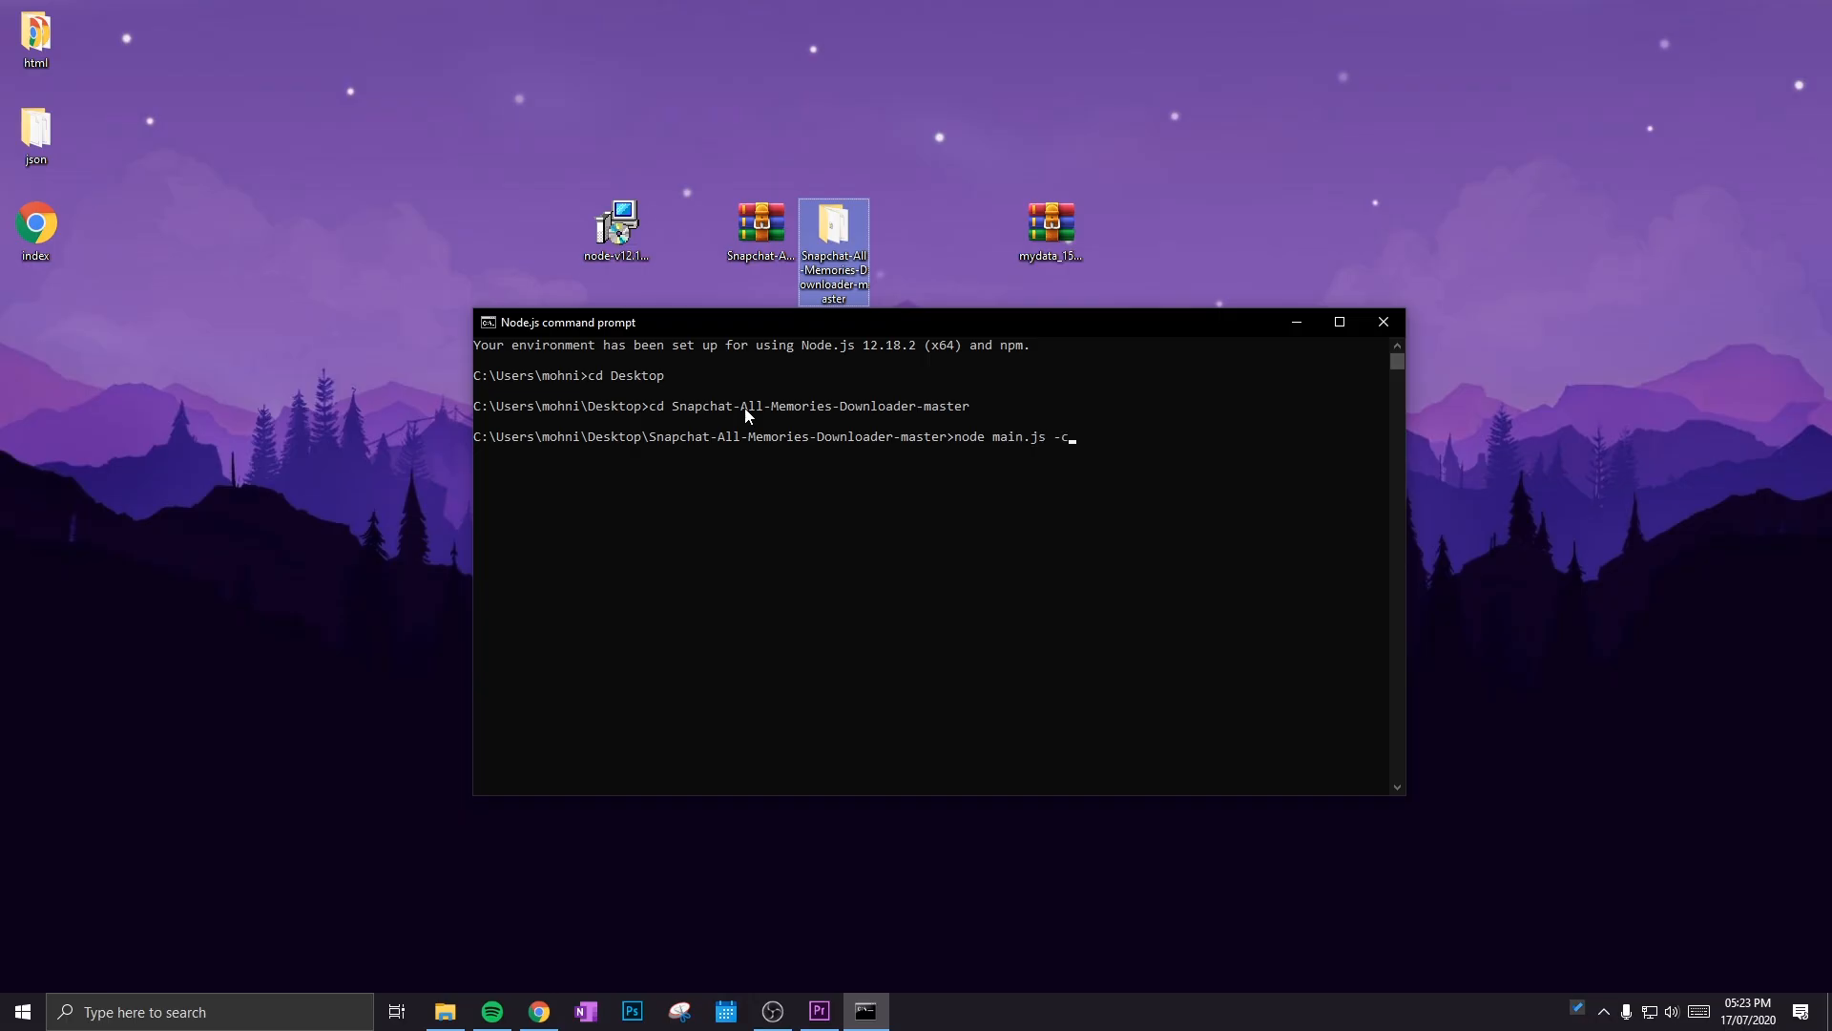
text(50)
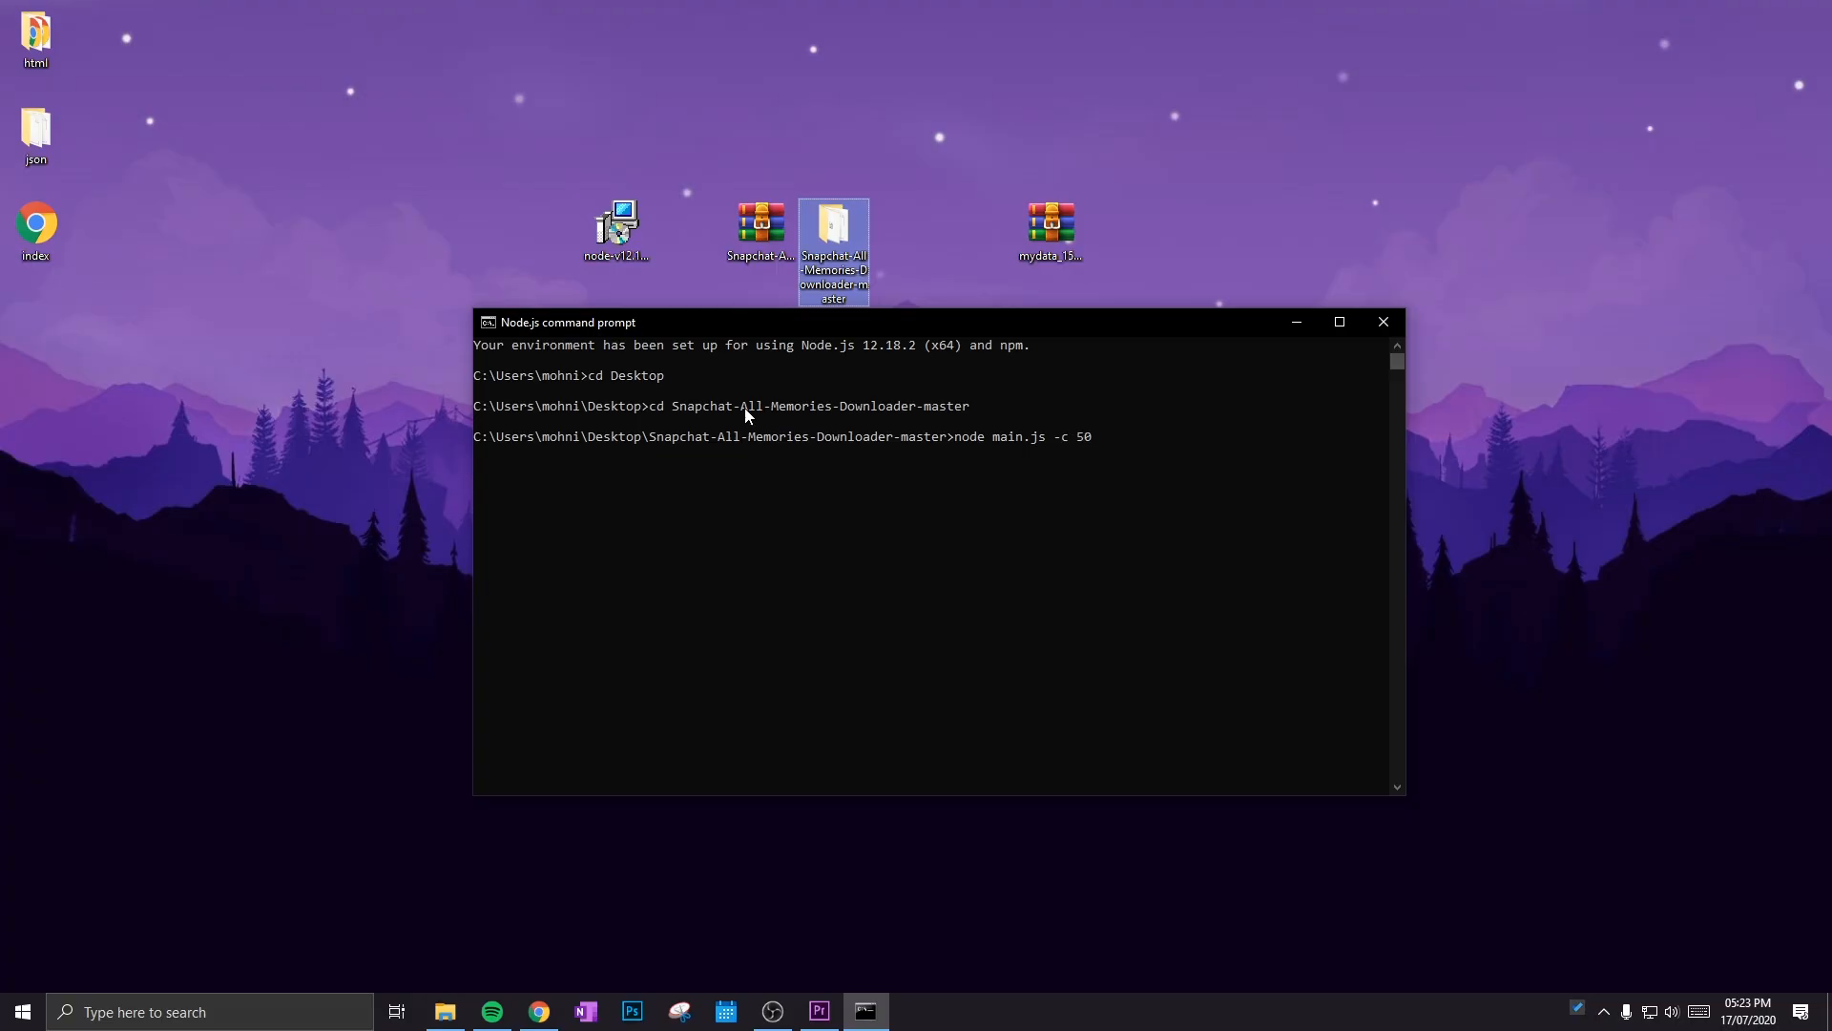
text(-f)
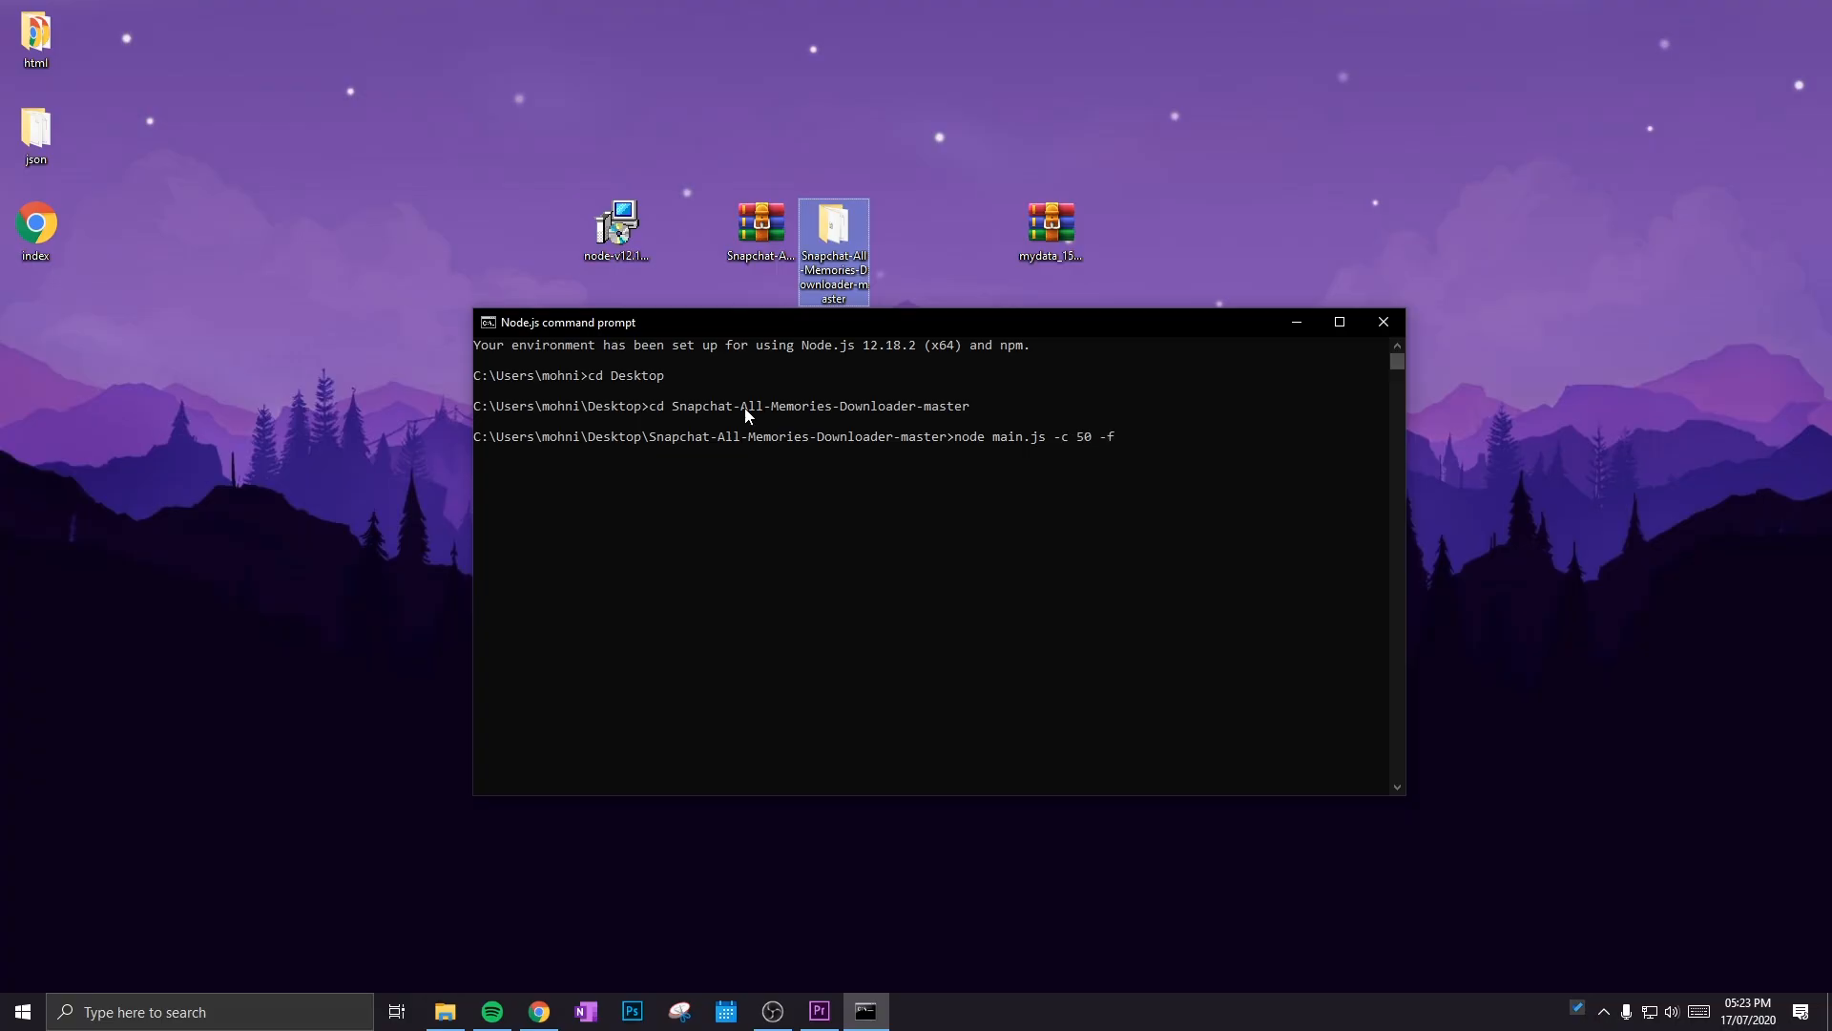
text(./)
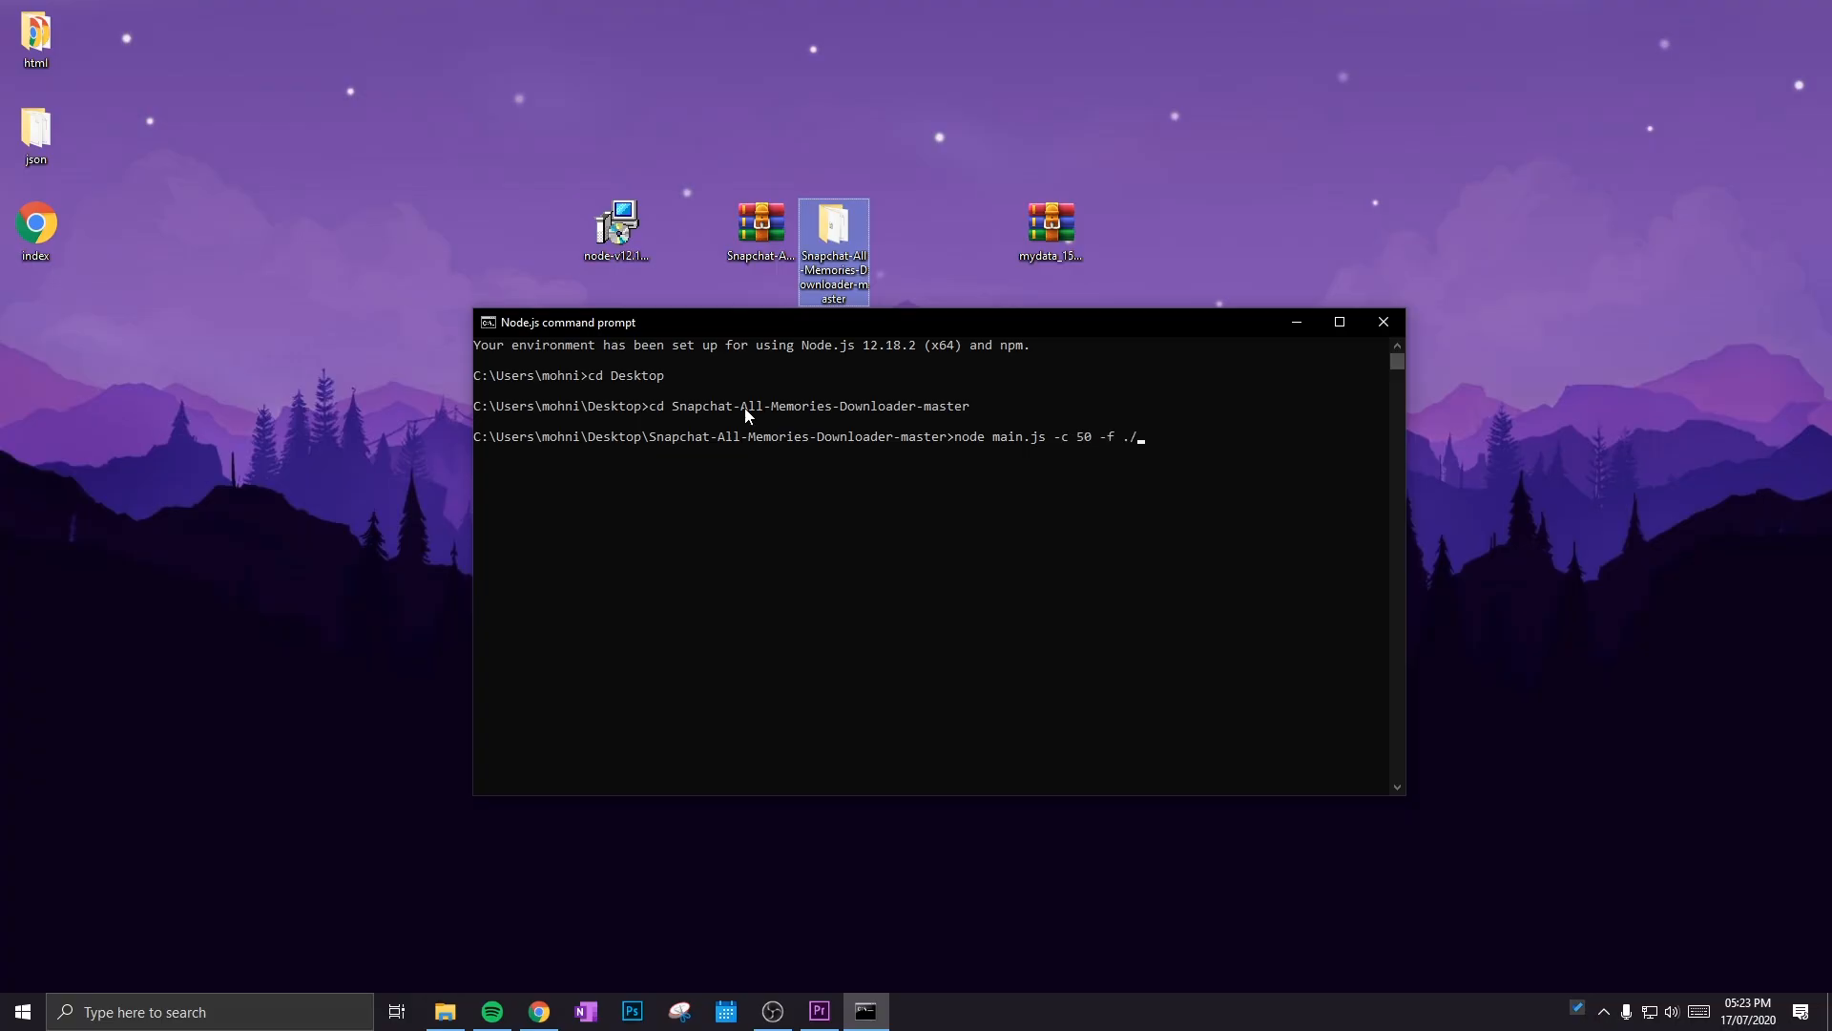
text(memories)
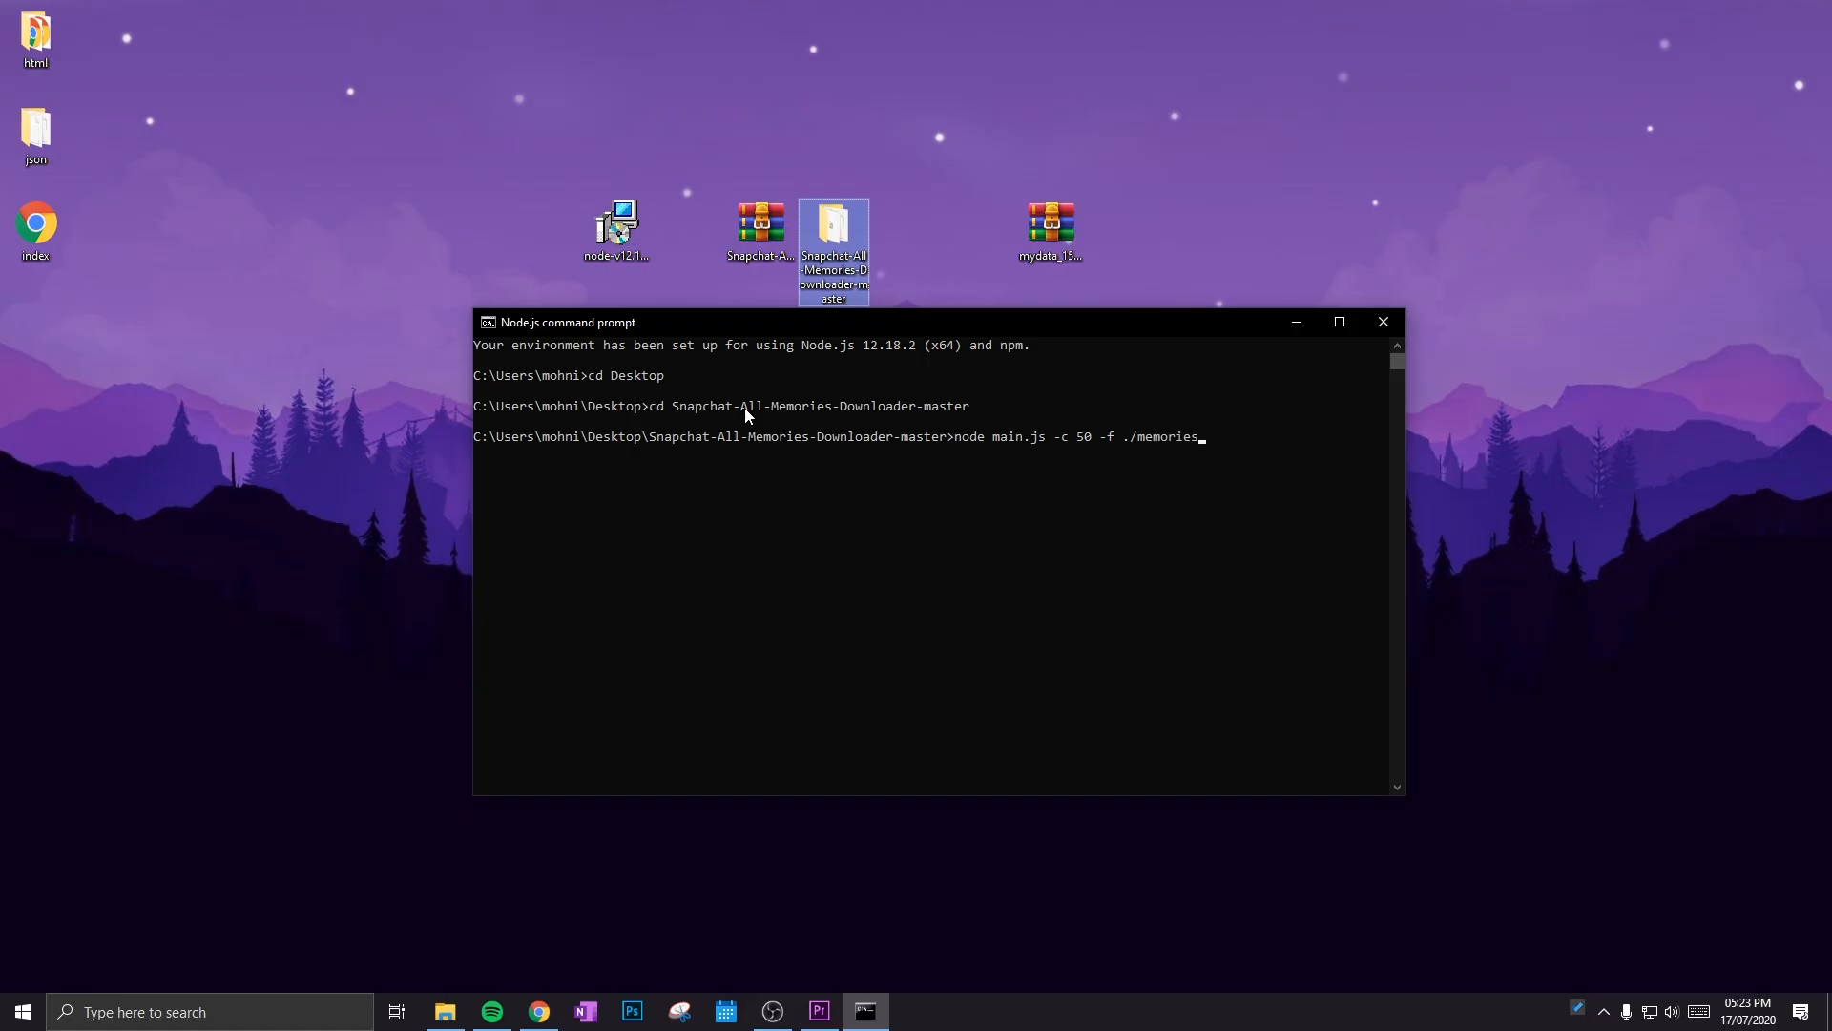
text(_history)
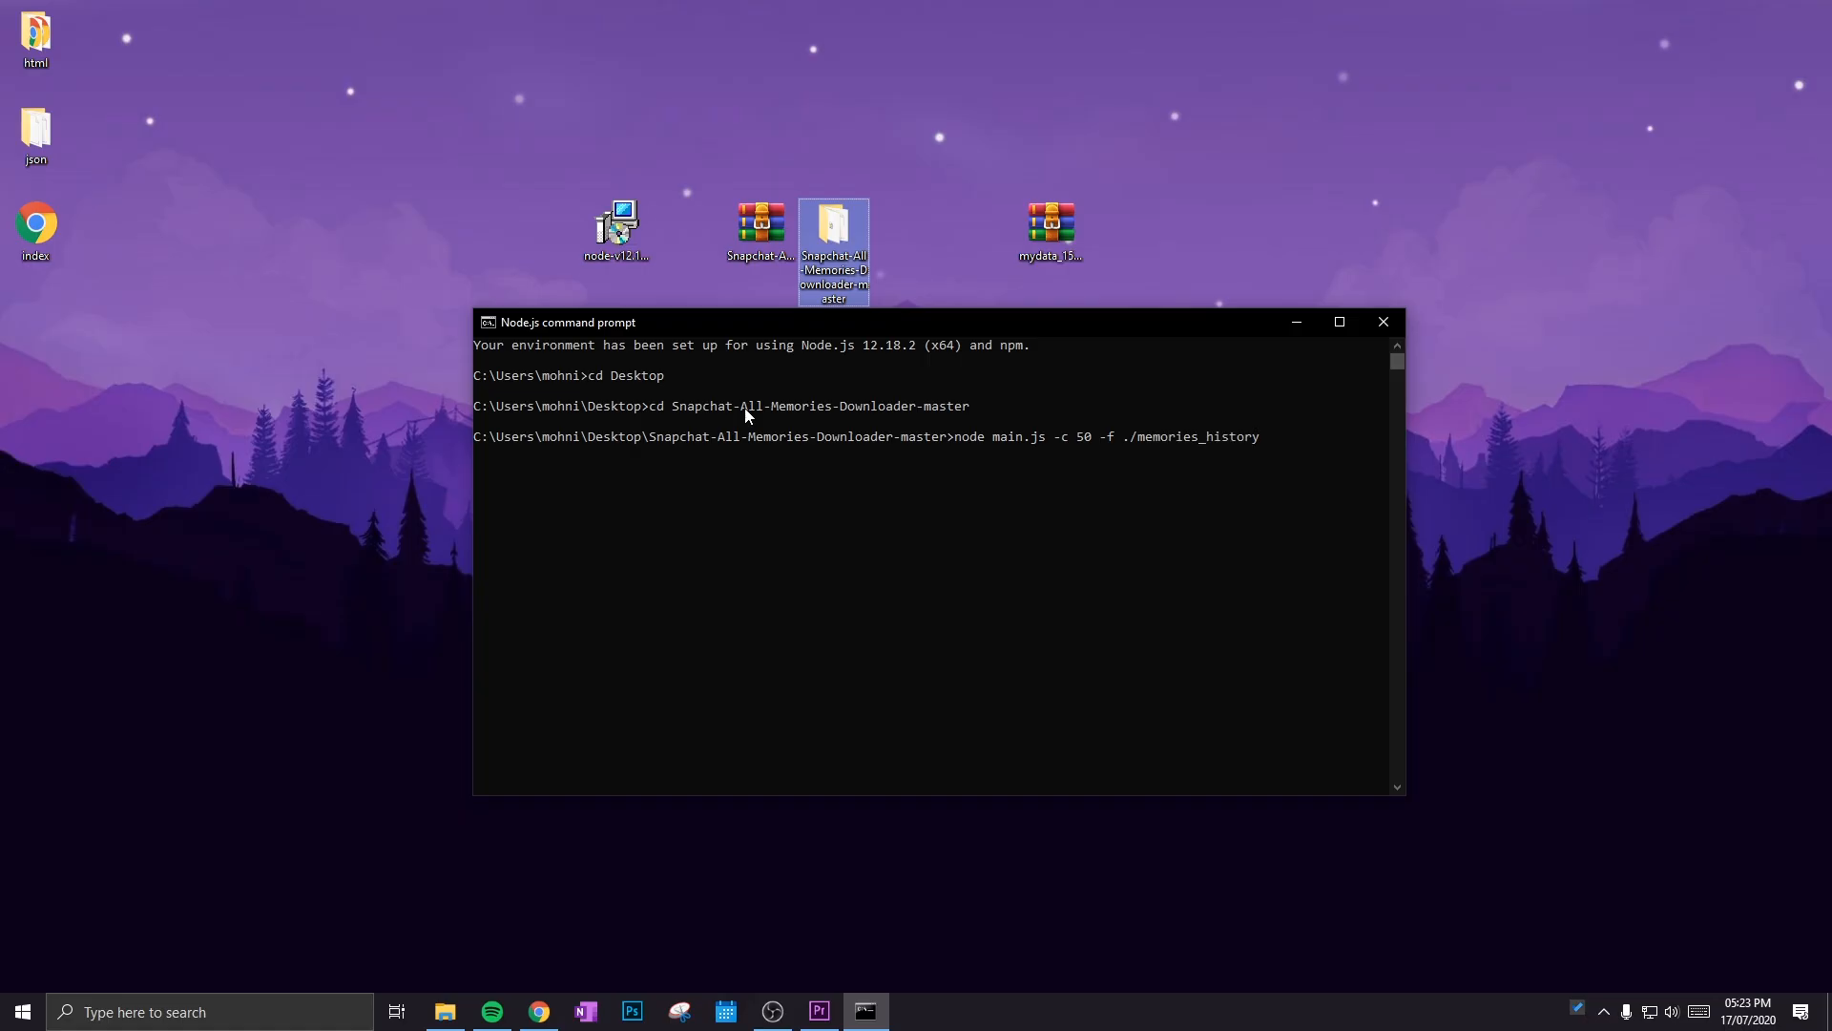
text(.json)
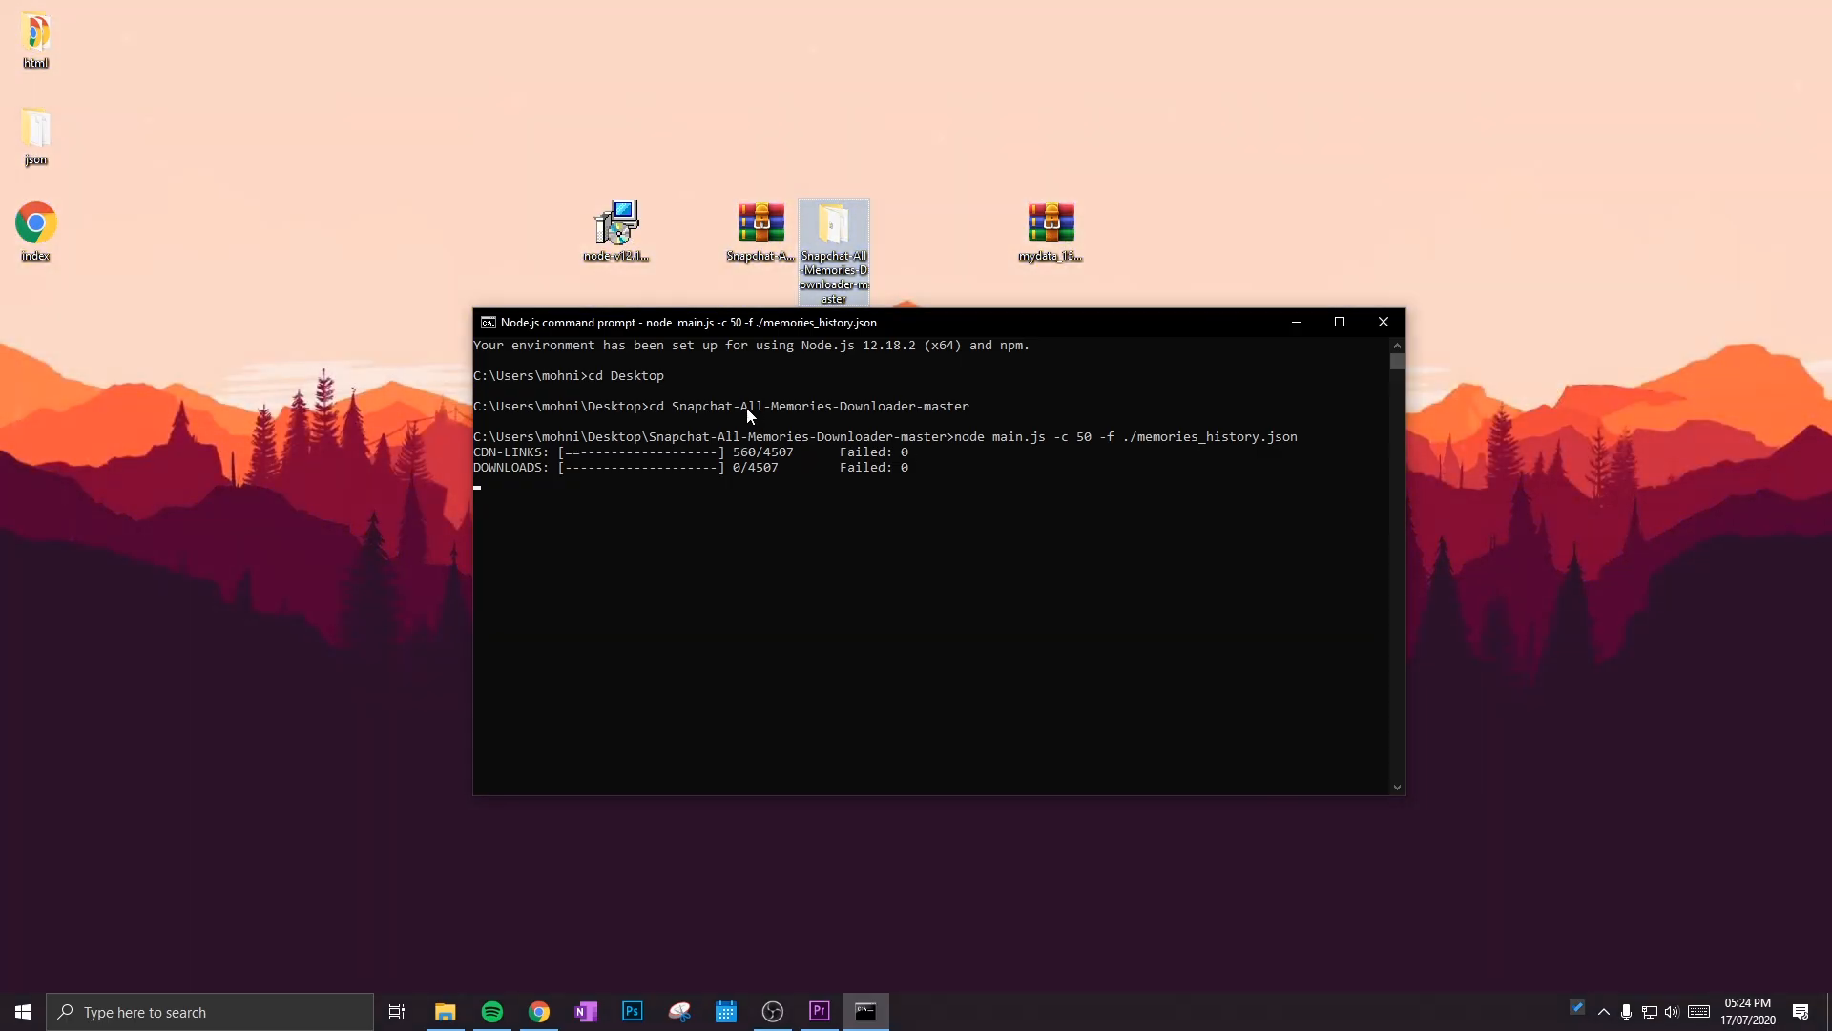
mouse_move(835, 499)
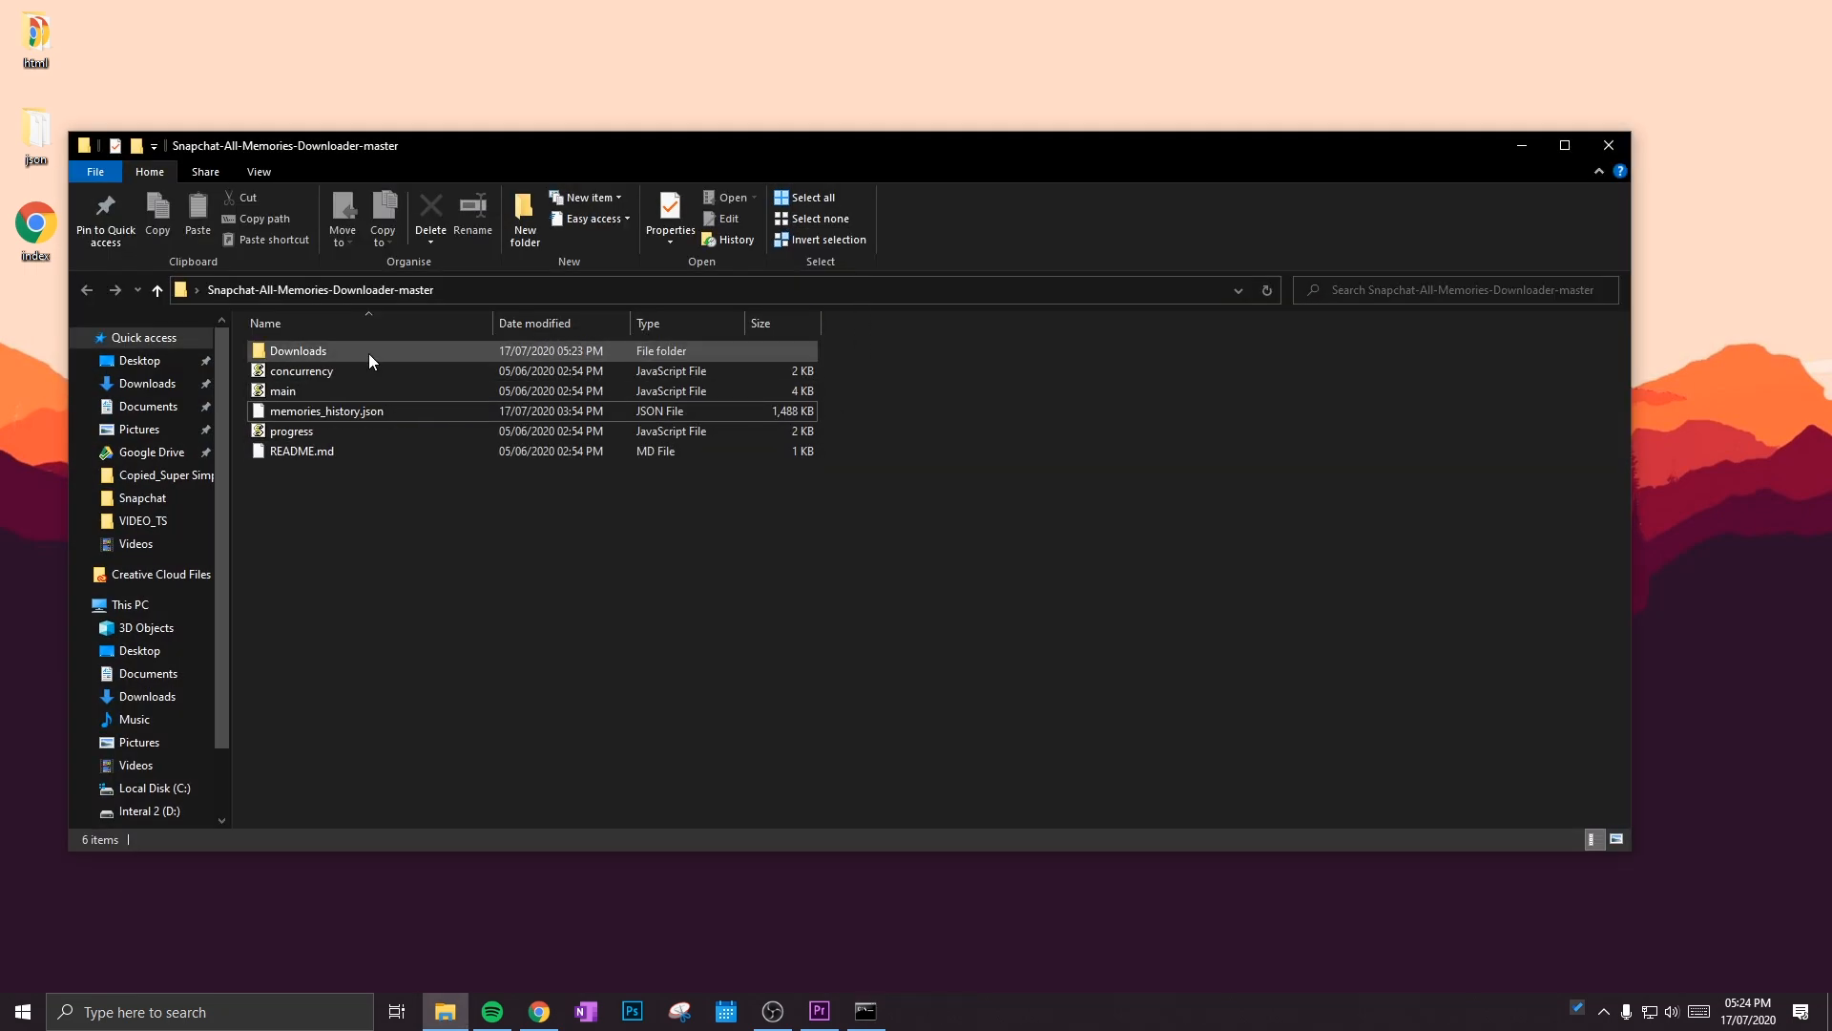
Step: Open the downloader's Downloads folder, check its layout options, and find it still empty
double_click(297, 349)
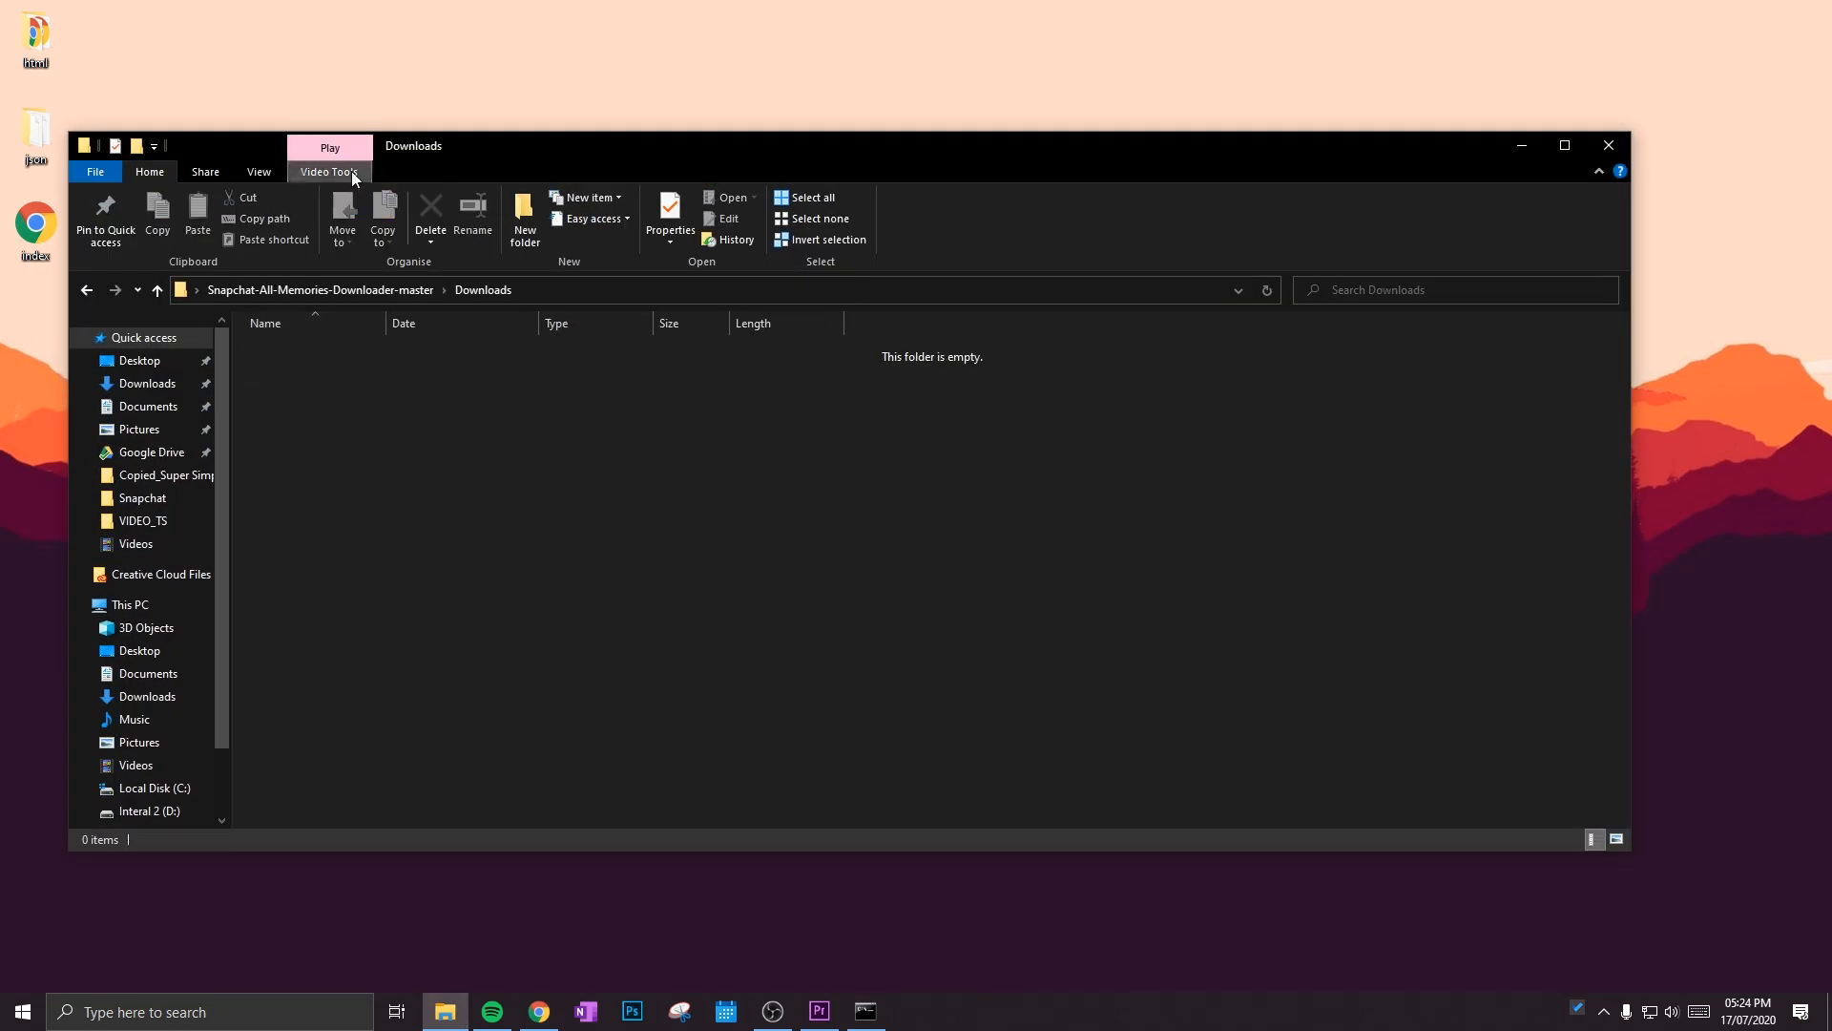
click(259, 172)
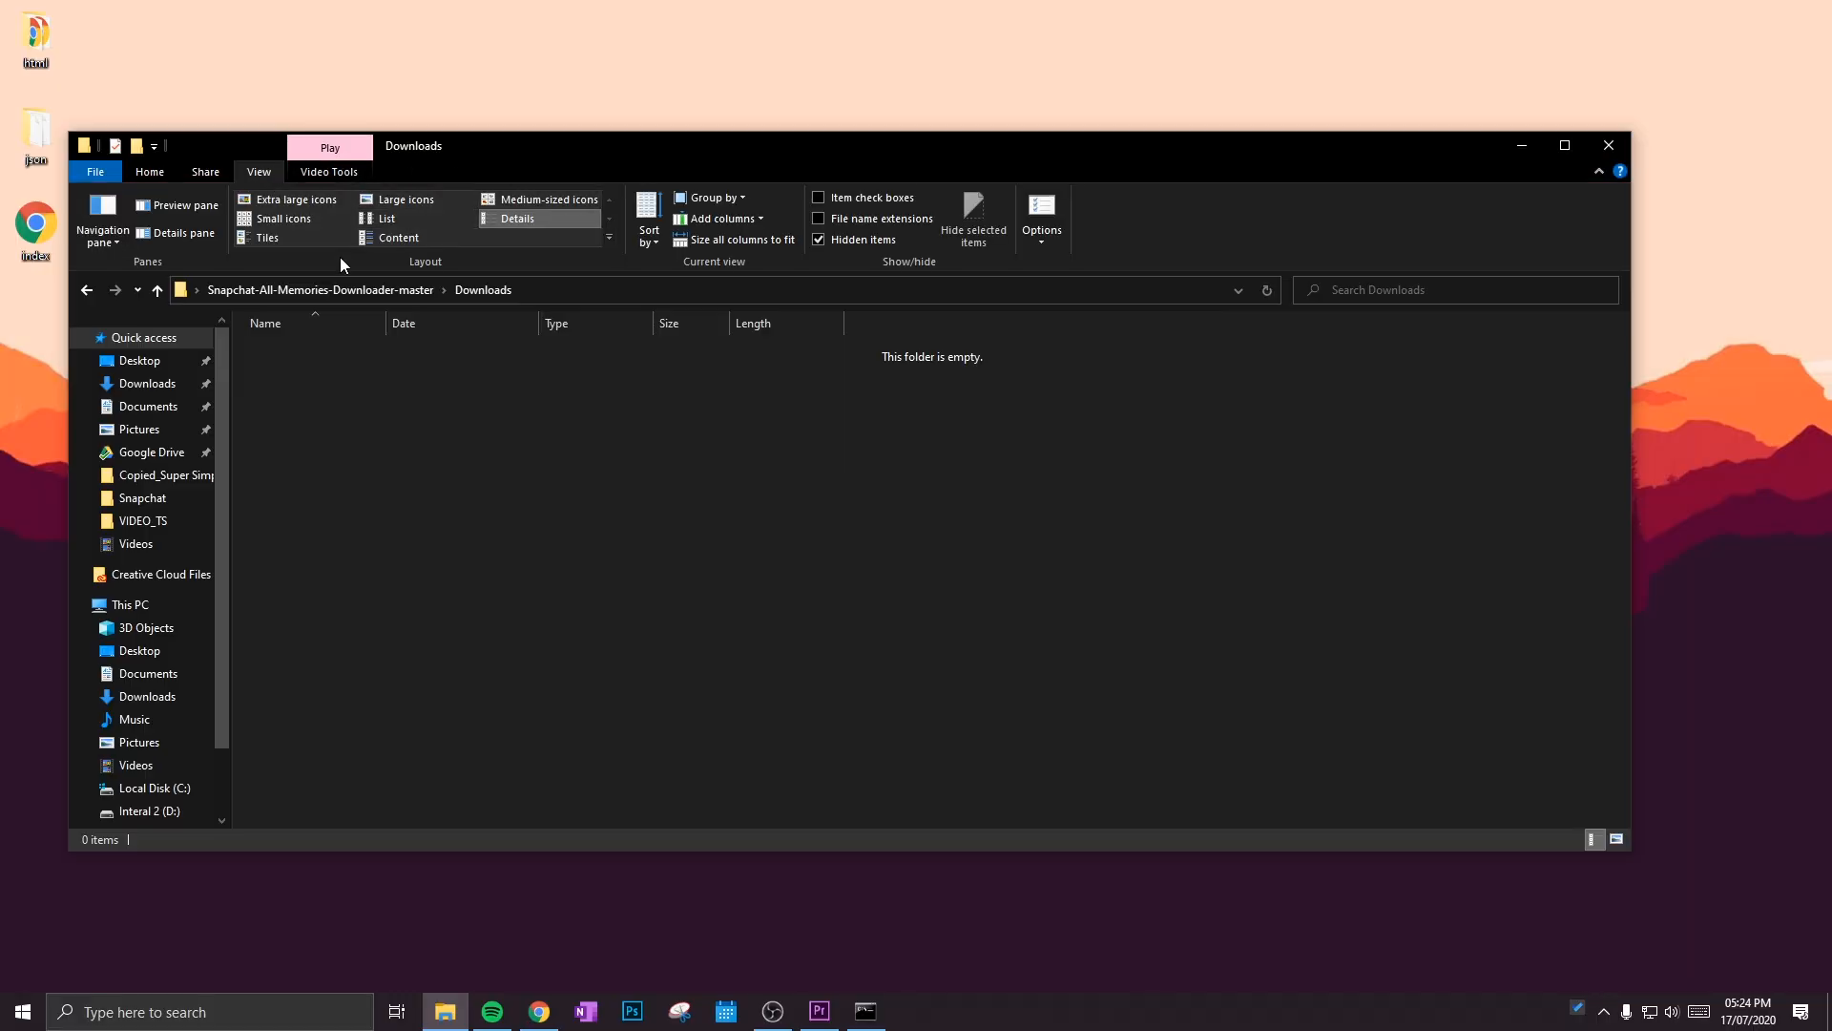
click(150, 172)
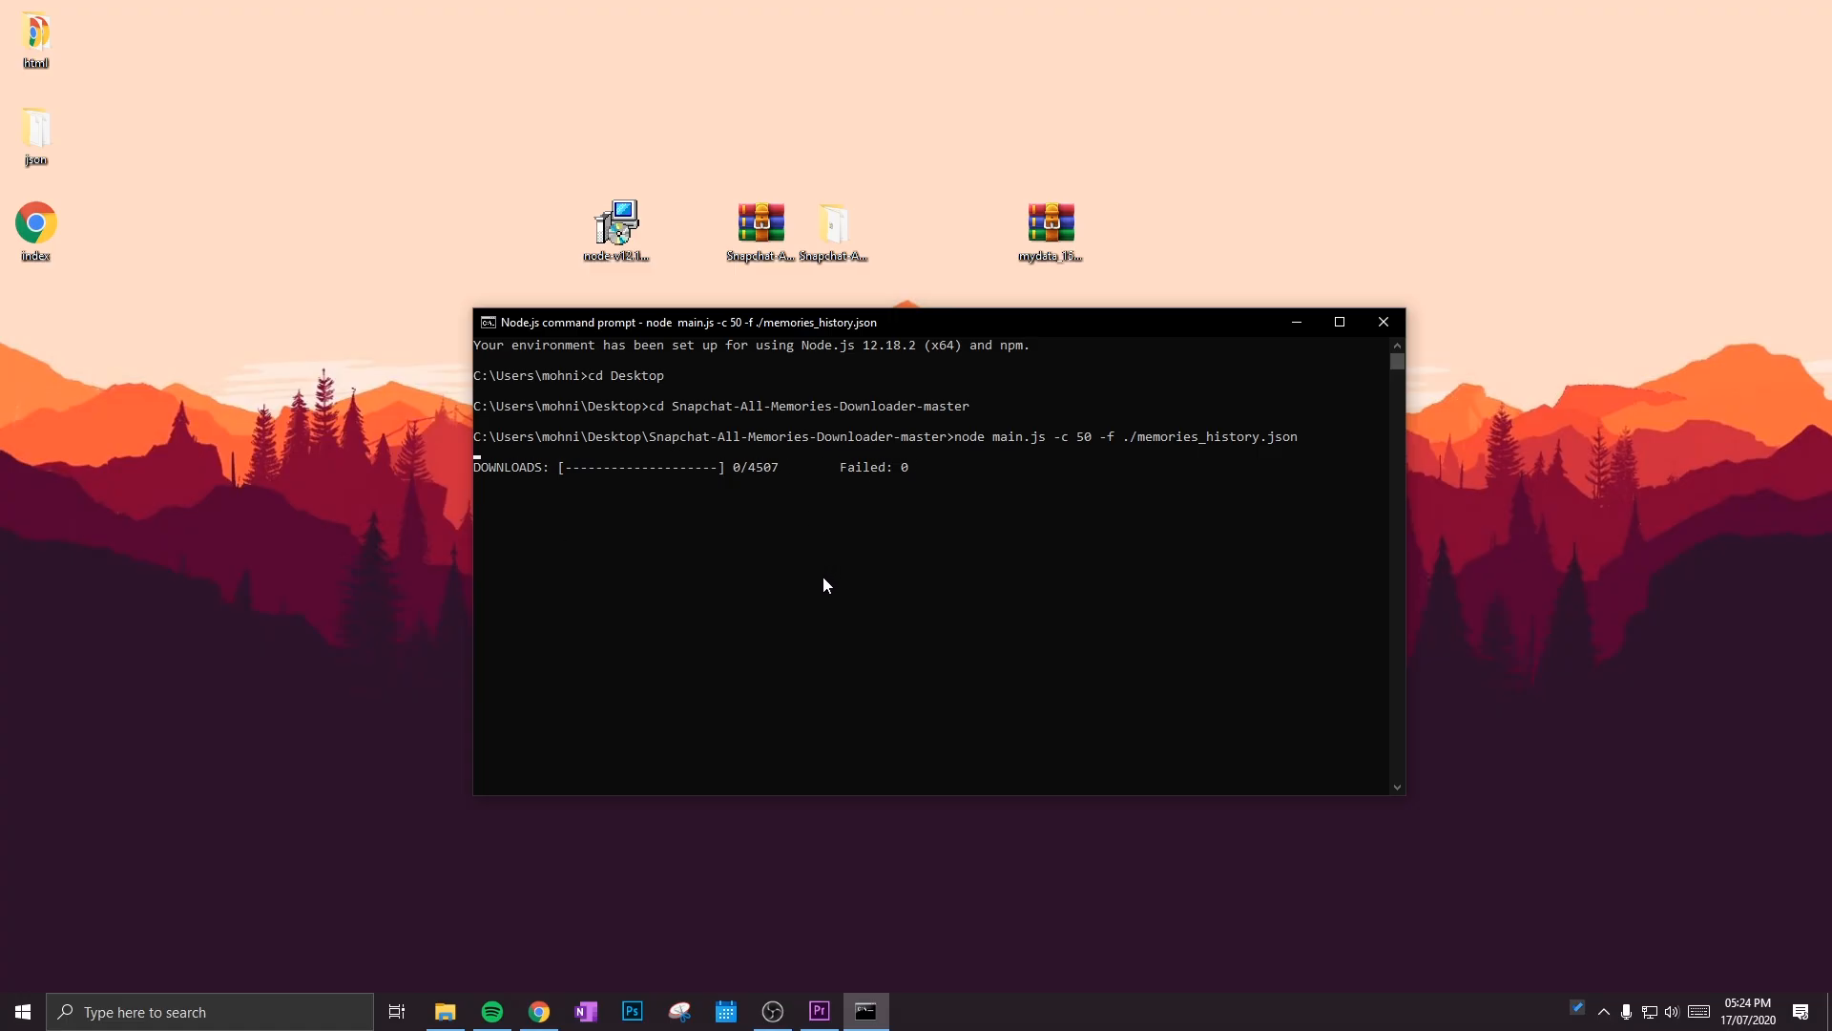
mouse_move(818, 624)
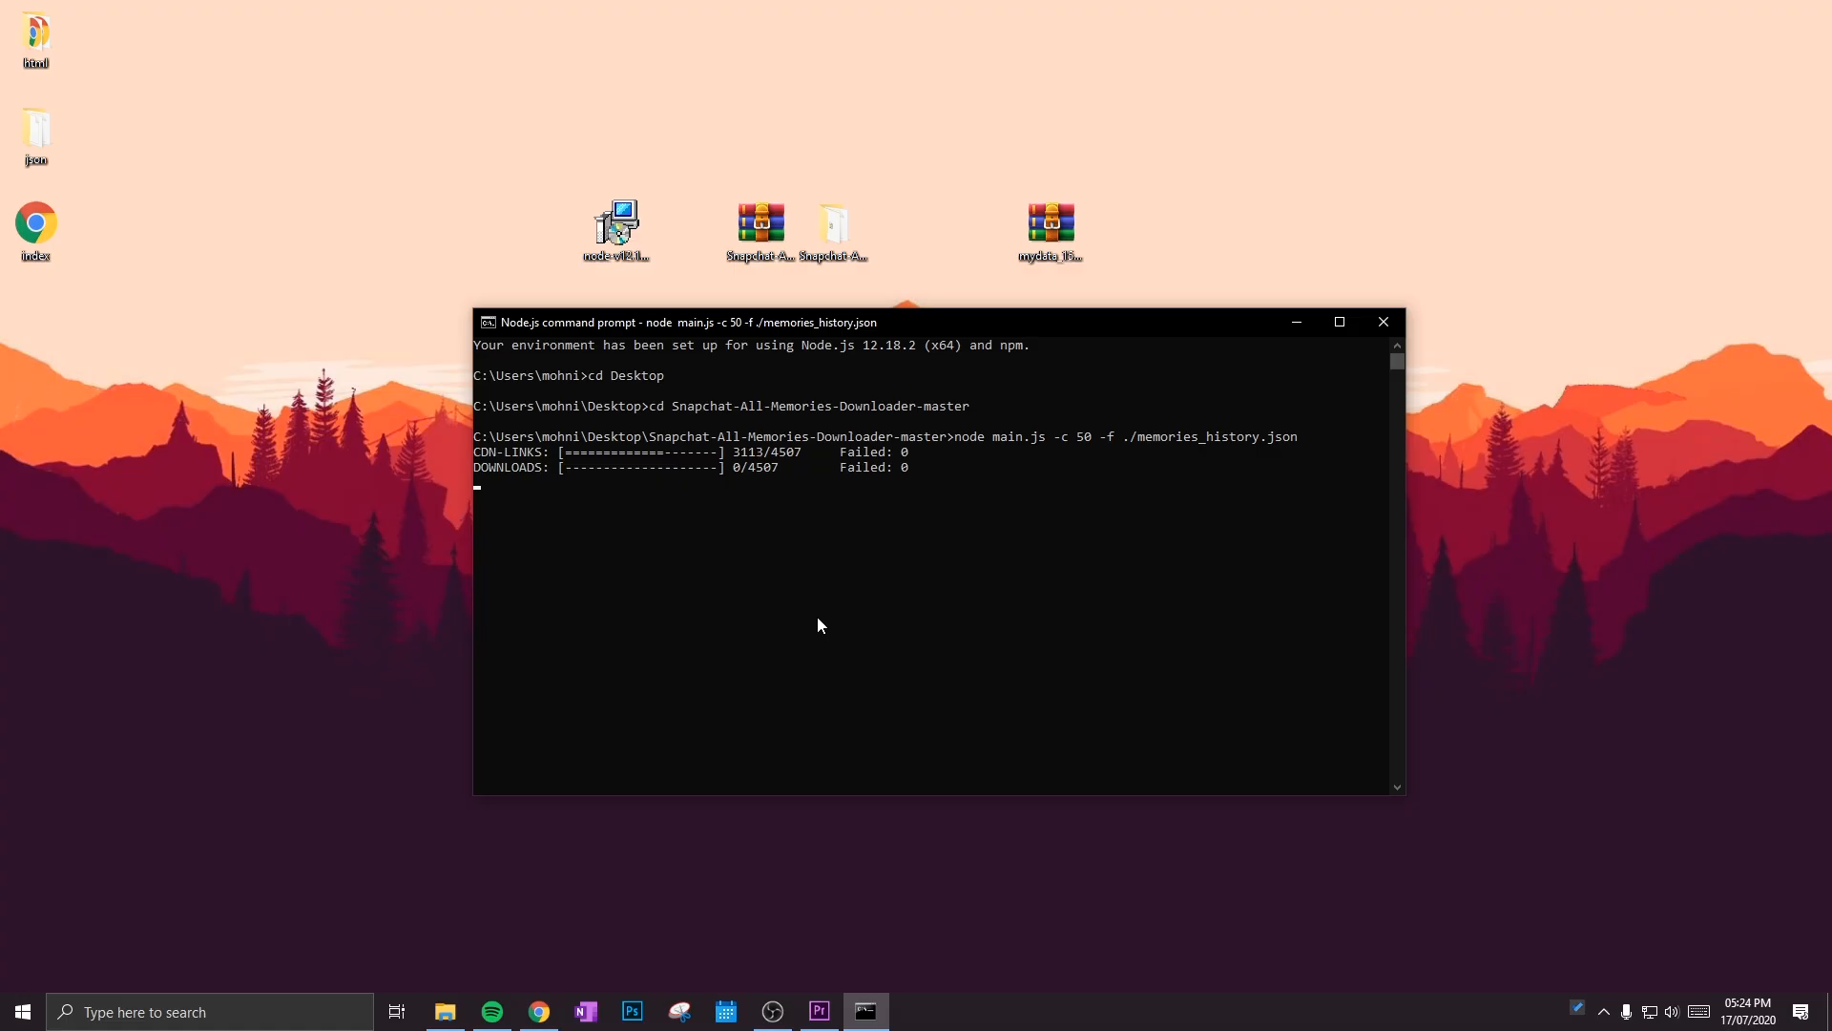
mouse_move(1094, 501)
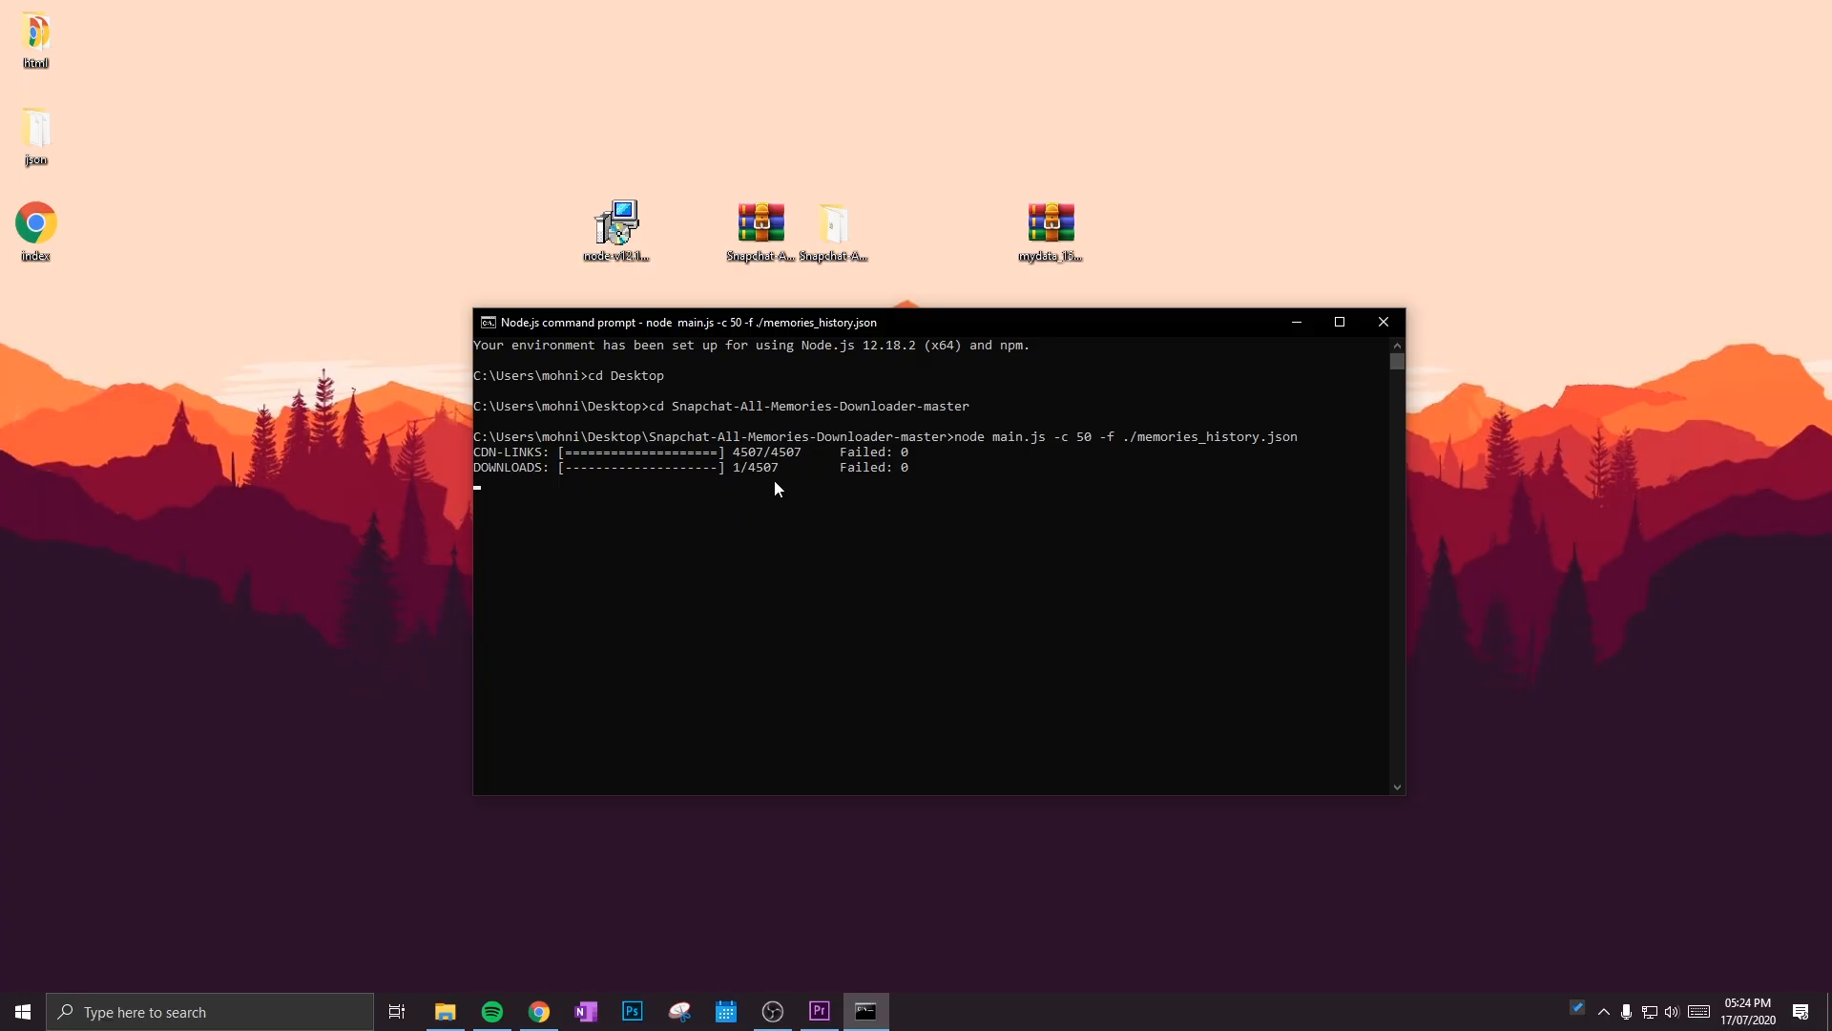
mouse_move(724, 473)
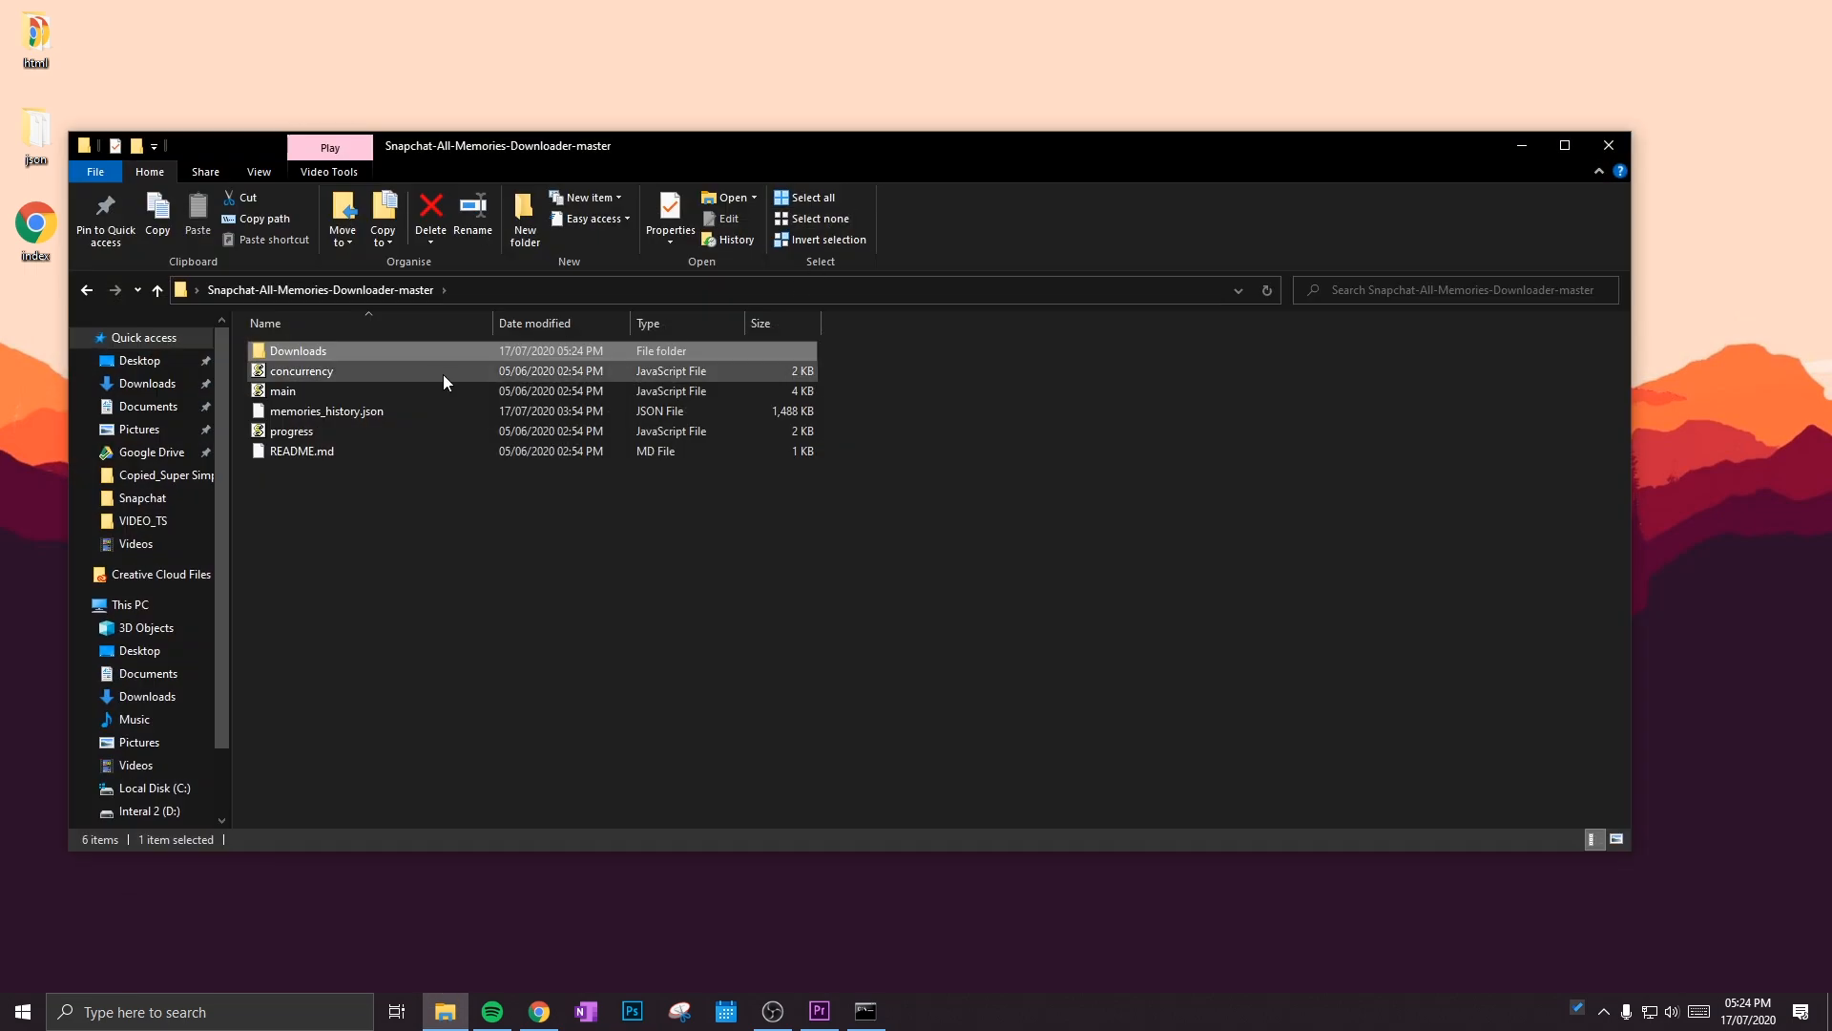
Step: Open the Downloads folder and scroll through the arriving memory MP4 and JPG files
double_click(297, 350)
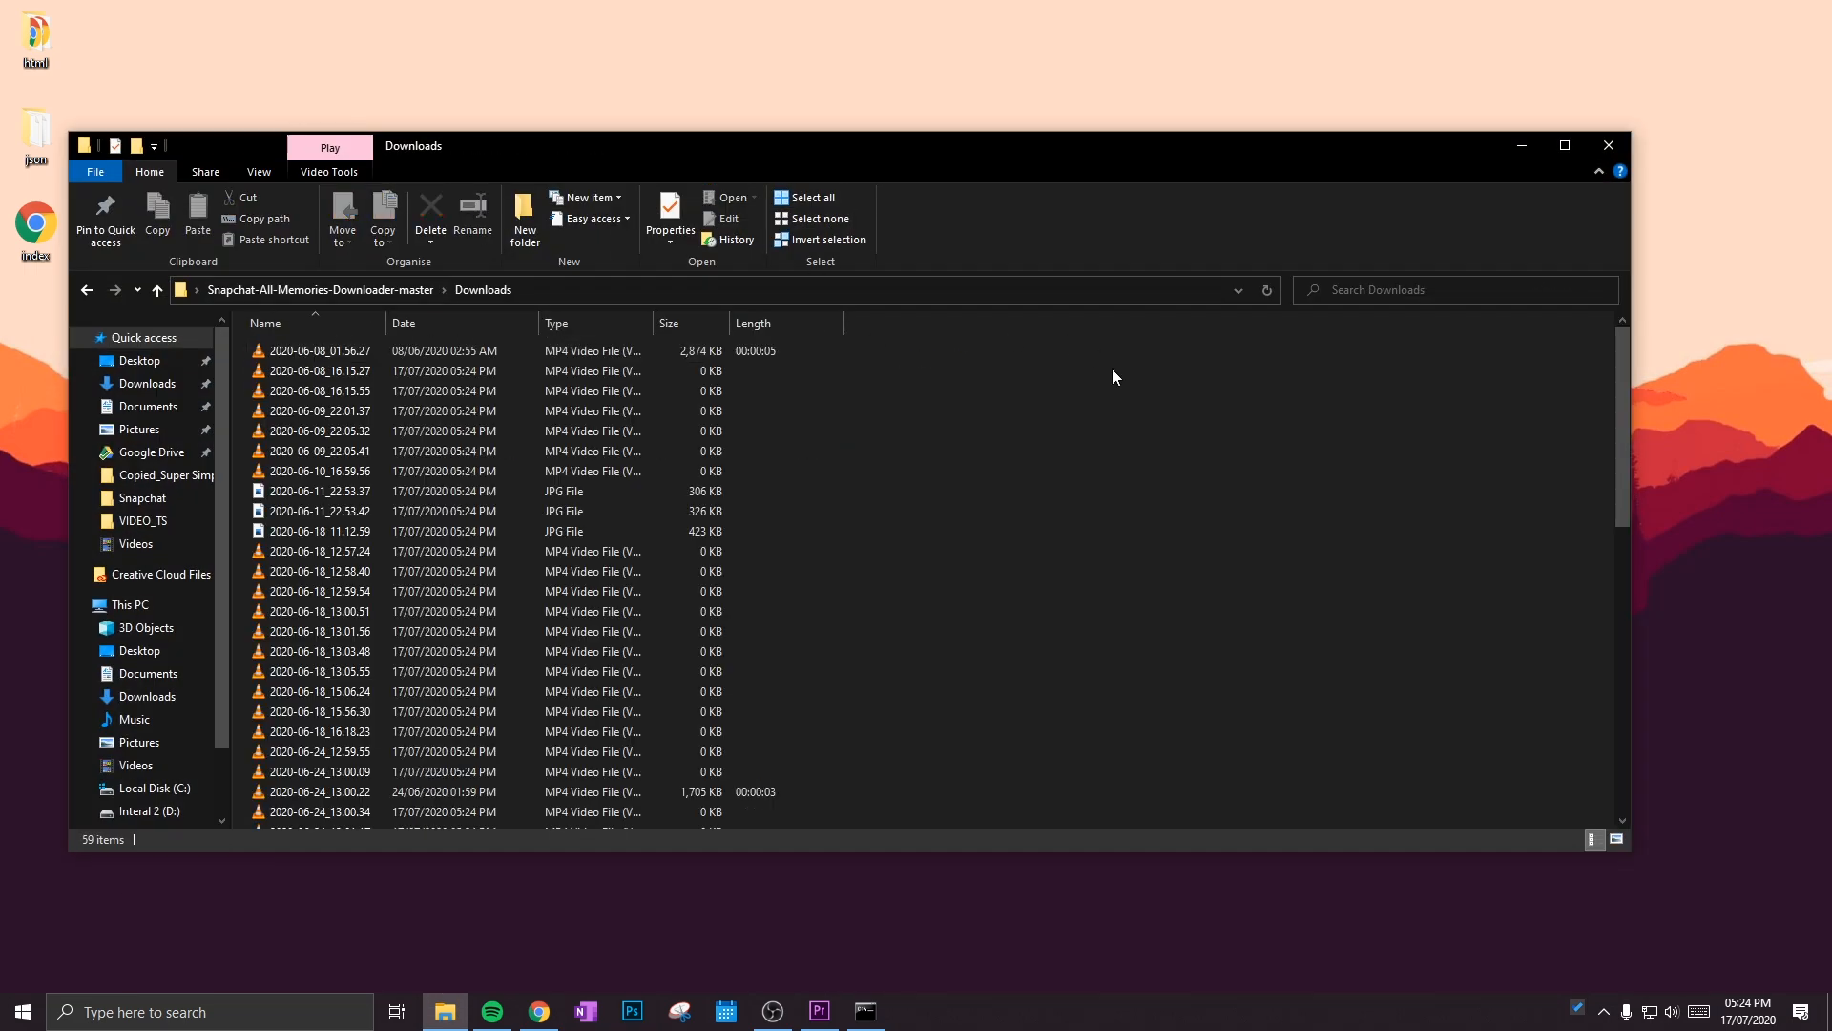
scroll(down, 3)
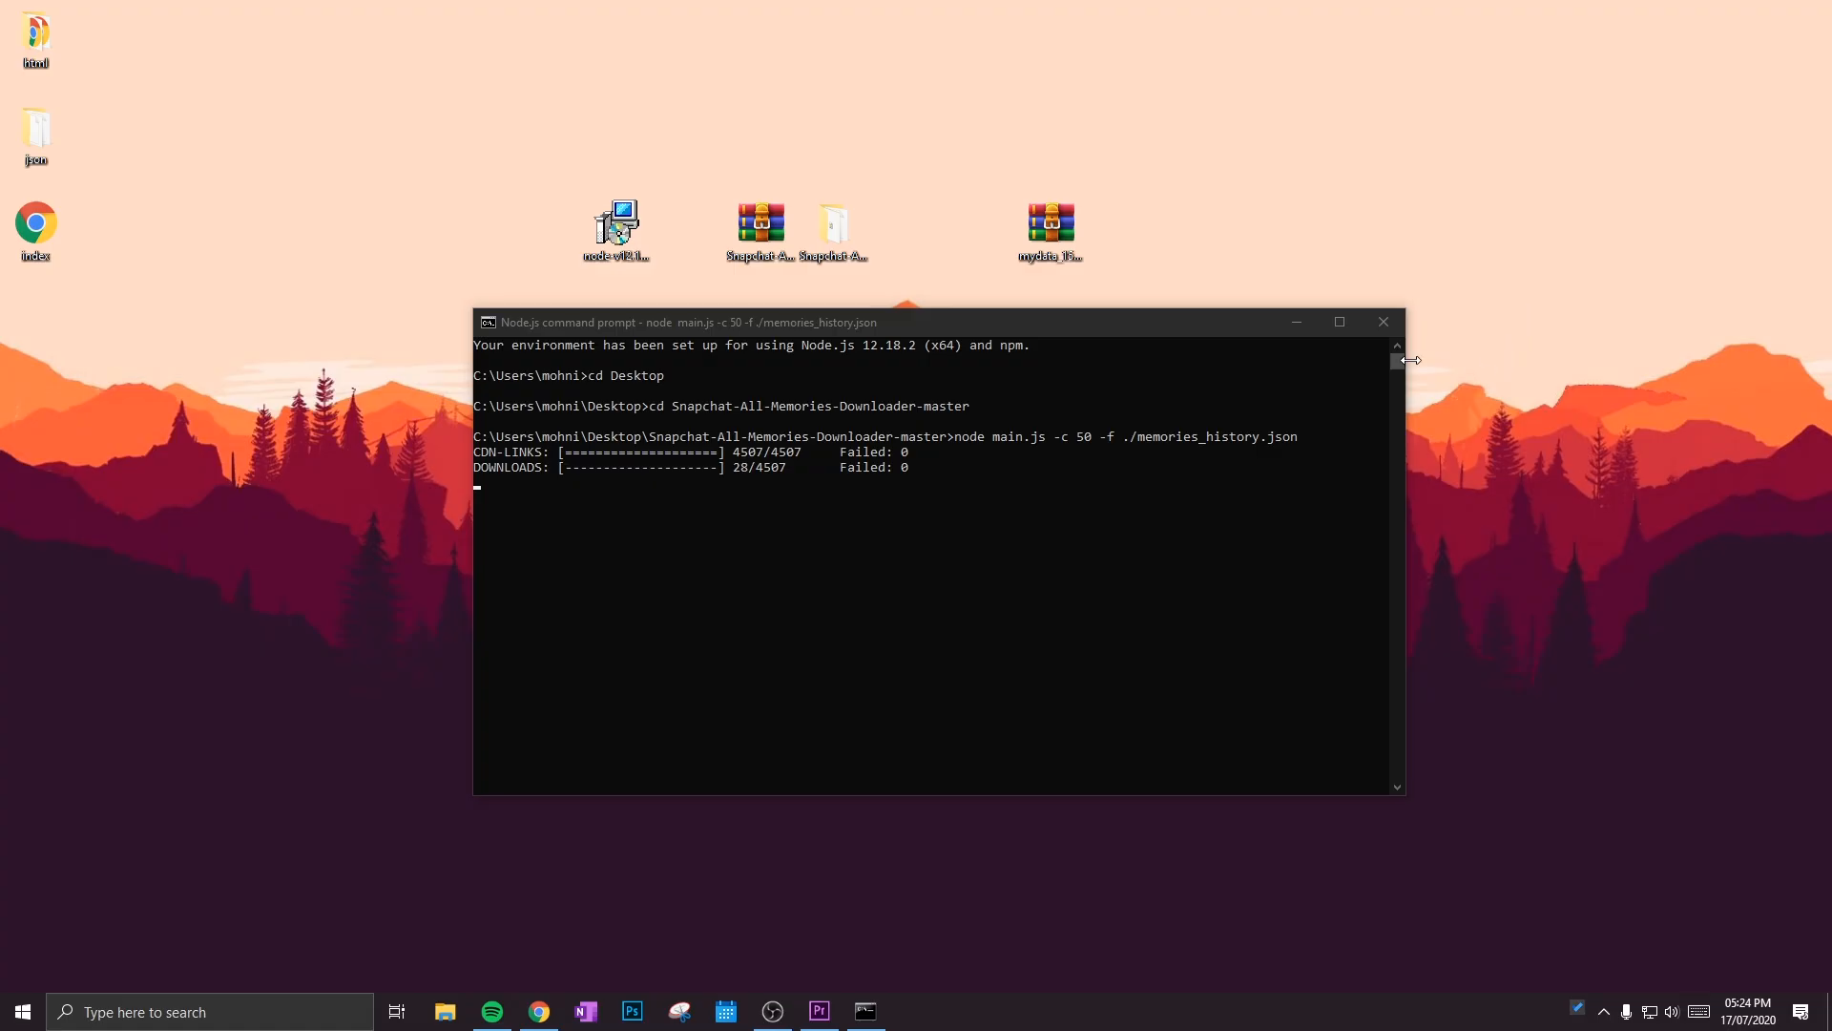
mouse_move(1394, 375)
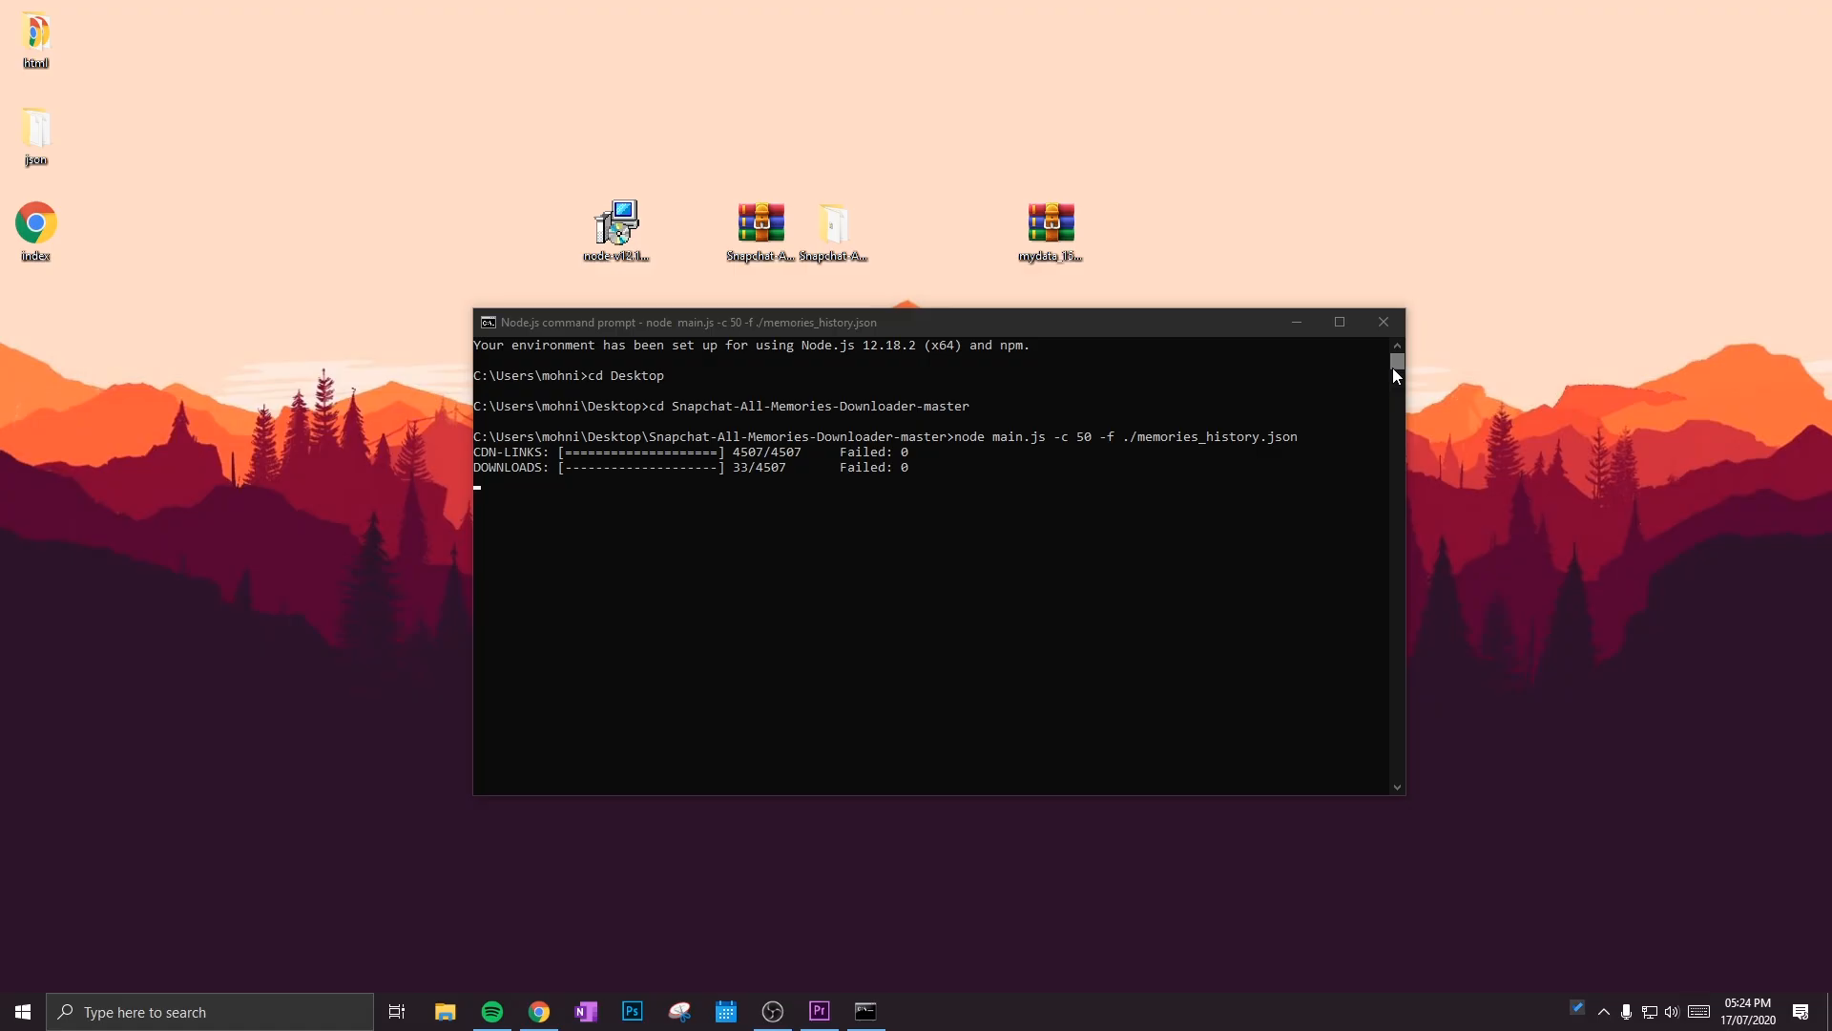
mouse_move(1561, 475)
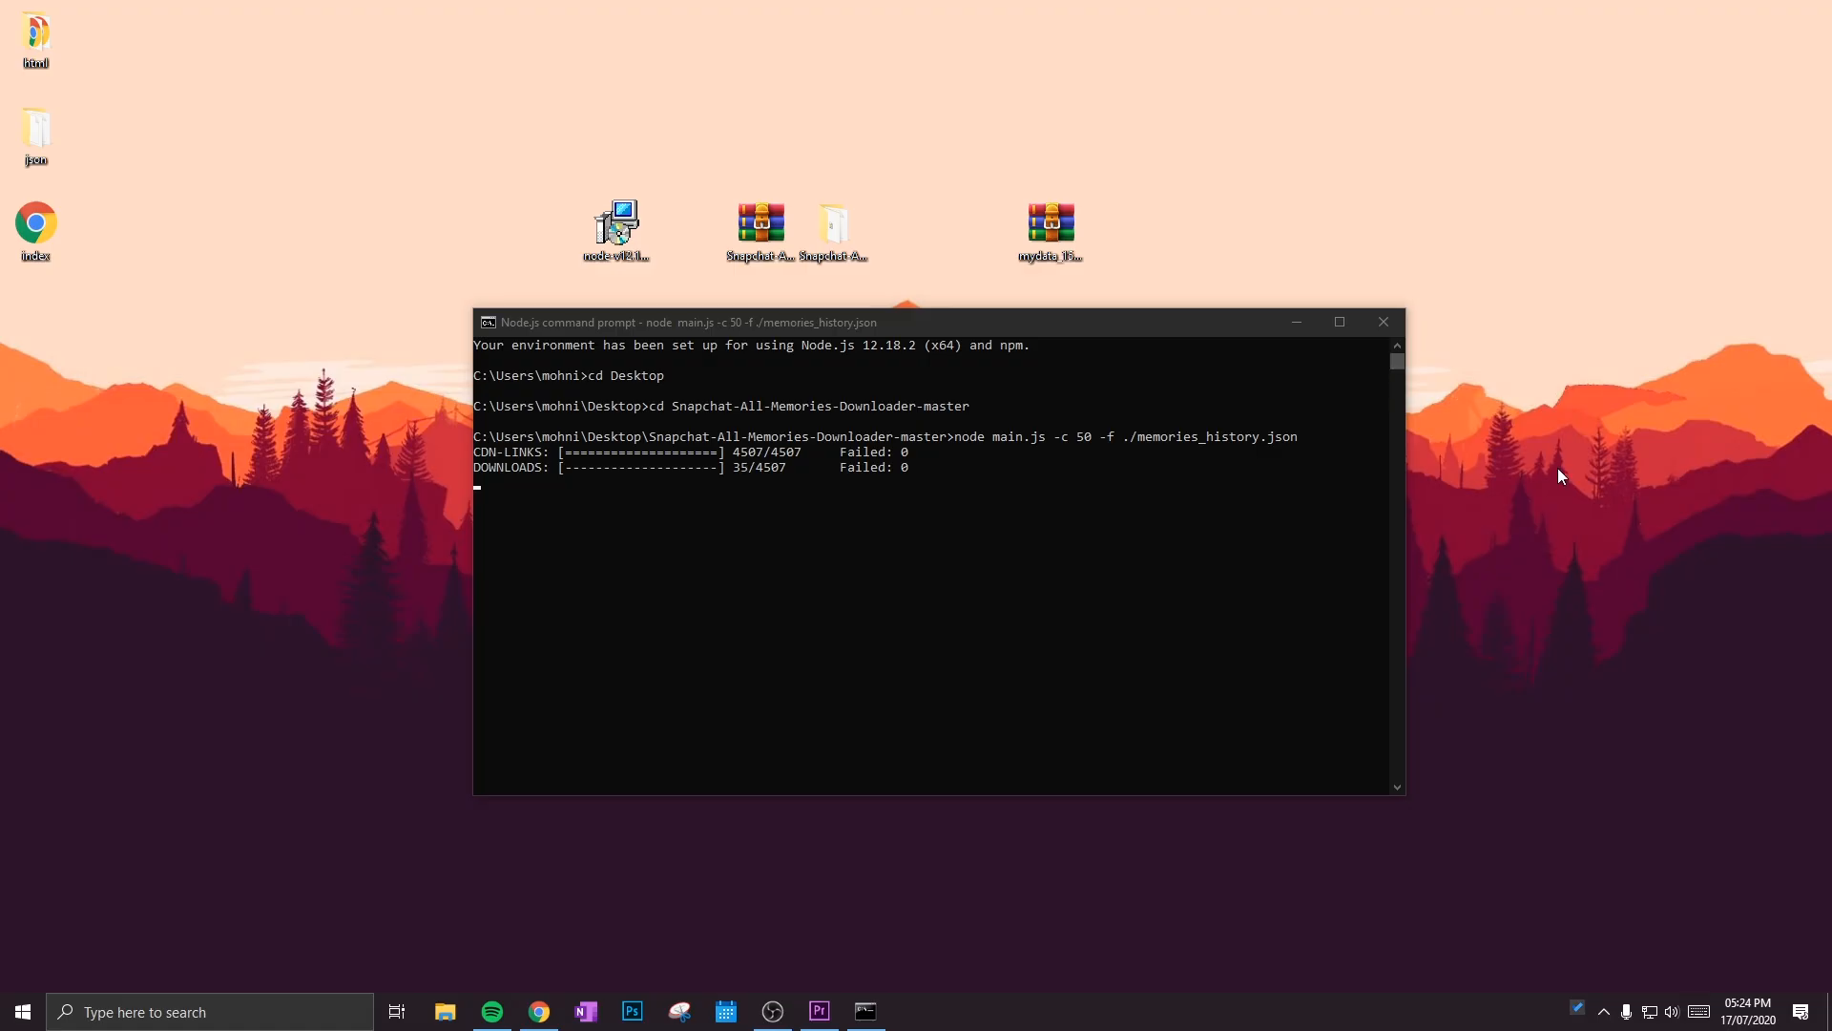